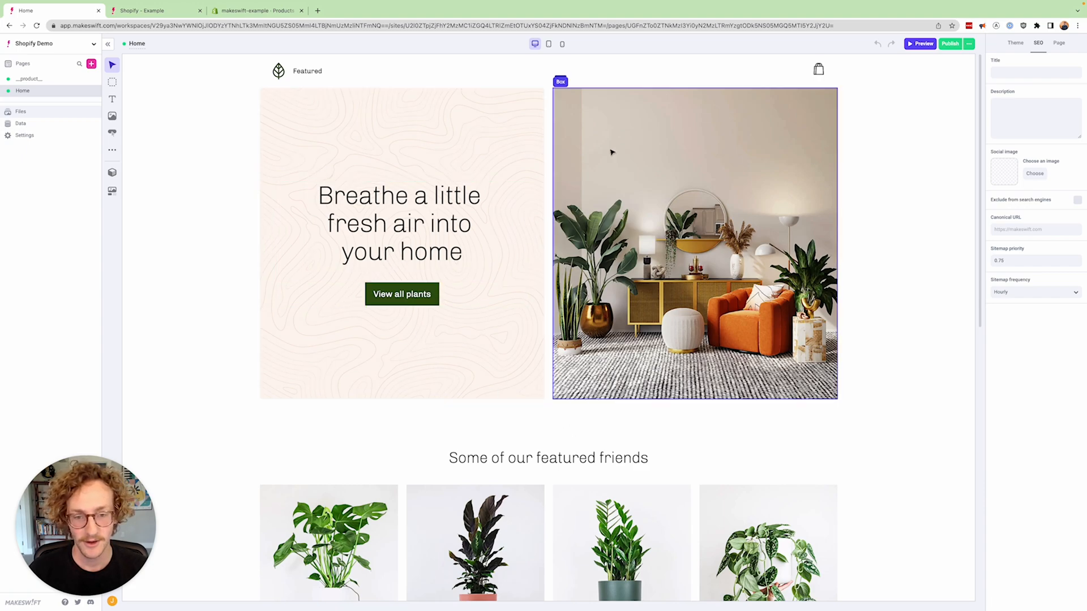
mouse_move(623, 329)
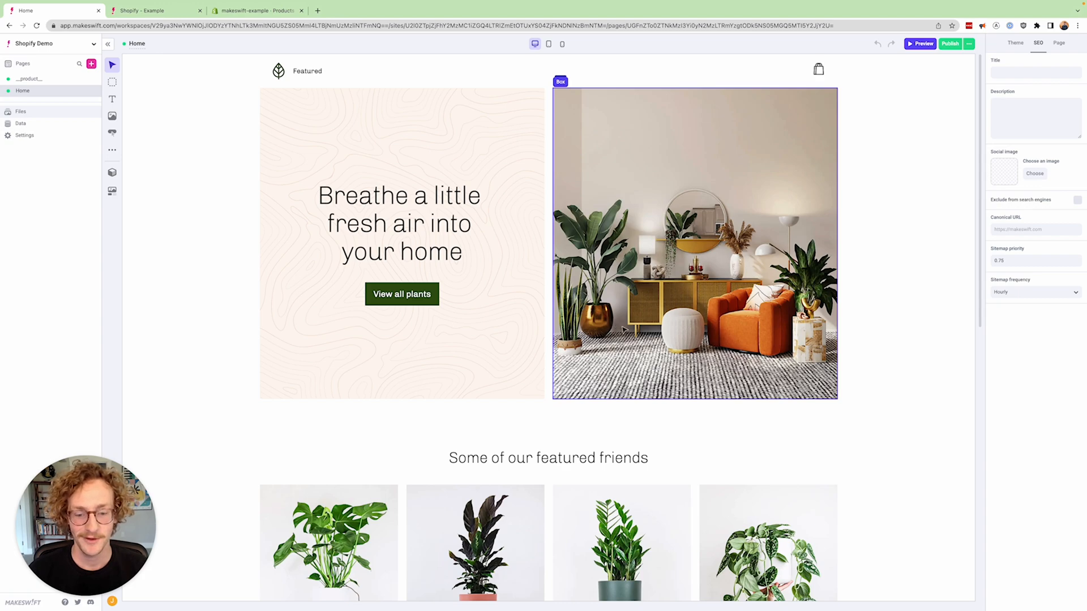
mouse_move(676, 326)
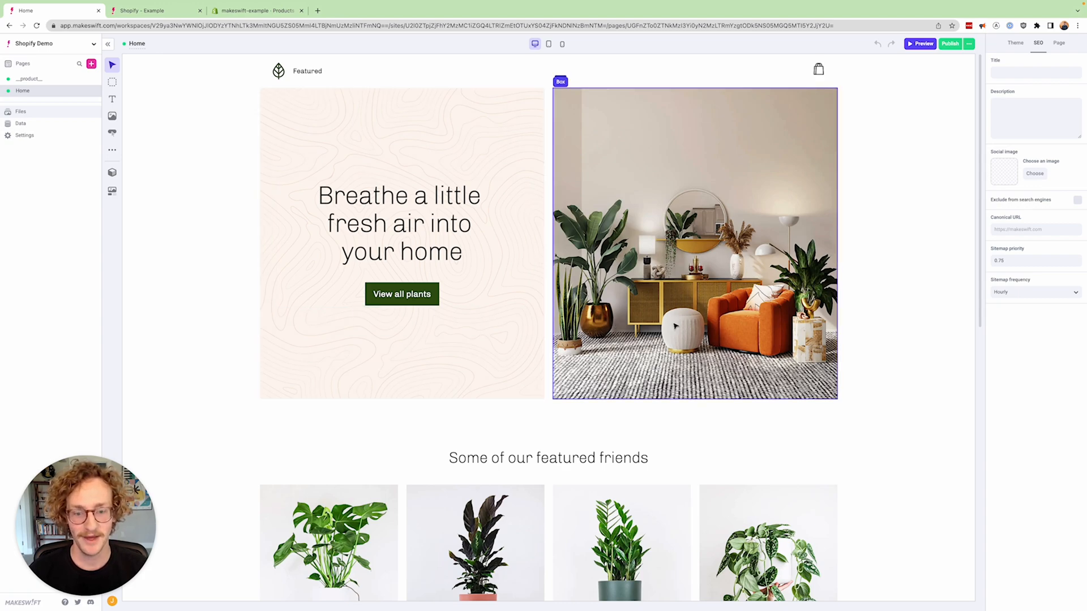
Step: Open the Shopify example's GitHub repo and launch its Deploy to Vercel link
scroll(down, 3)
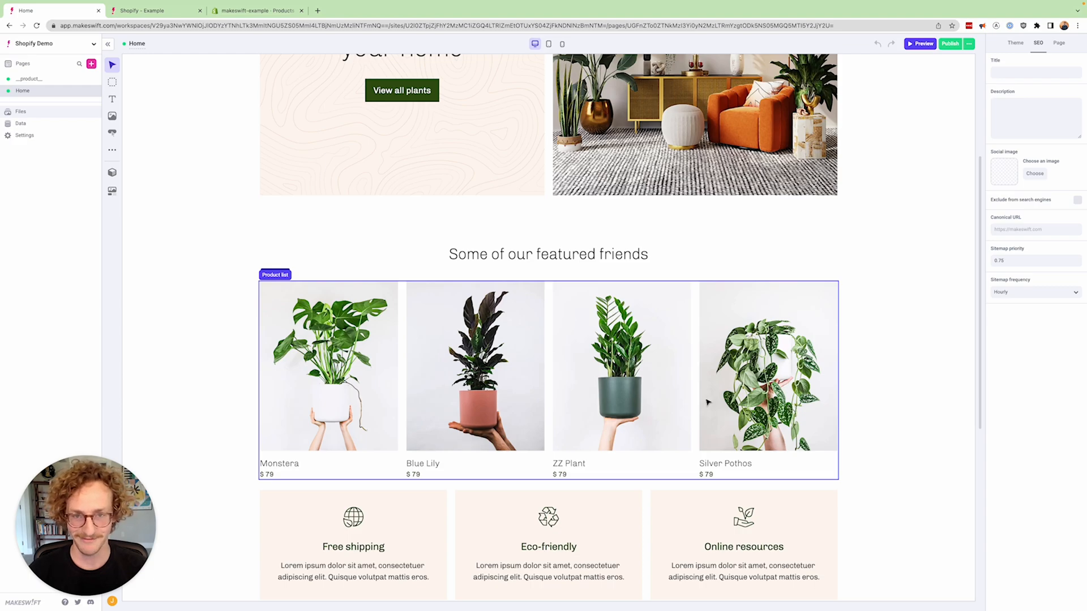
click(156, 10)
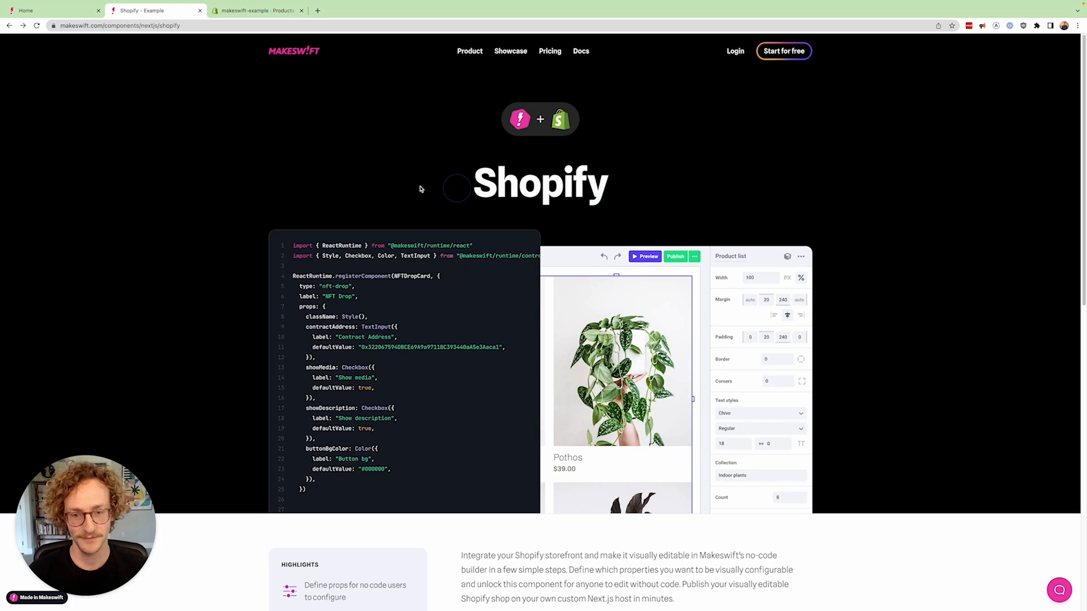
scroll(down, 3)
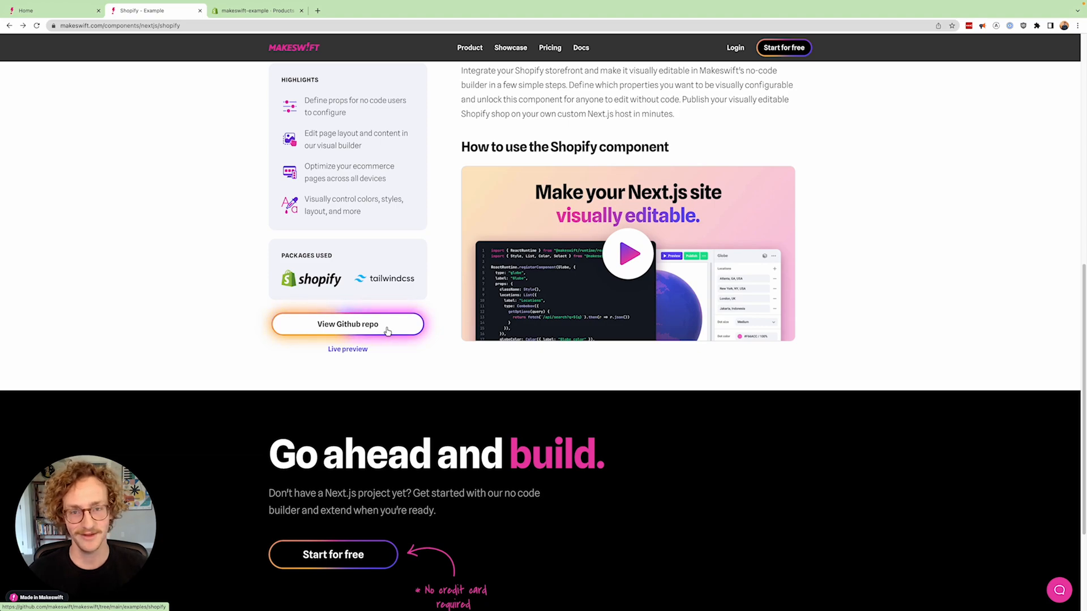
click(347, 324)
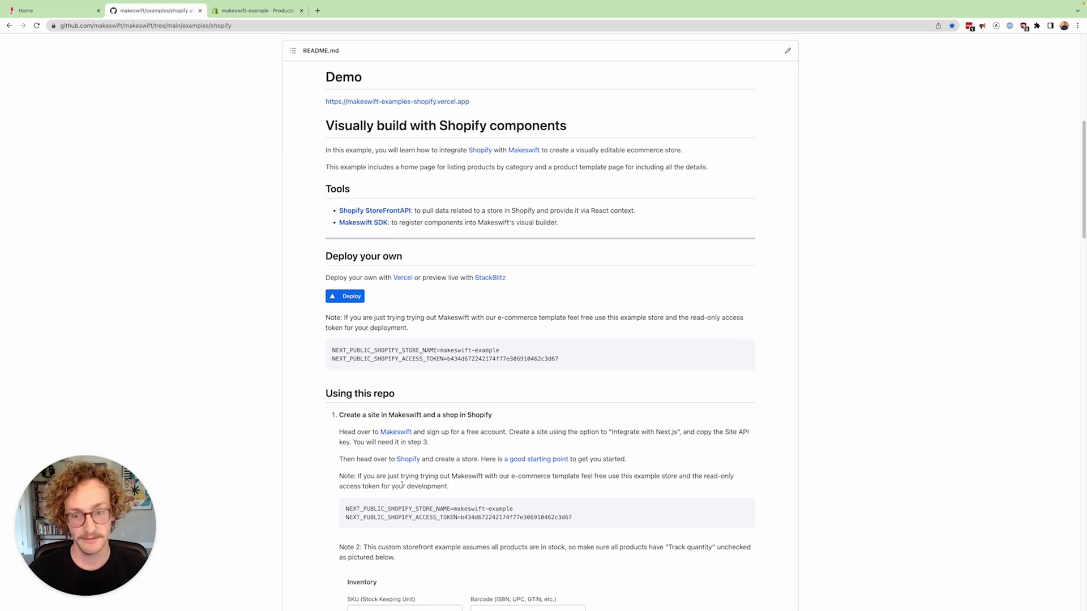
mouse_move(344, 296)
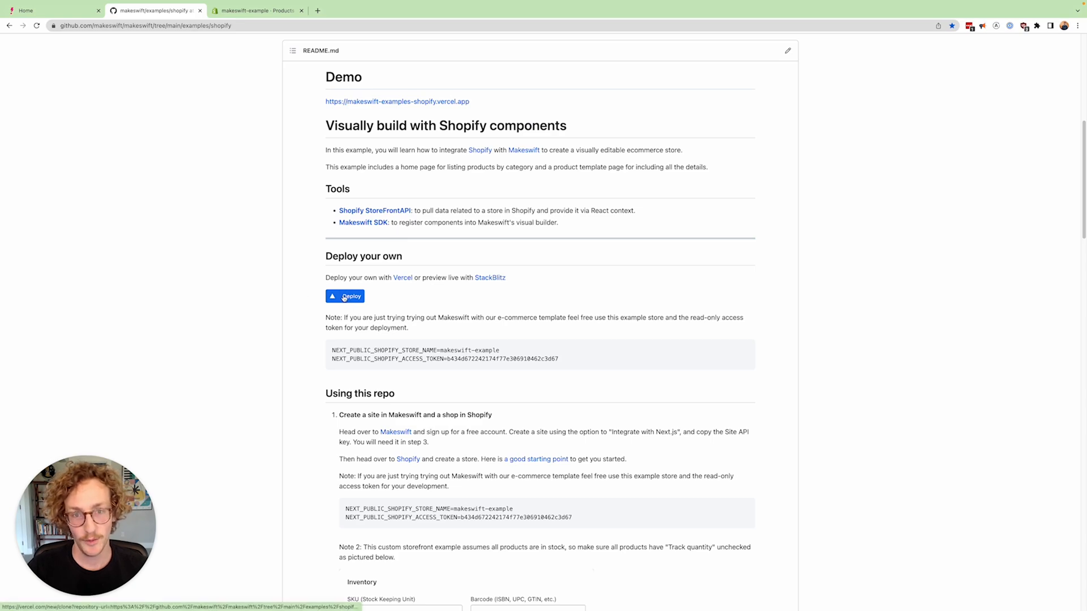
click(345, 296)
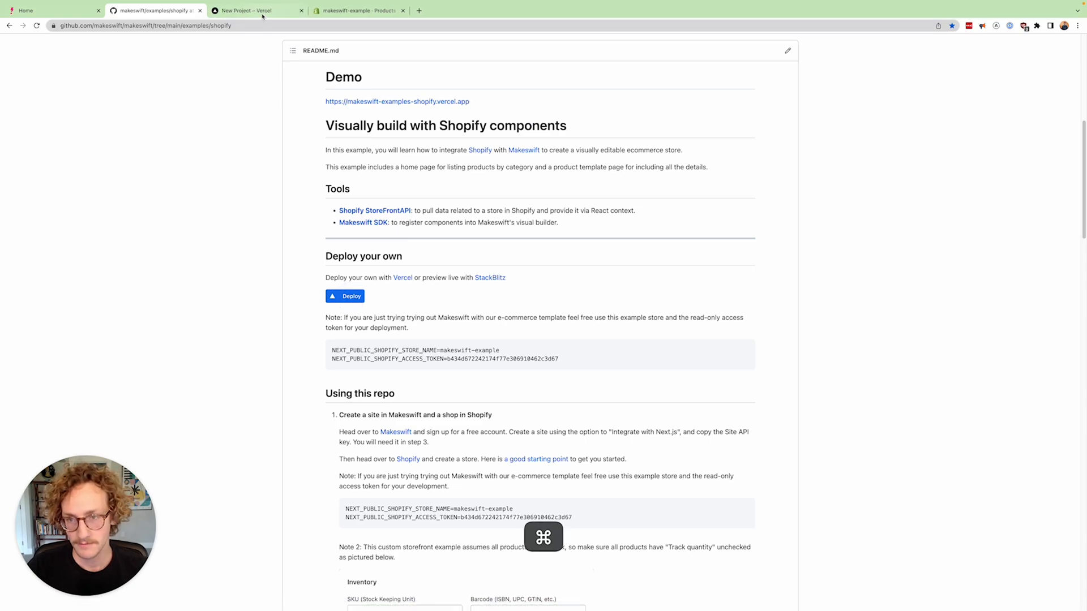
Step: Create the private makeswift-shopify-example Git repository from the Vercel new-project setup
click(256, 9)
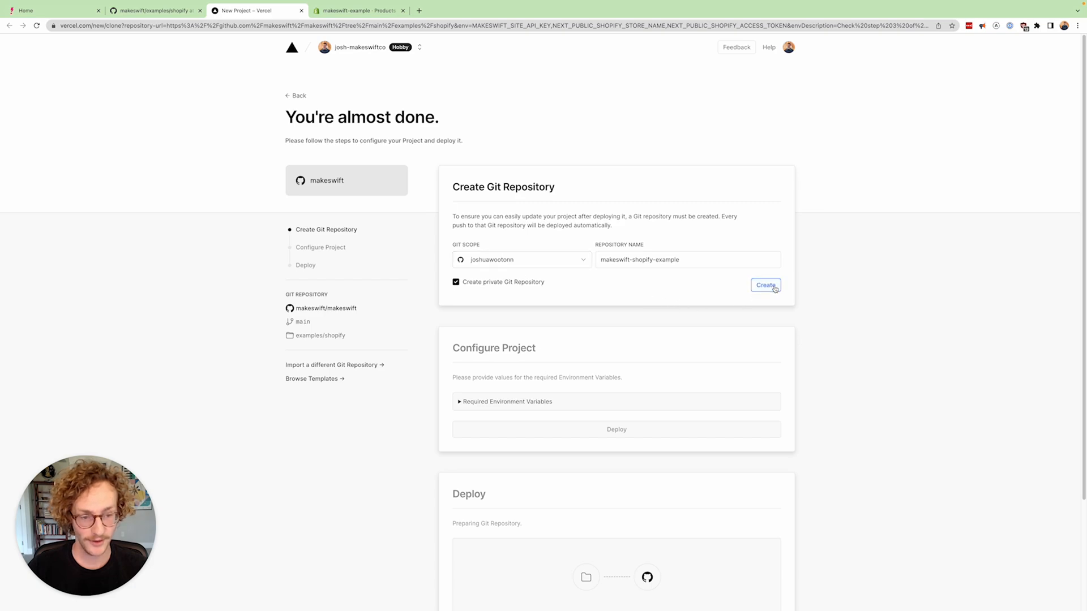
click(764, 284)
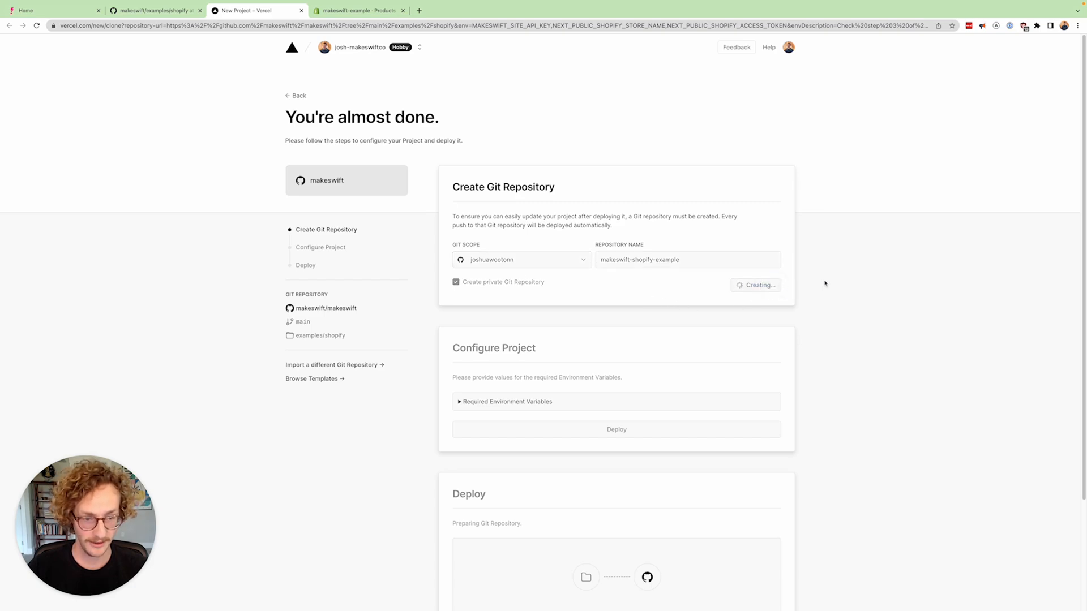
mouse_move(756, 293)
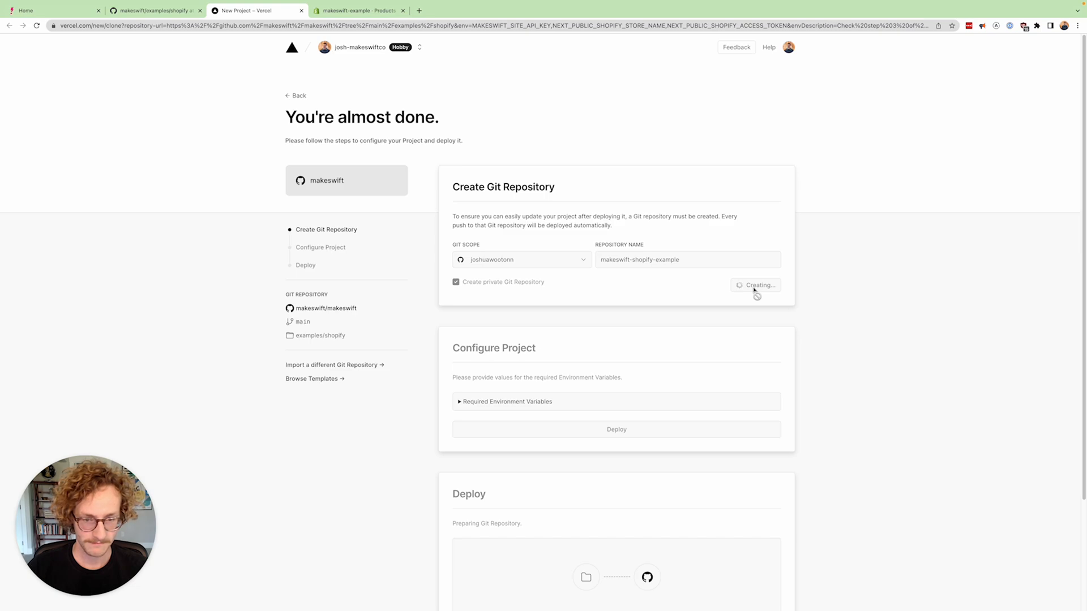
scroll(down, 3)
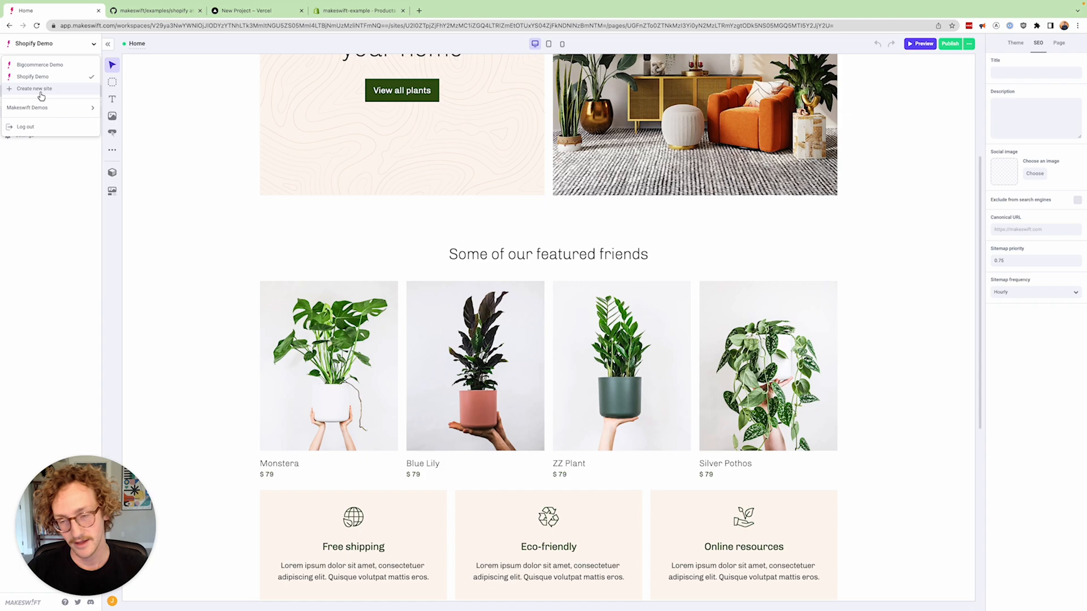
Step: Create a new Makeswift site from the Ecommerce template
click(34, 89)
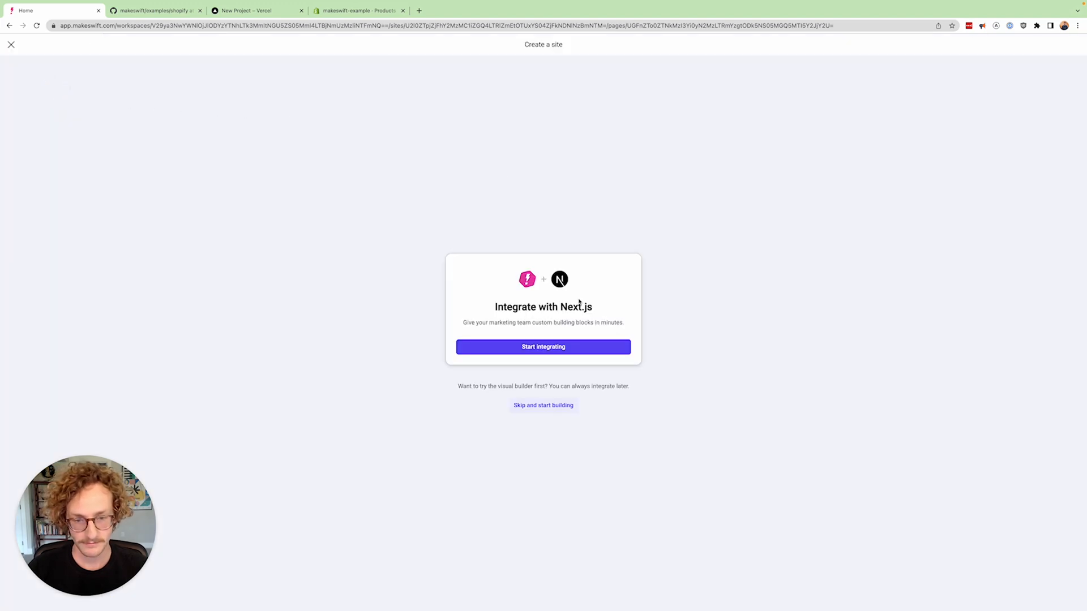
mouse_move(645, 331)
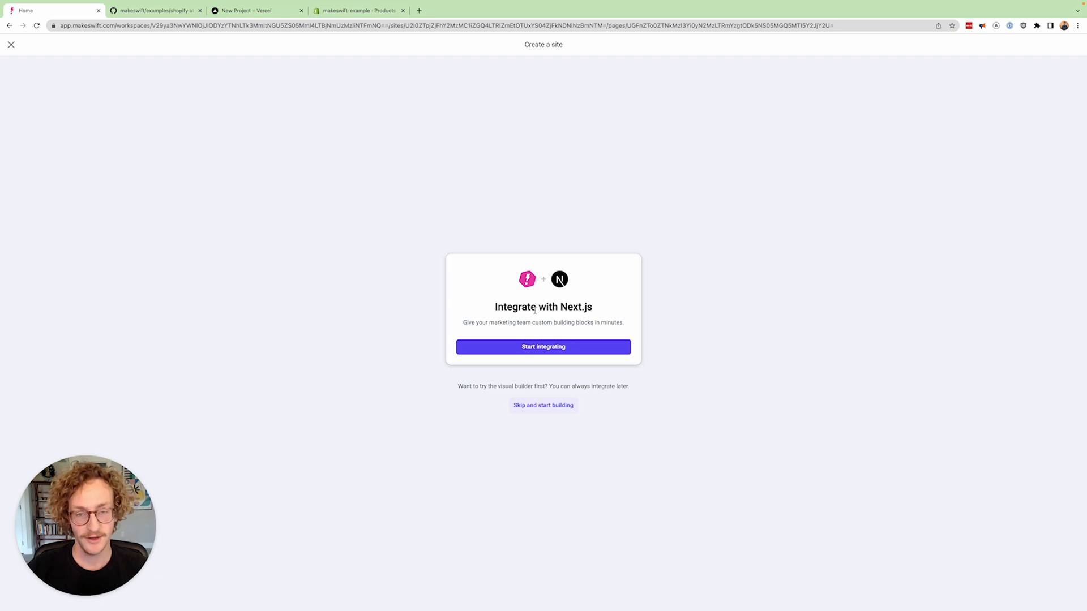
mouse_move(584, 381)
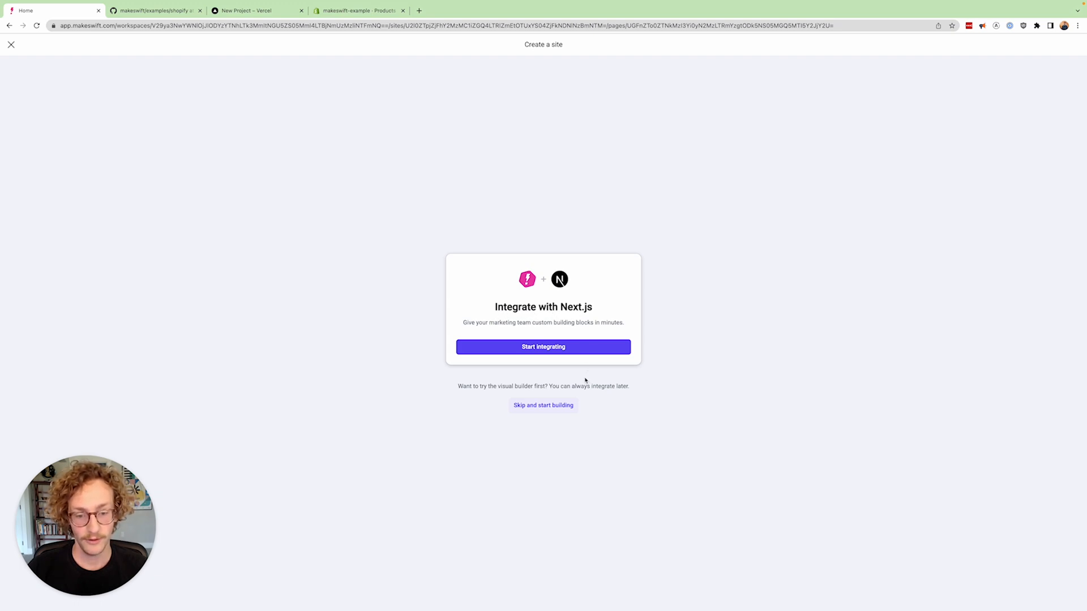
mouse_move(615, 386)
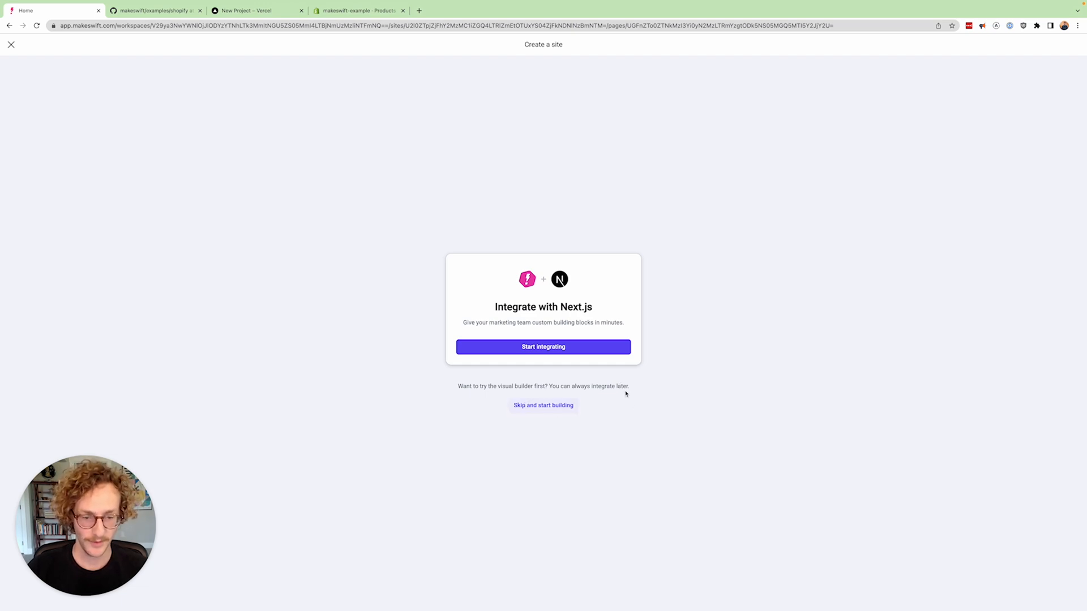
click(543, 405)
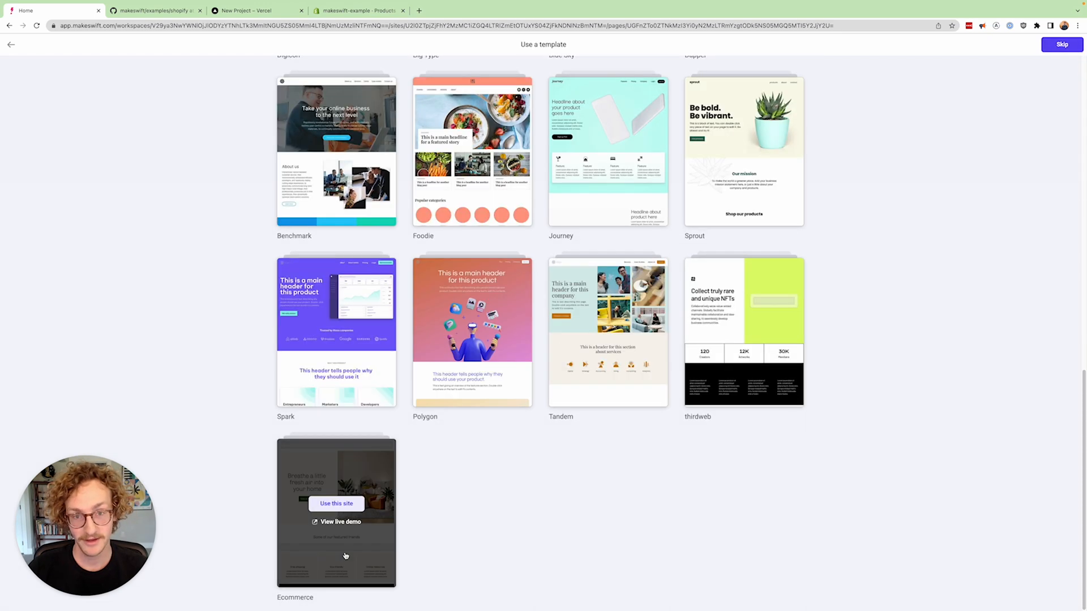
mouse_move(342, 552)
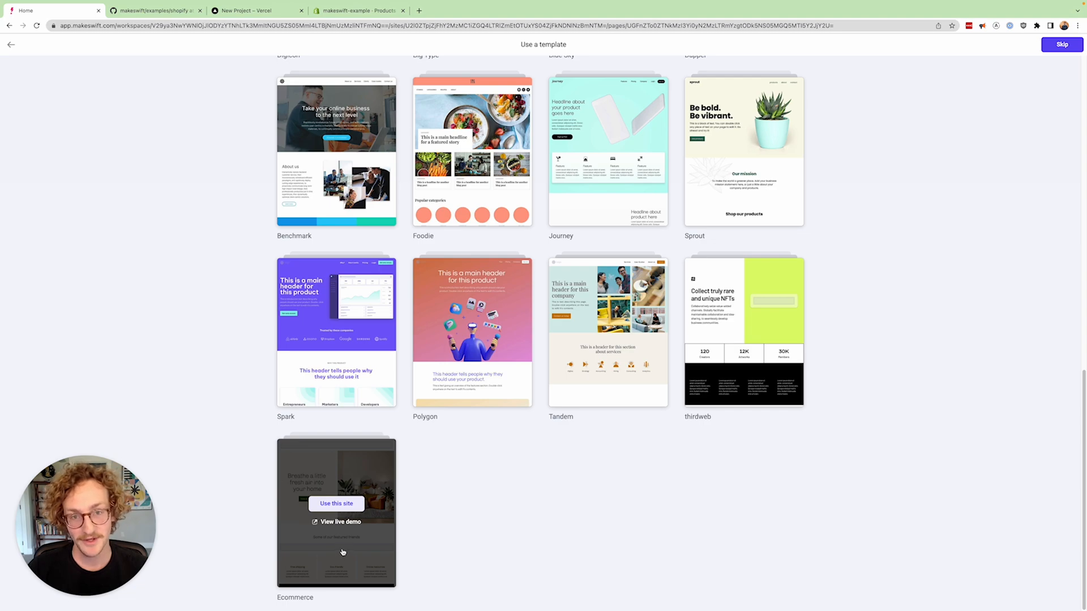
mouse_move(345, 521)
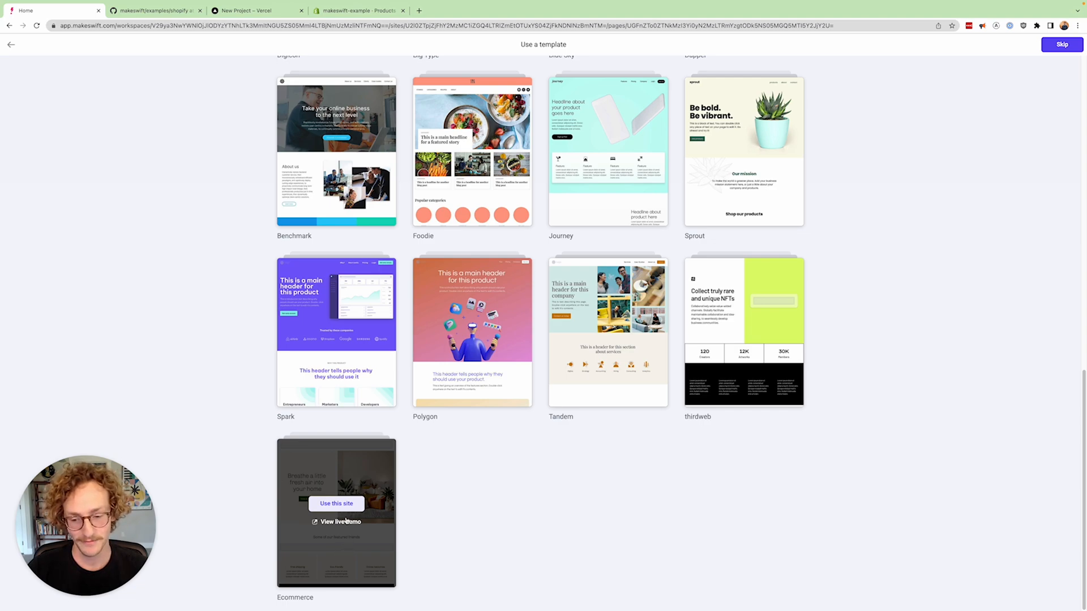
click(336, 503)
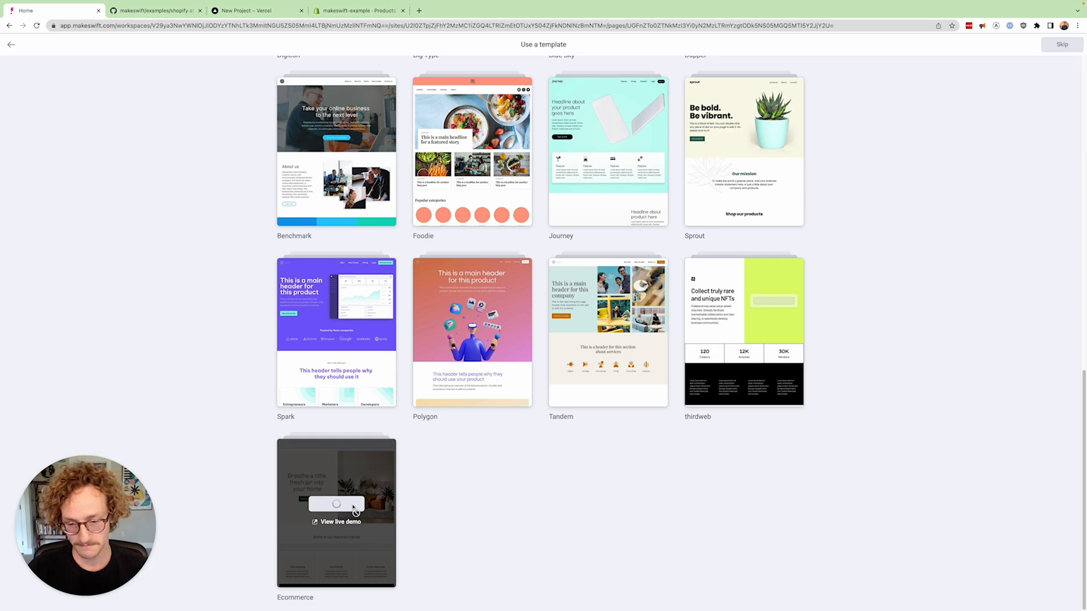
click(335, 504)
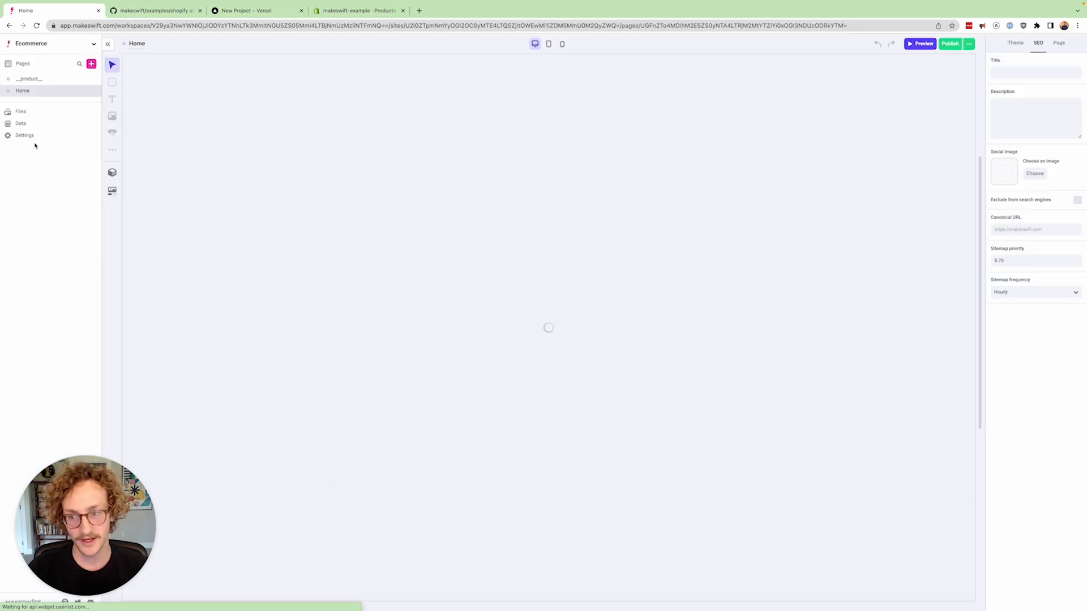
Step: Copy the new site's API key from Settings > Host
click(25, 136)
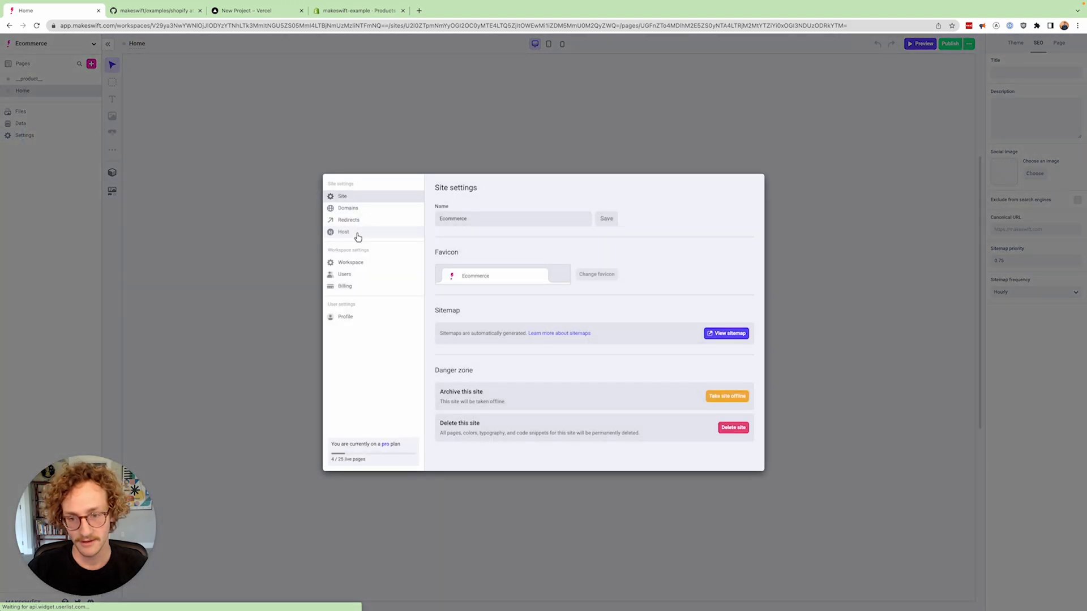
click(344, 231)
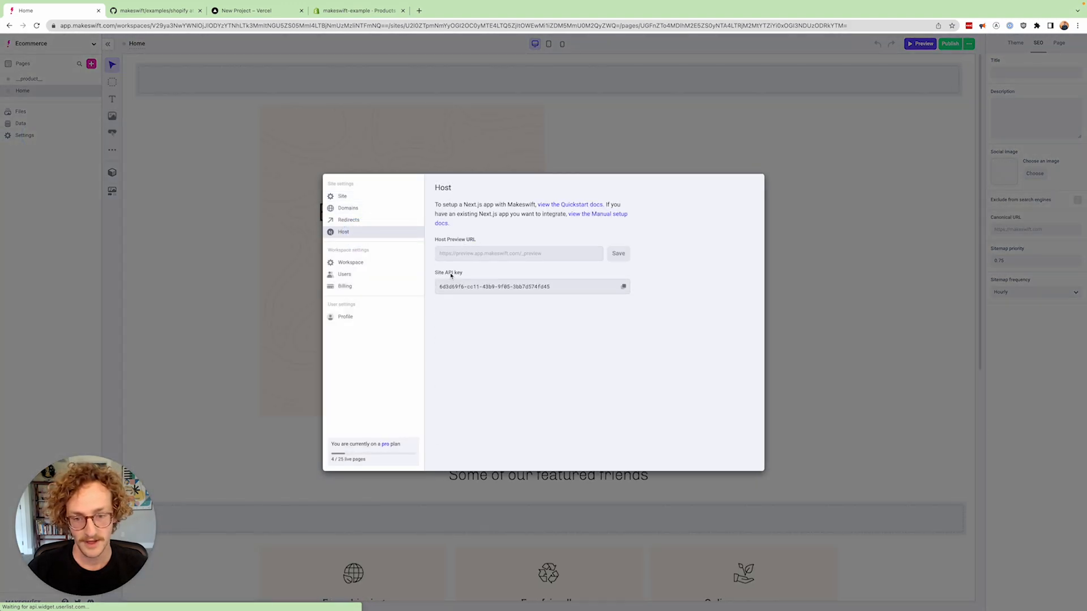
click(622, 287)
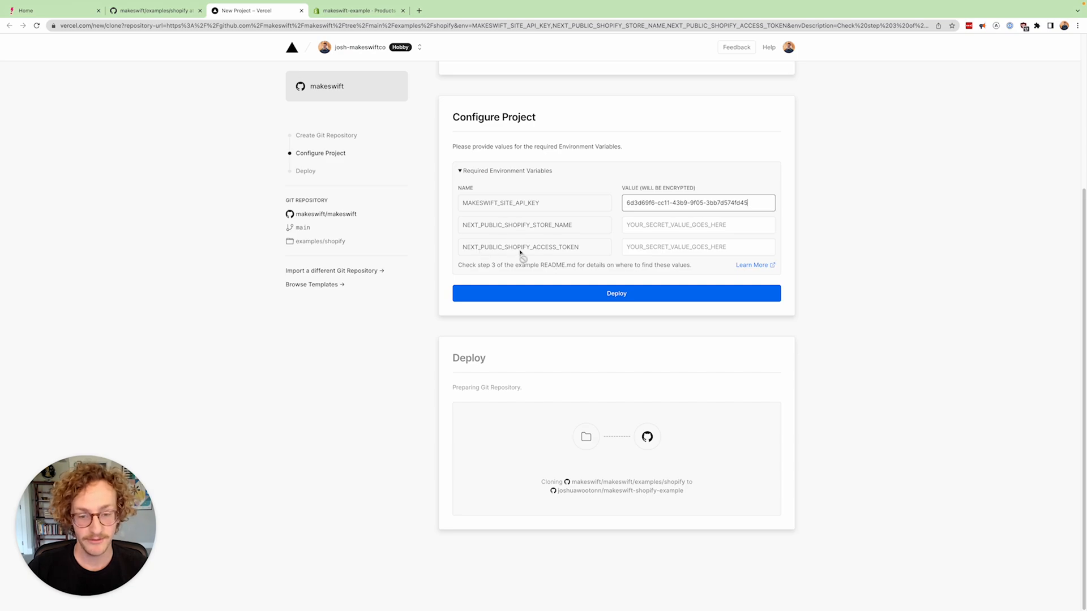
Step: Scroll the README's environment variable section to the example store name and access token
click(154, 10)
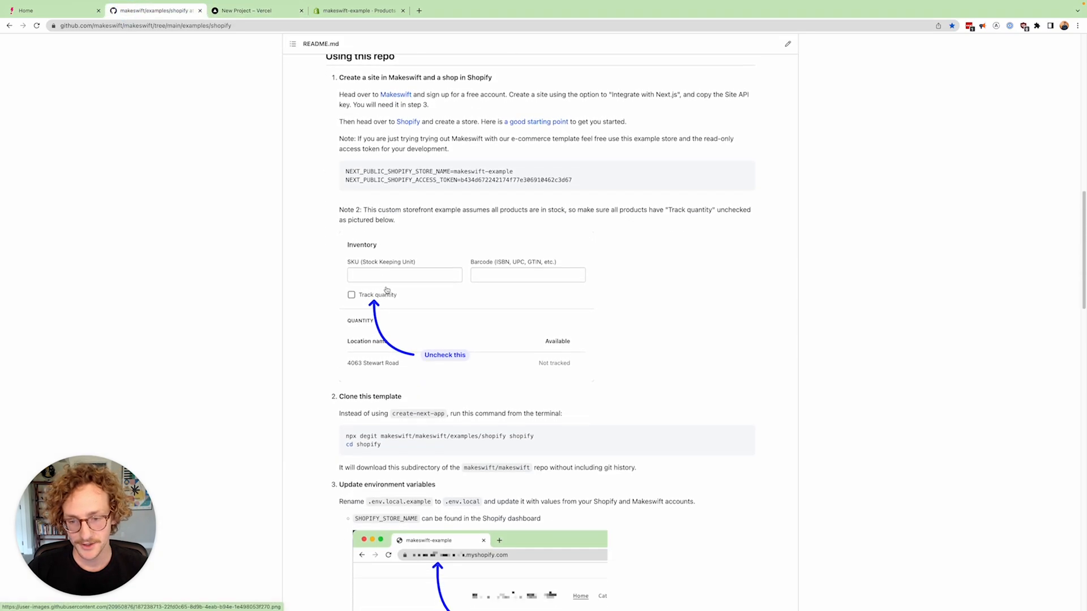
scroll(down, 3)
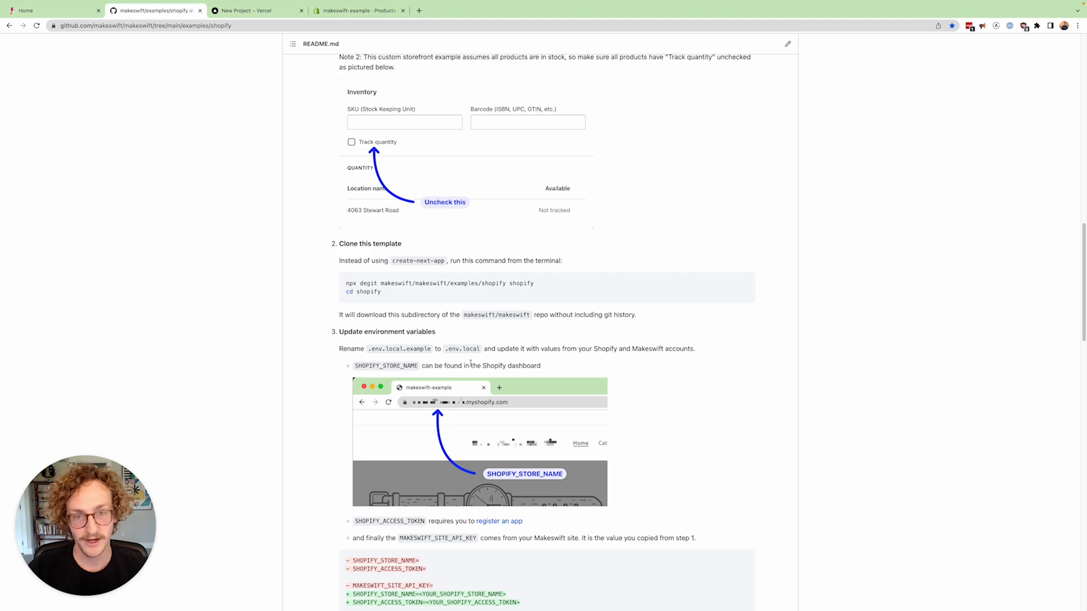
scroll(down, 3)
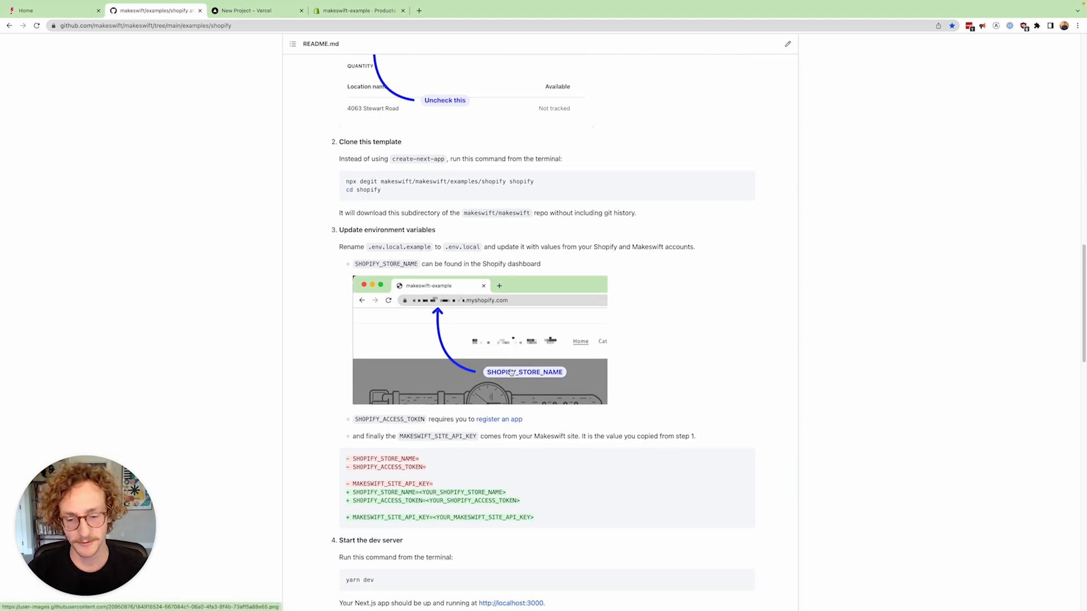
mouse_move(387, 271)
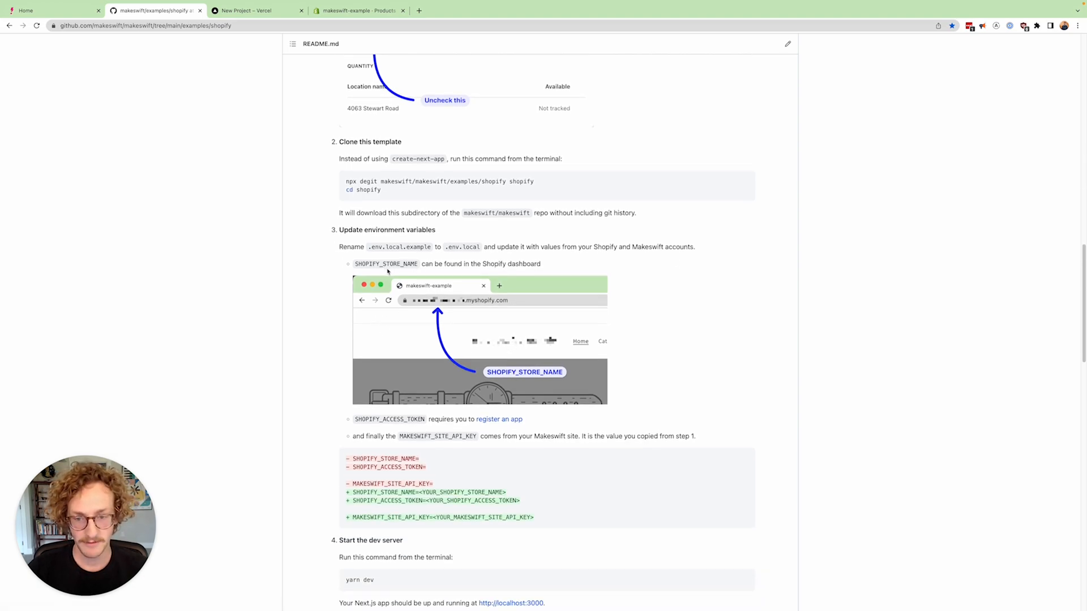
mouse_move(373, 277)
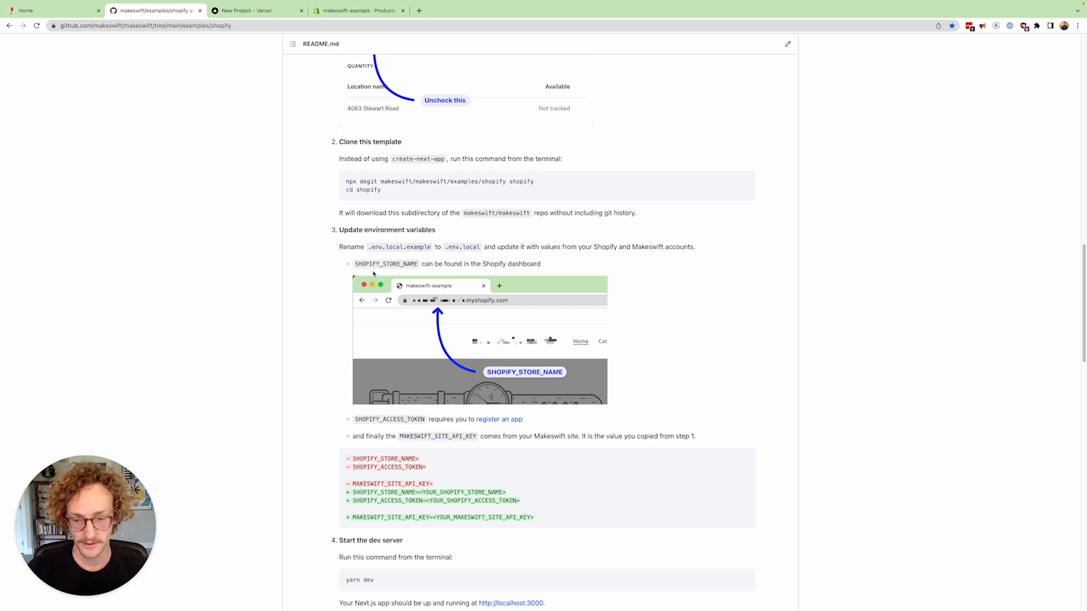
mouse_move(414, 418)
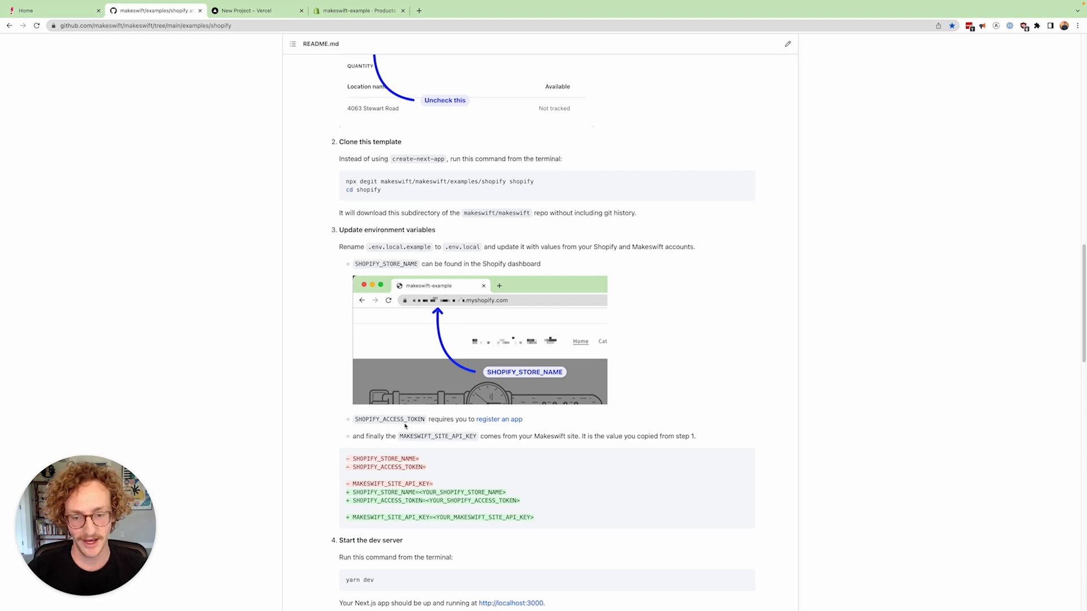
mouse_move(498, 420)
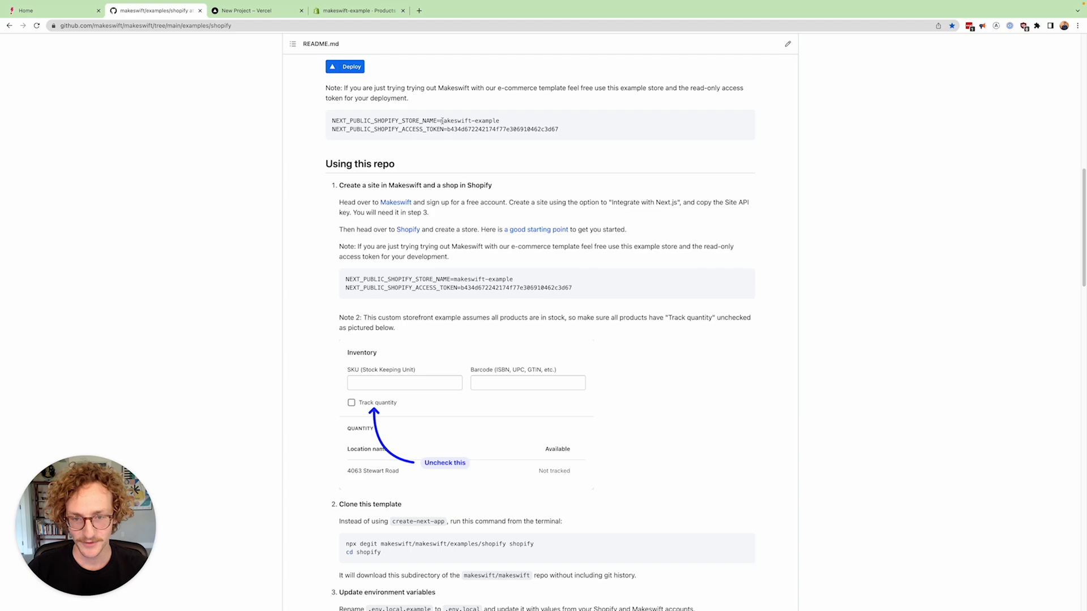
Step: Deploy with the README store credentials, then copy the production domain from the dashboard
click(257, 10)
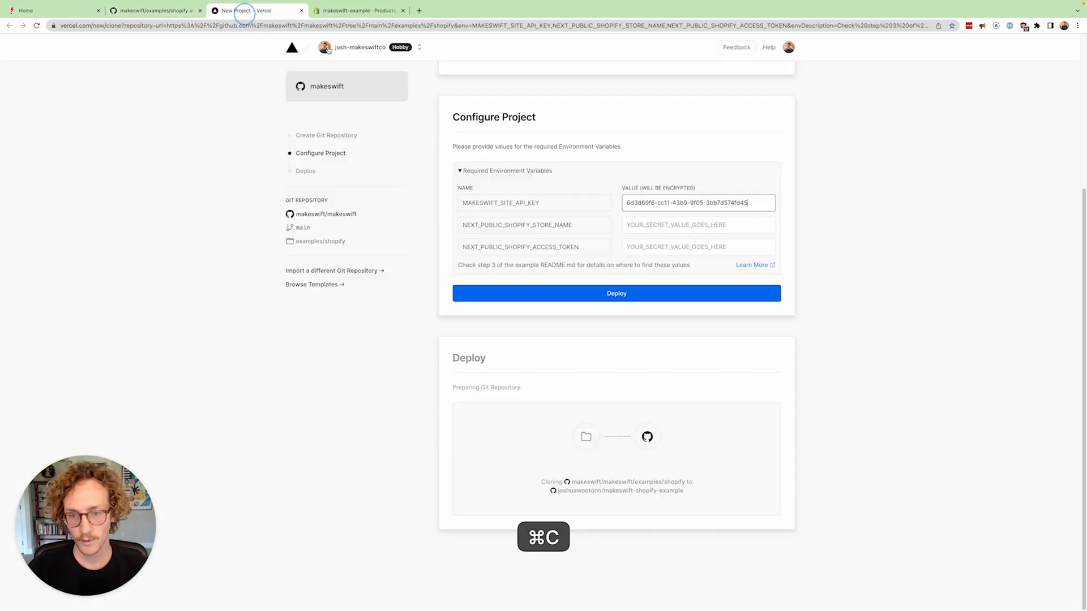
click(157, 10)
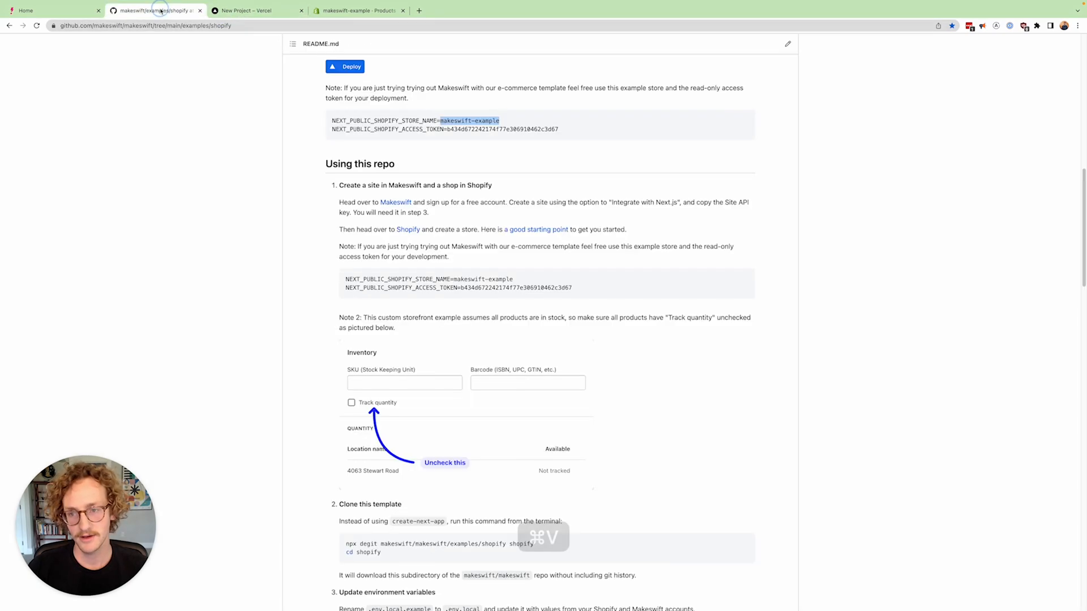
click(252, 10)
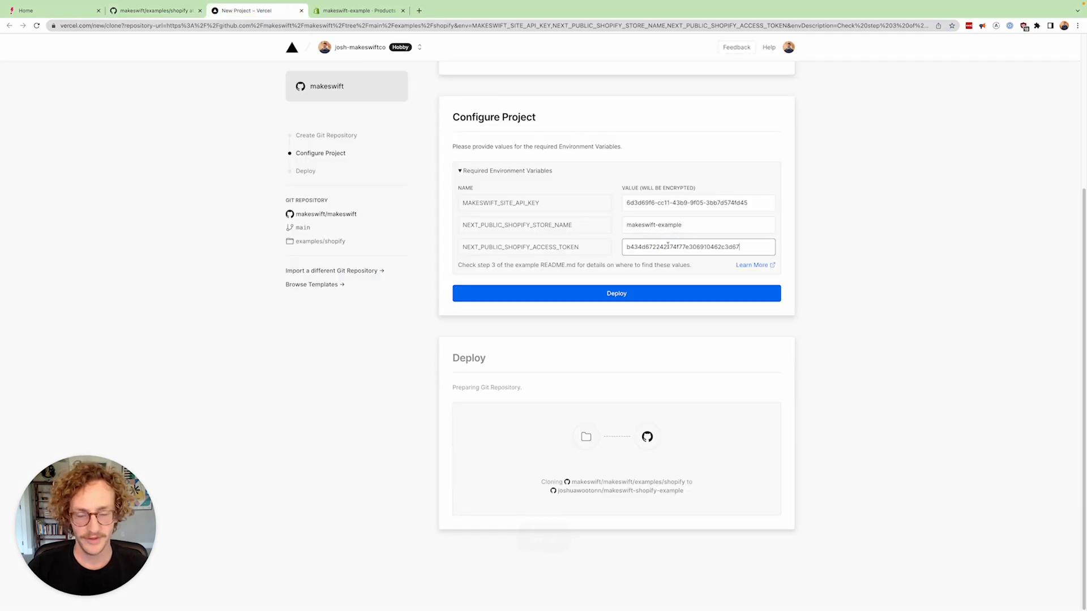
click(615, 293)
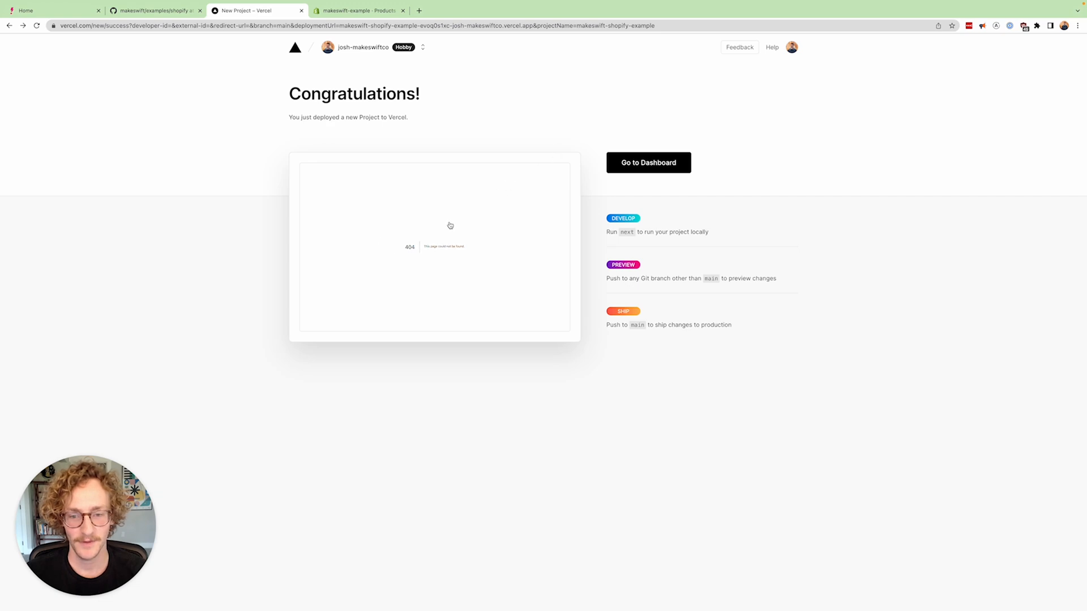
mouse_move(396, 282)
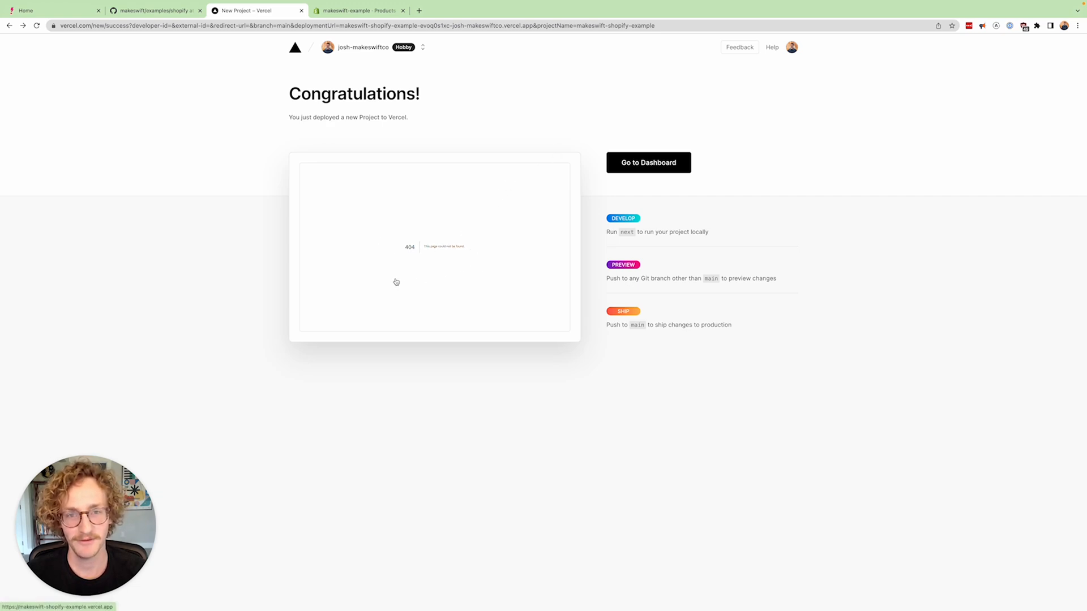
click(648, 163)
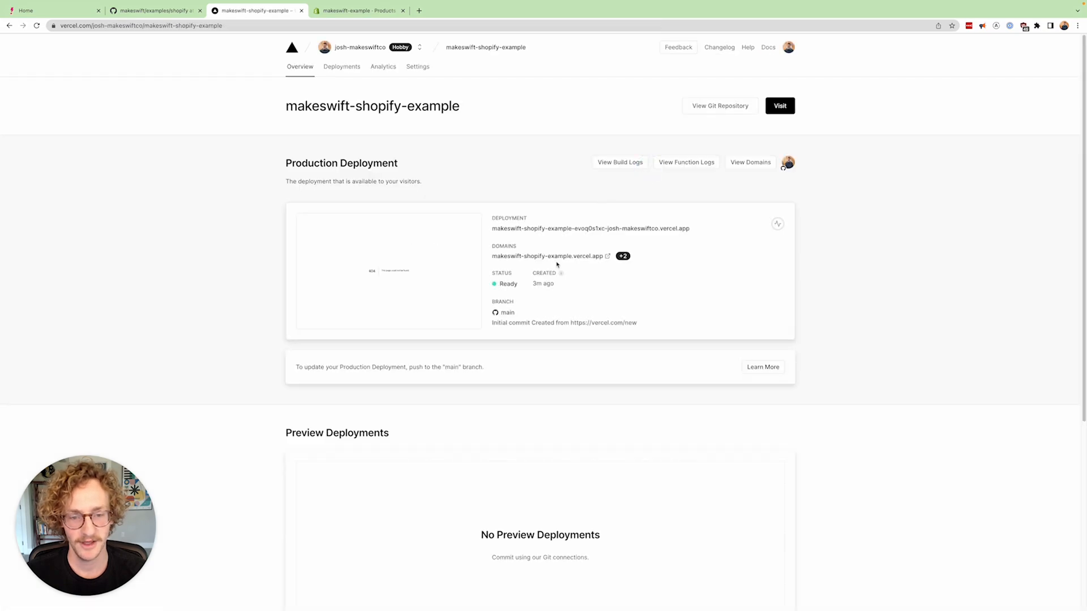
right_click(548, 256)
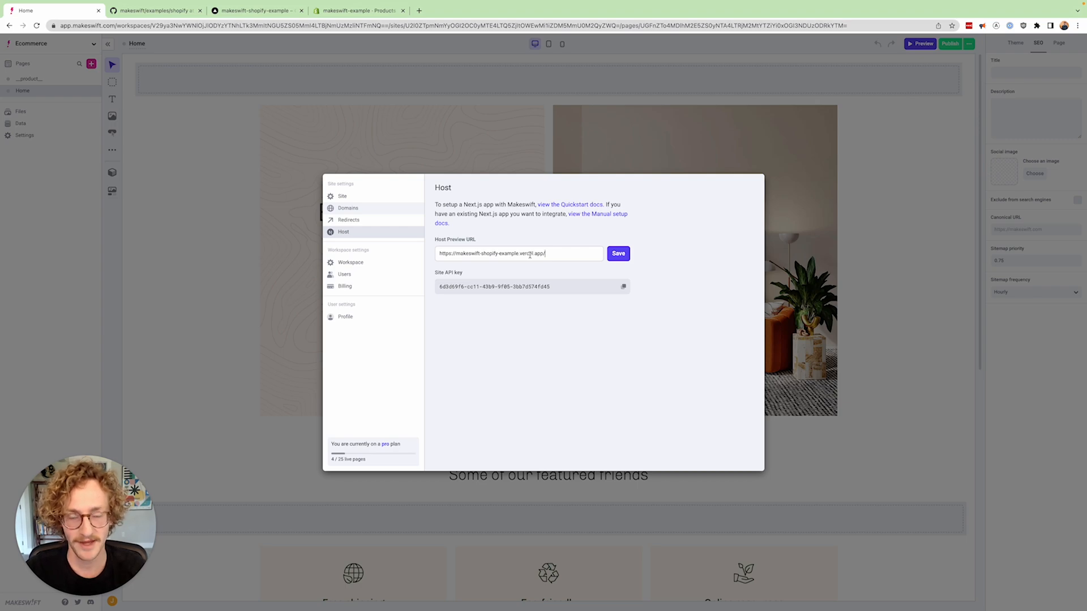
Step: Append /makeswift to the pasted Vercel URL in Host Preview URL
text(/makeswift)
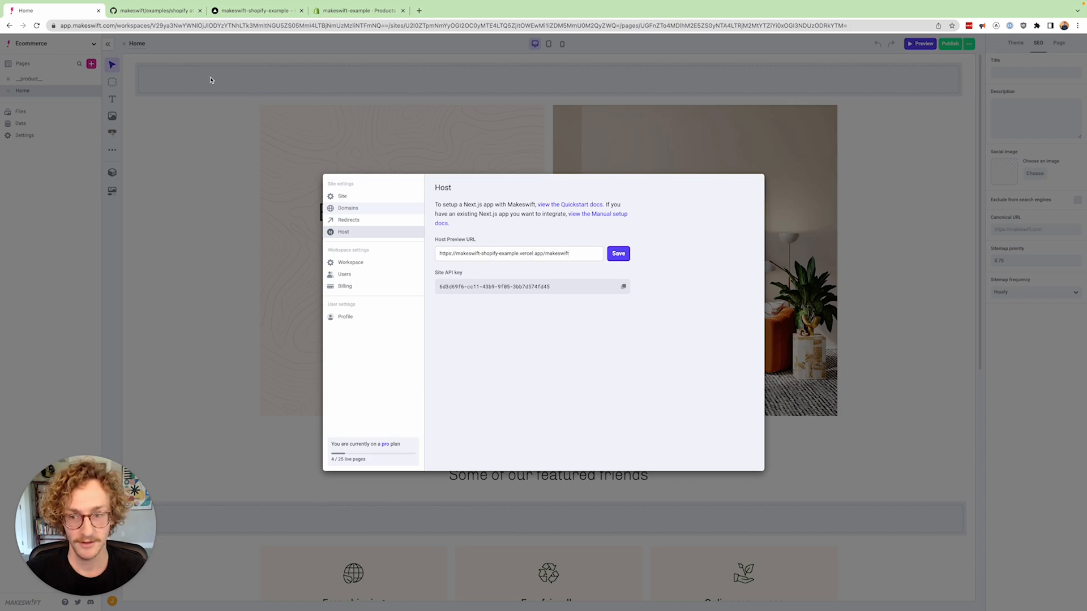
mouse_move(298, 493)
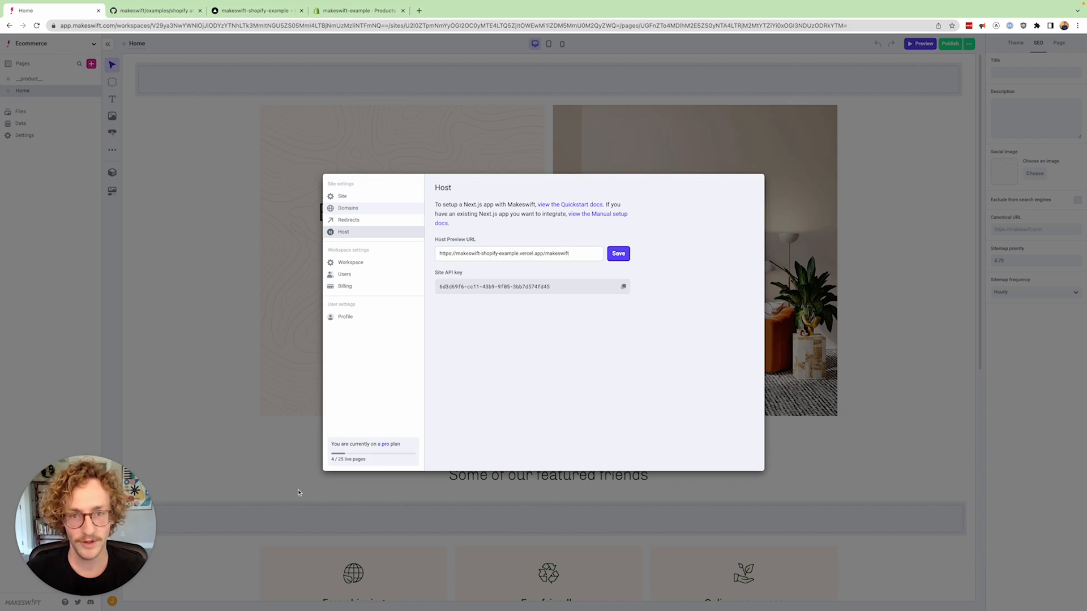
mouse_move(740, 534)
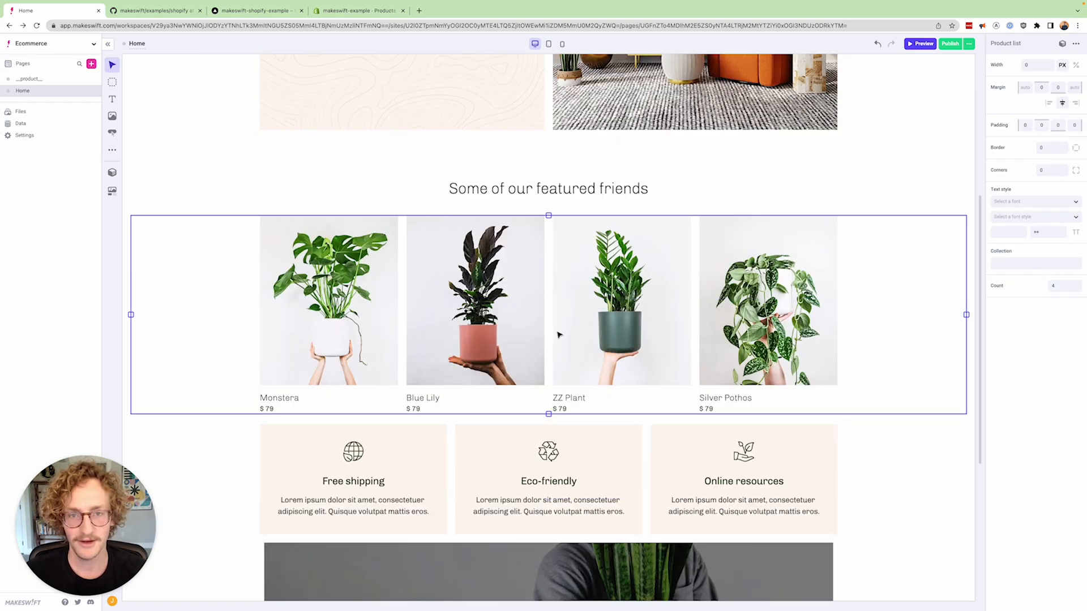
mouse_move(643, 330)
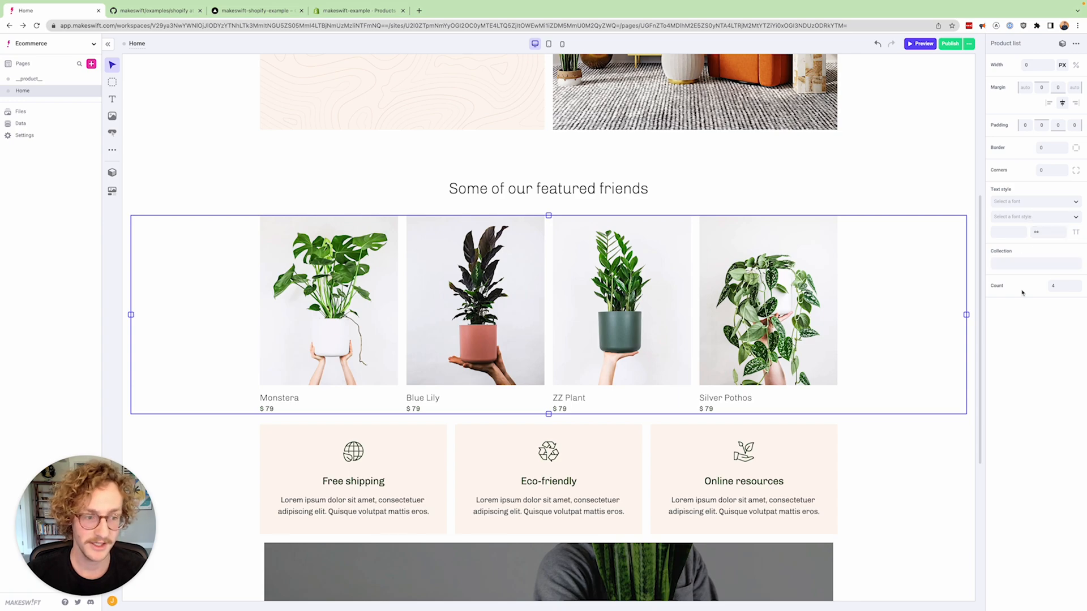
Step: Switch the product list from Pots to the All collection and make it 1370 px wide
click(1035, 262)
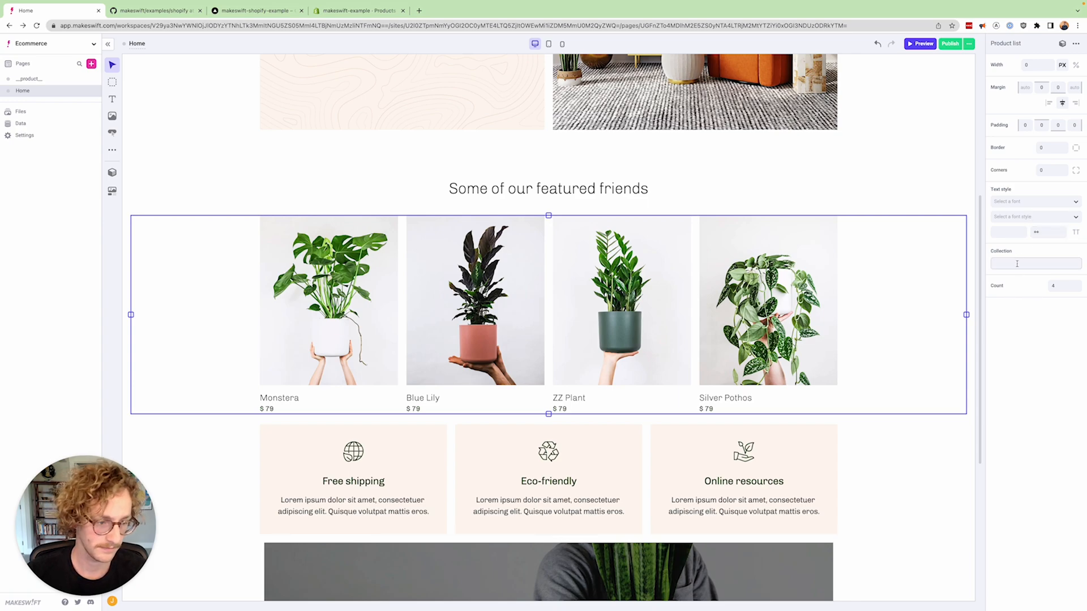
click(1032, 262)
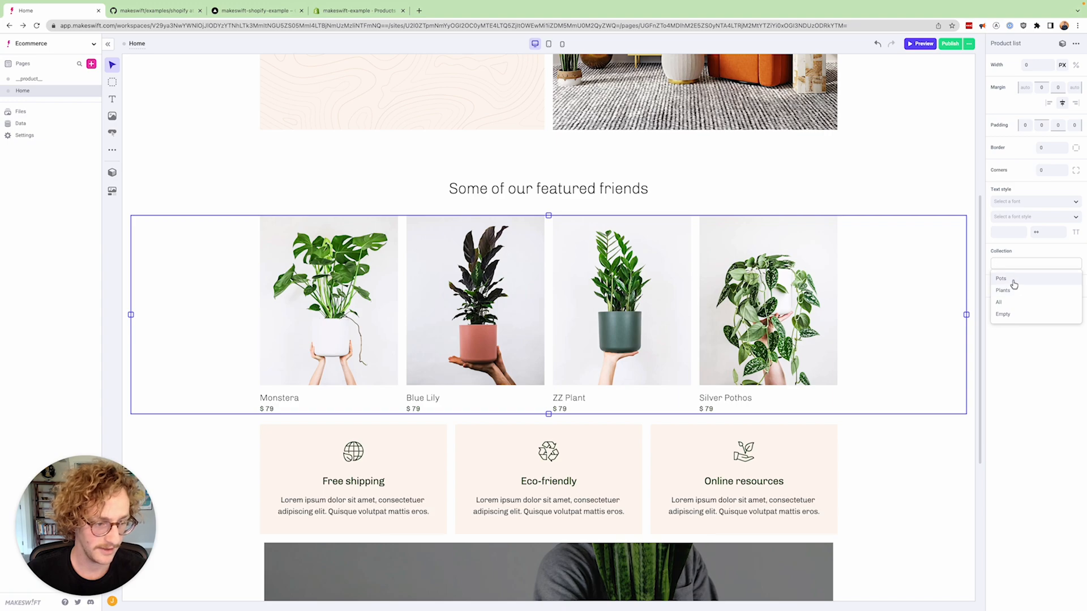
click(1000, 279)
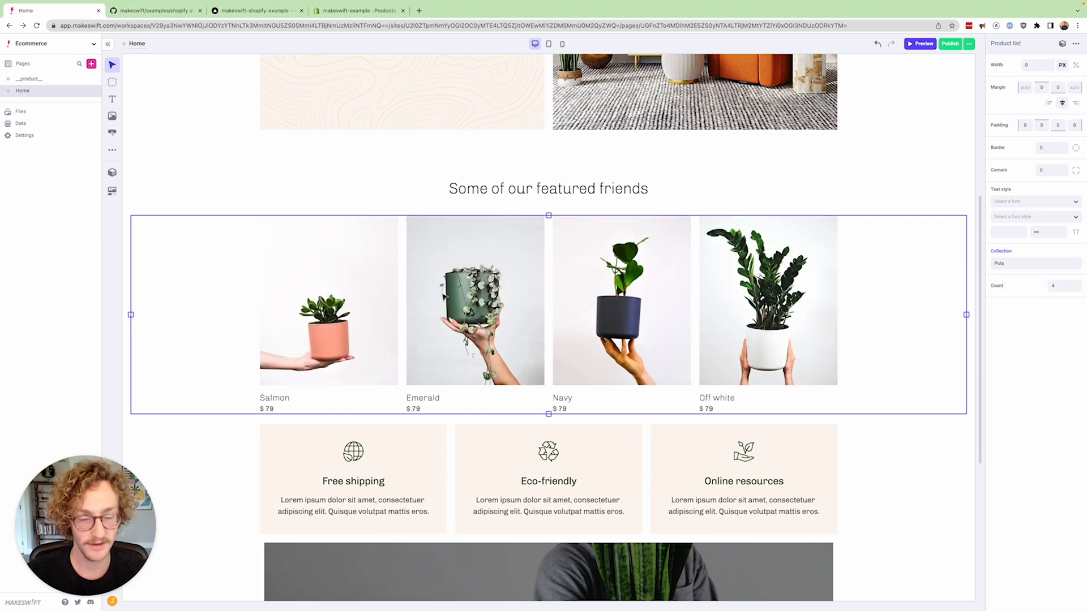
click(1033, 263)
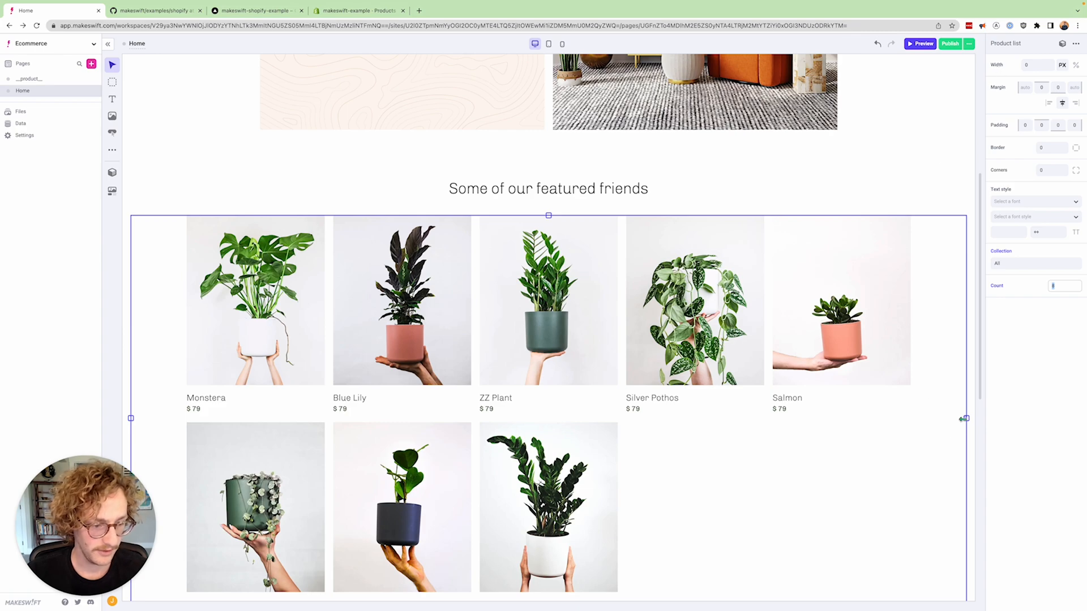
text(1370)
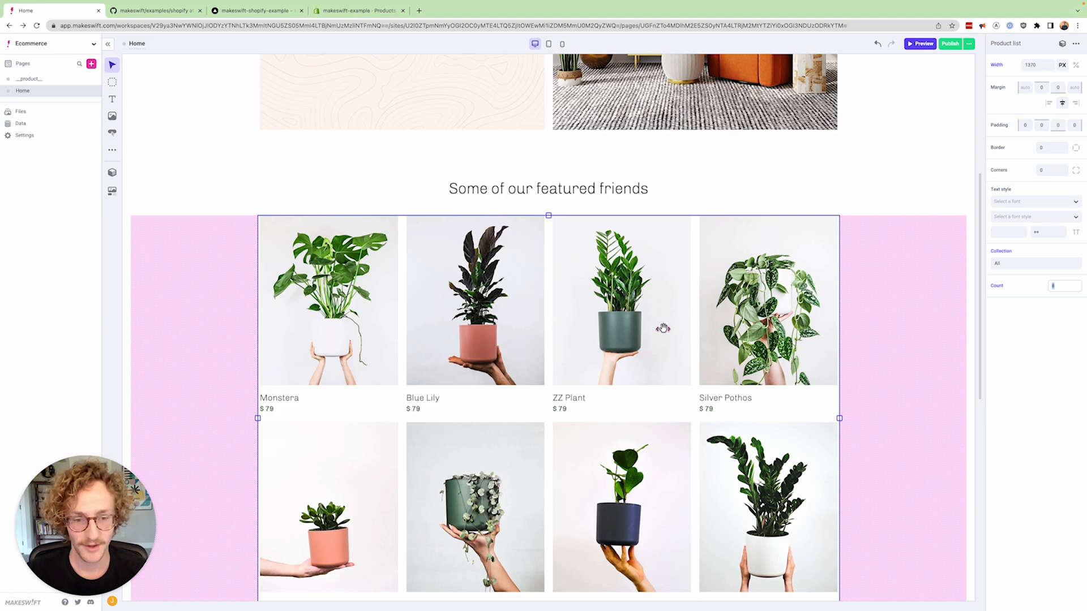
click(547, 188)
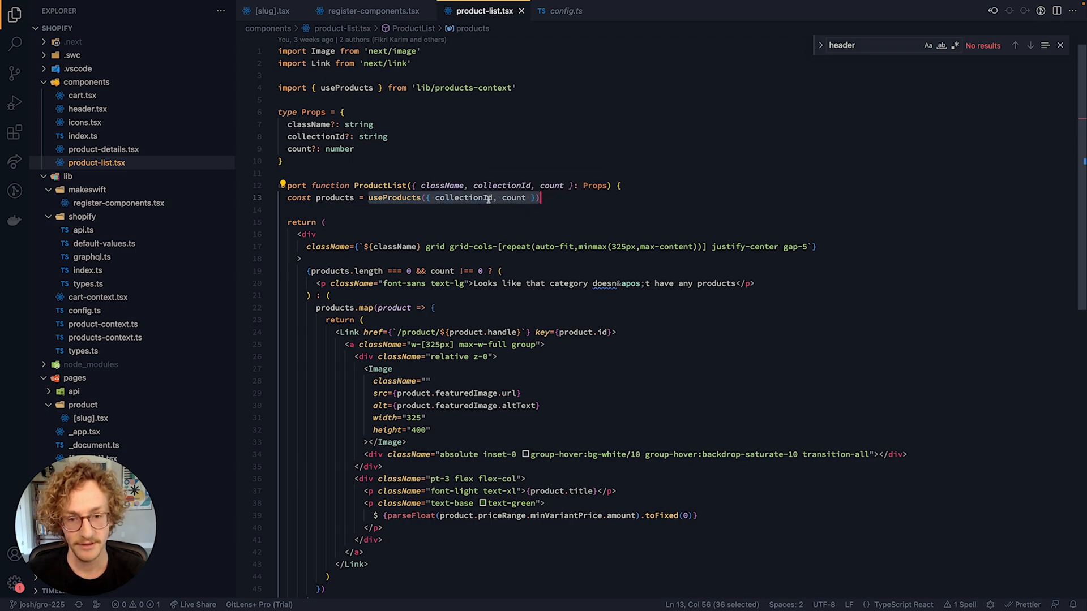
Step: Inspect the useProducts definition and register-components.tsx, then close the open editors
key(F12)
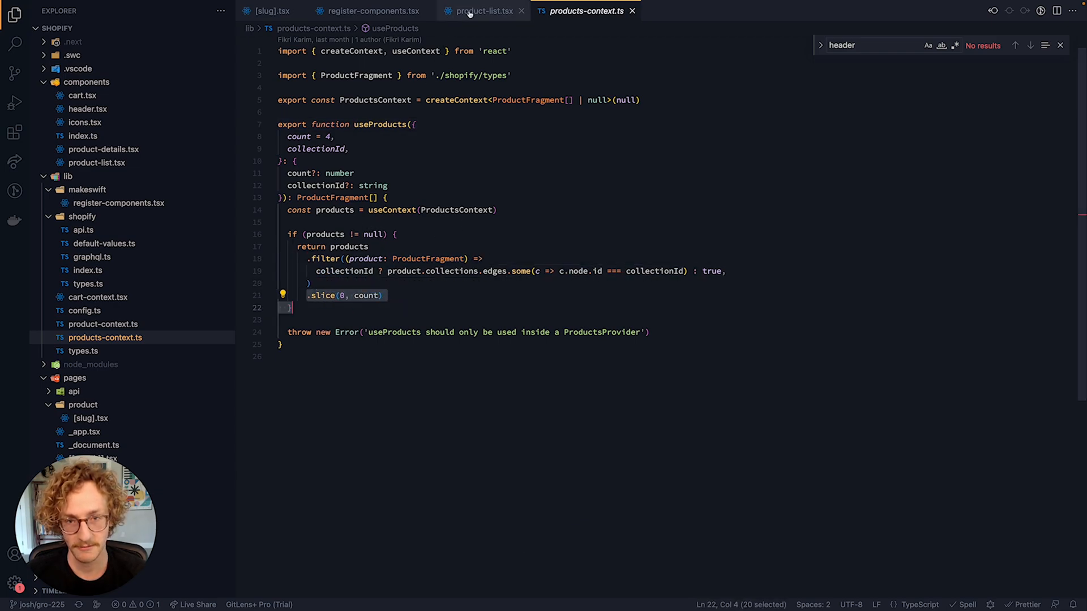
click(482, 11)
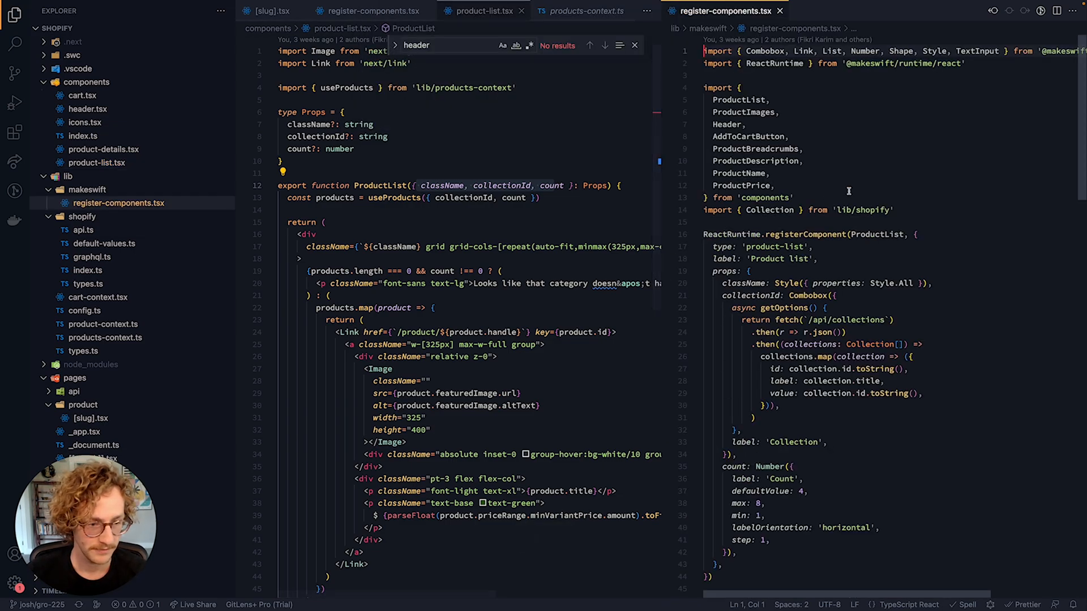
double_click(876, 235)
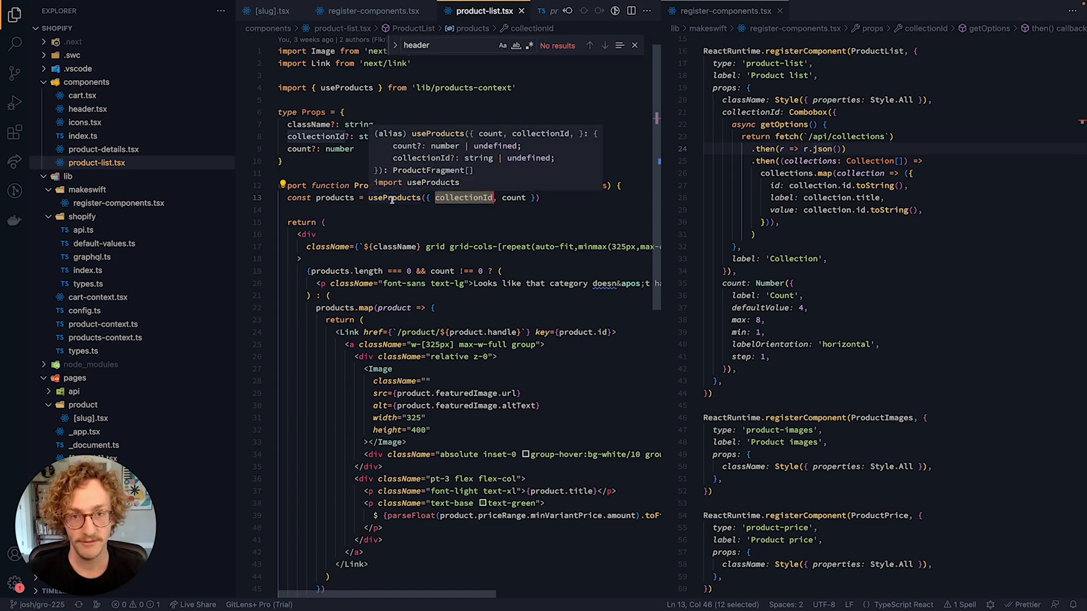
key(cmd+w)
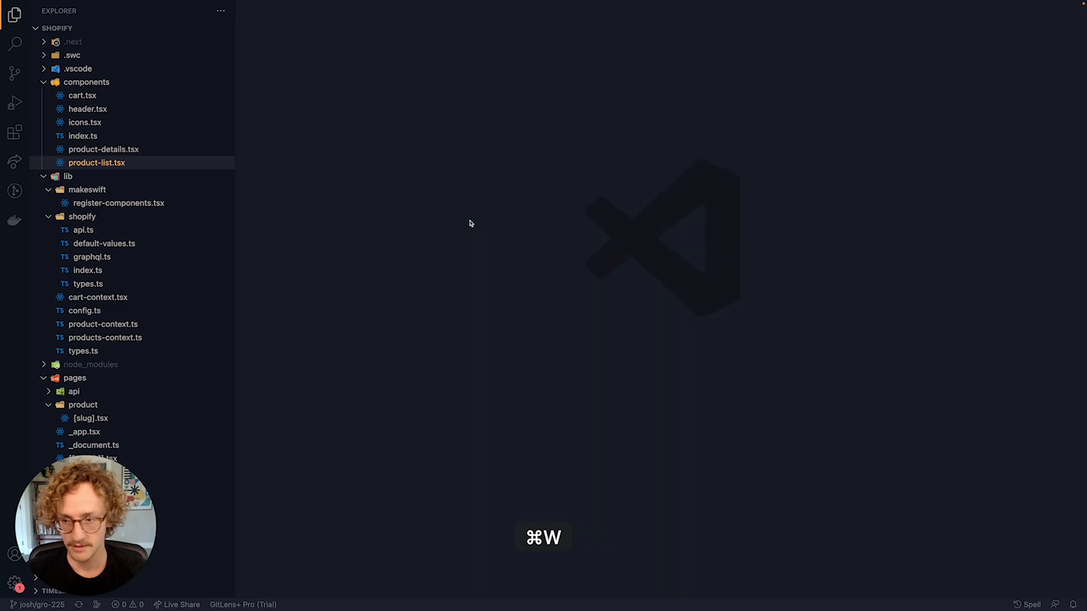
Step: Open _app.tsx via quick open to see the products and product context providers
key(cmd+p)
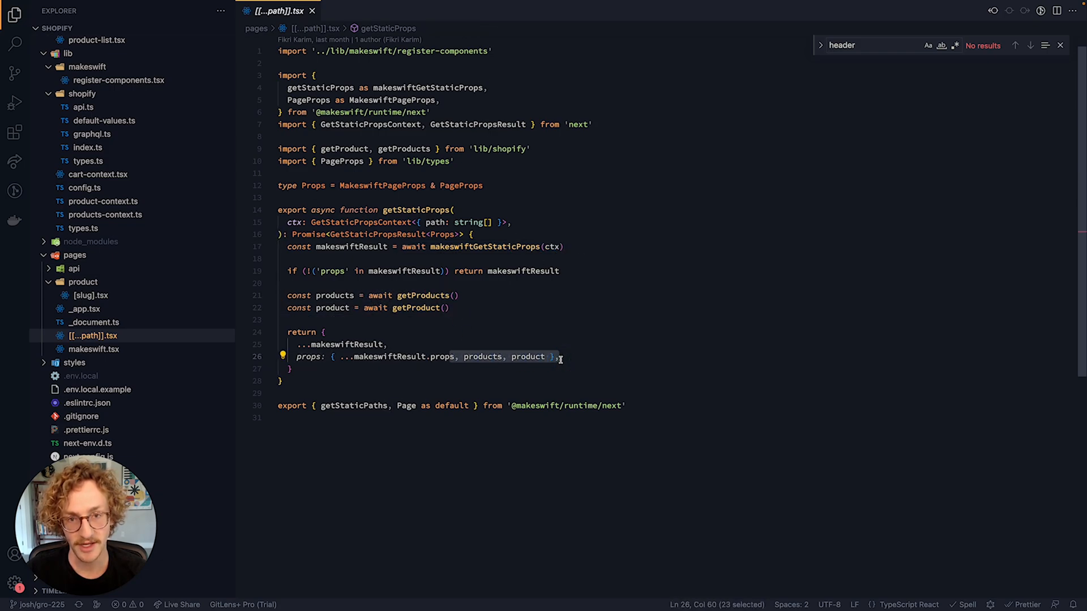
text(app)
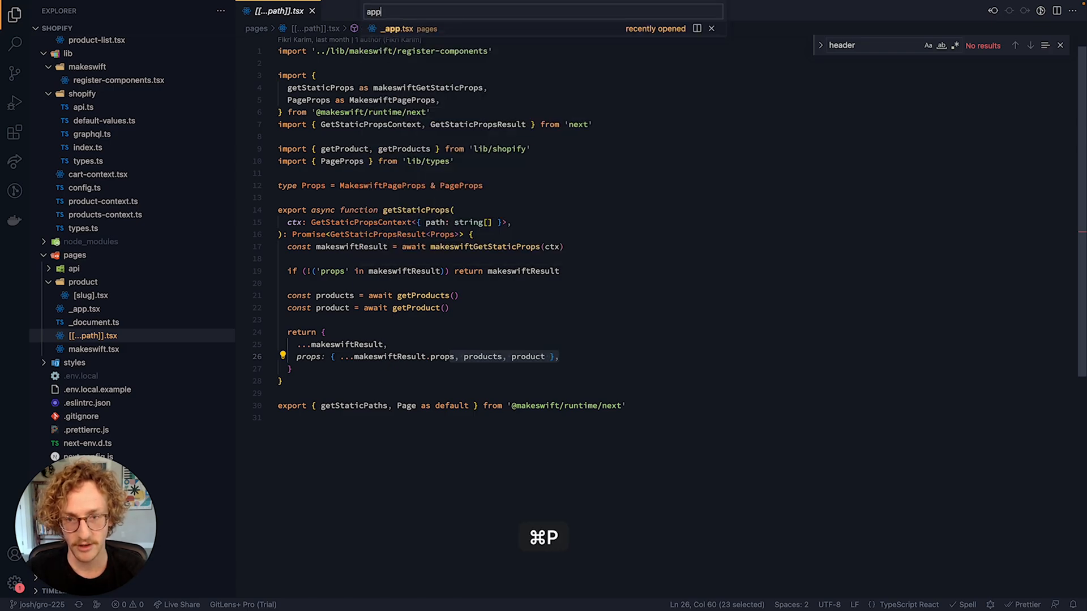
click(395, 28)
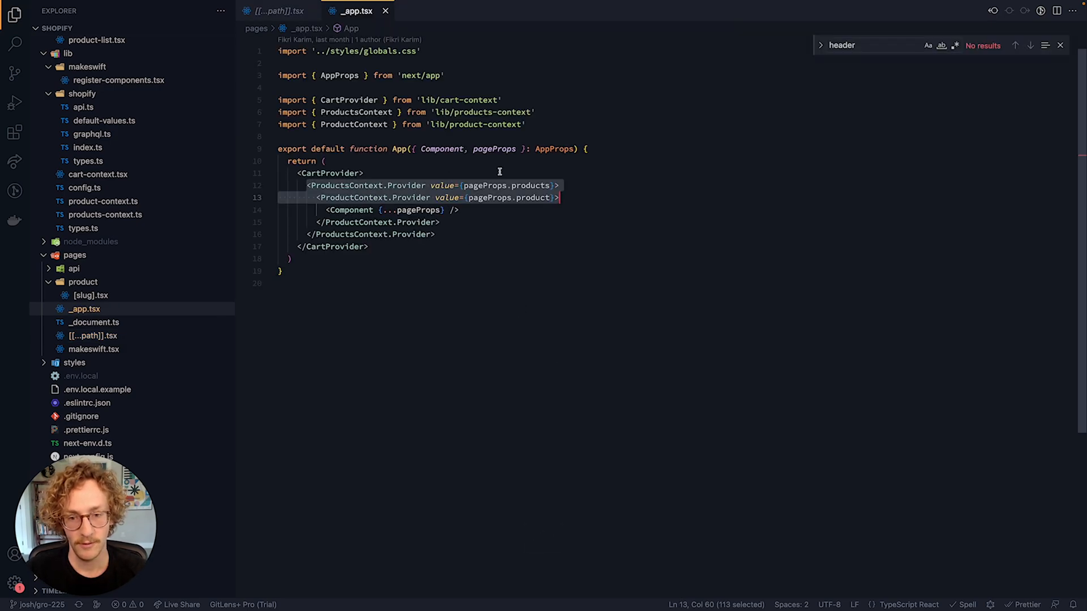
mouse_move(518, 163)
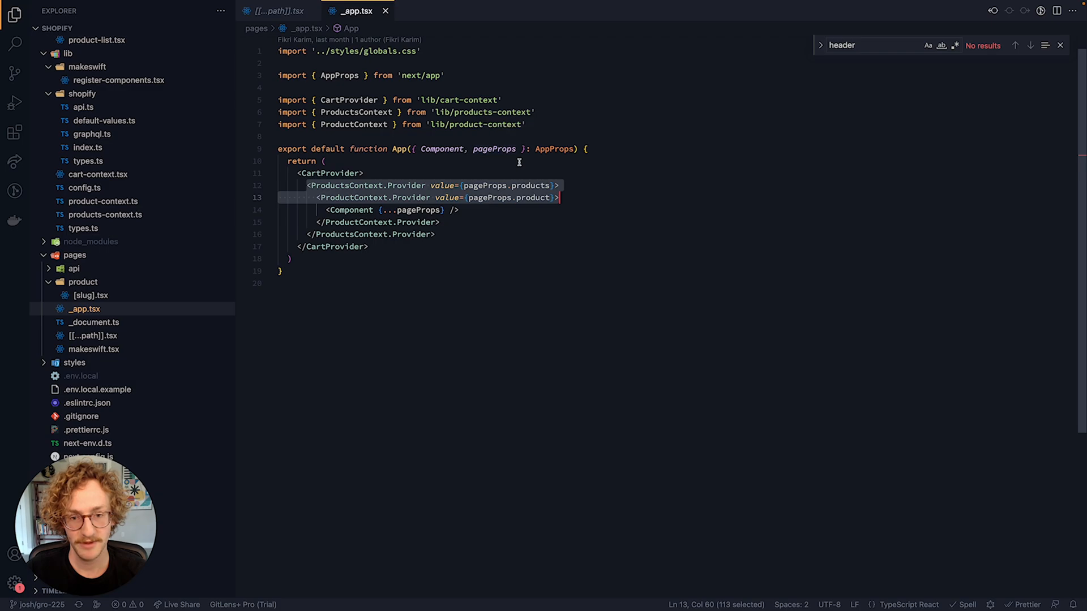
mouse_move(447, 185)
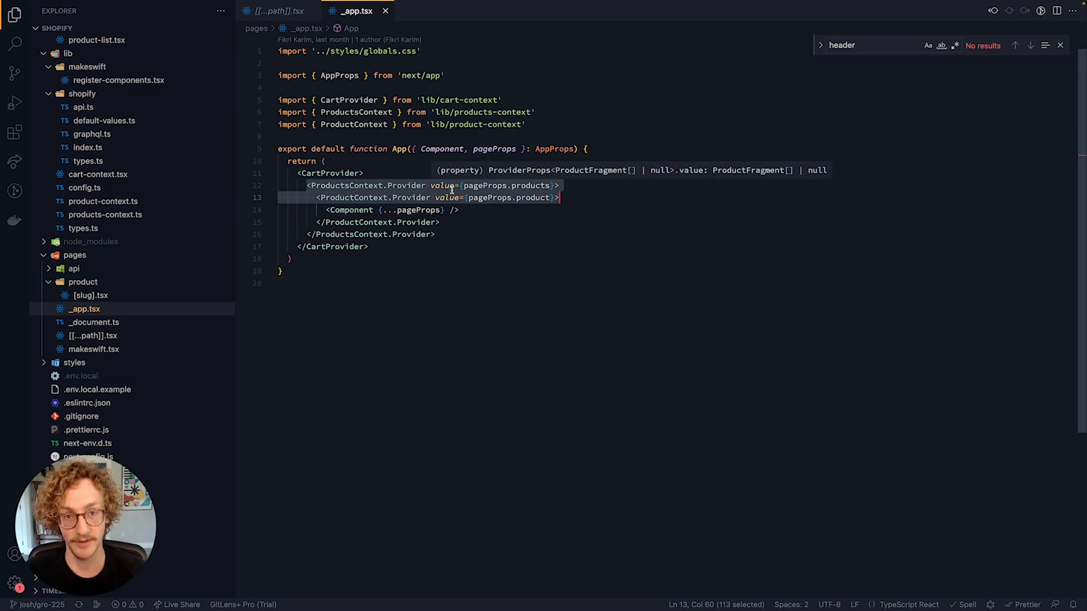
mouse_move(350, 45)
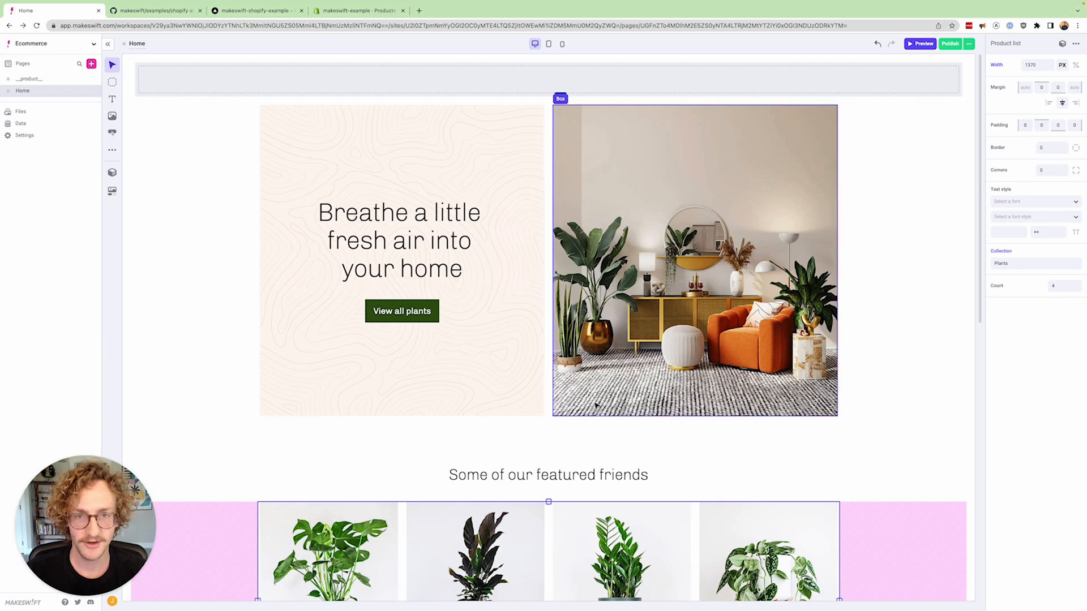
Step: Publish the homepage and open the live storefront
scroll(down, 3)
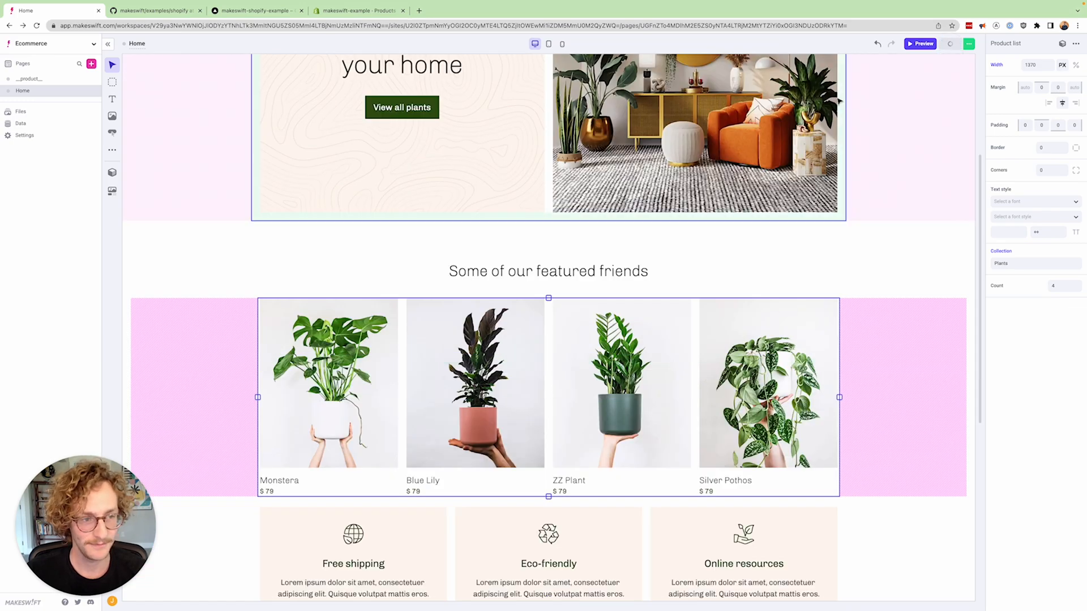
click(950, 43)
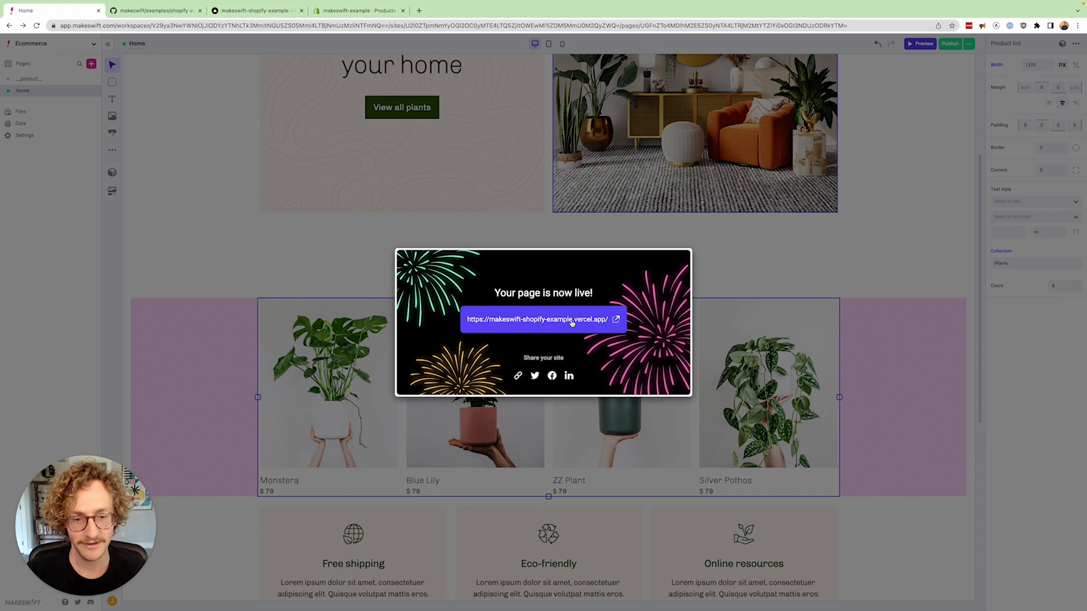
click(537, 319)
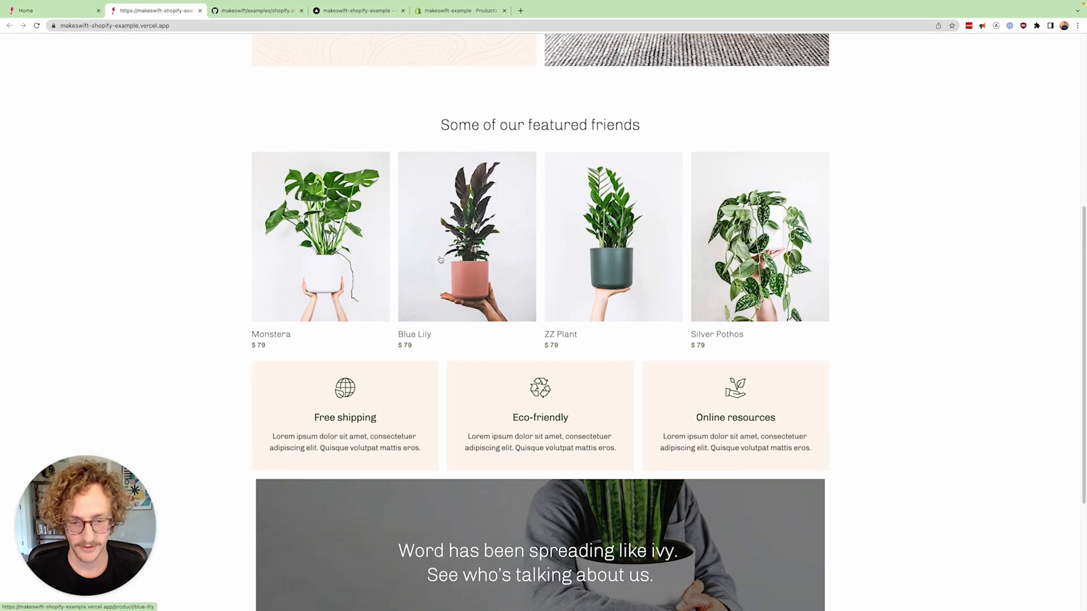
Step: Open the deployed site's /product/monstera page, which returns a 404
scroll(up, 3)
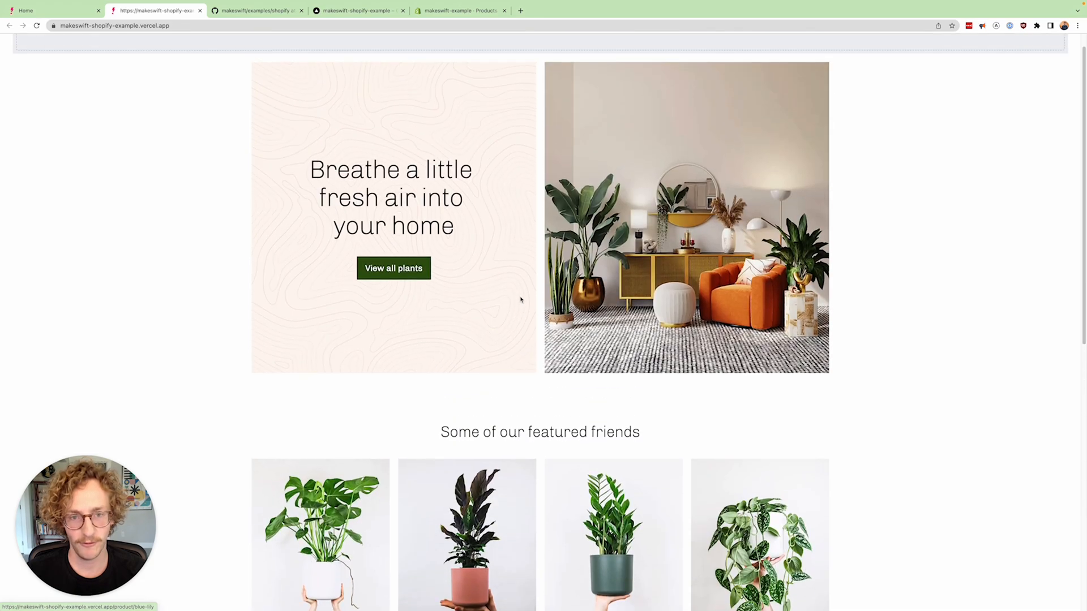
mouse_move(605, 380)
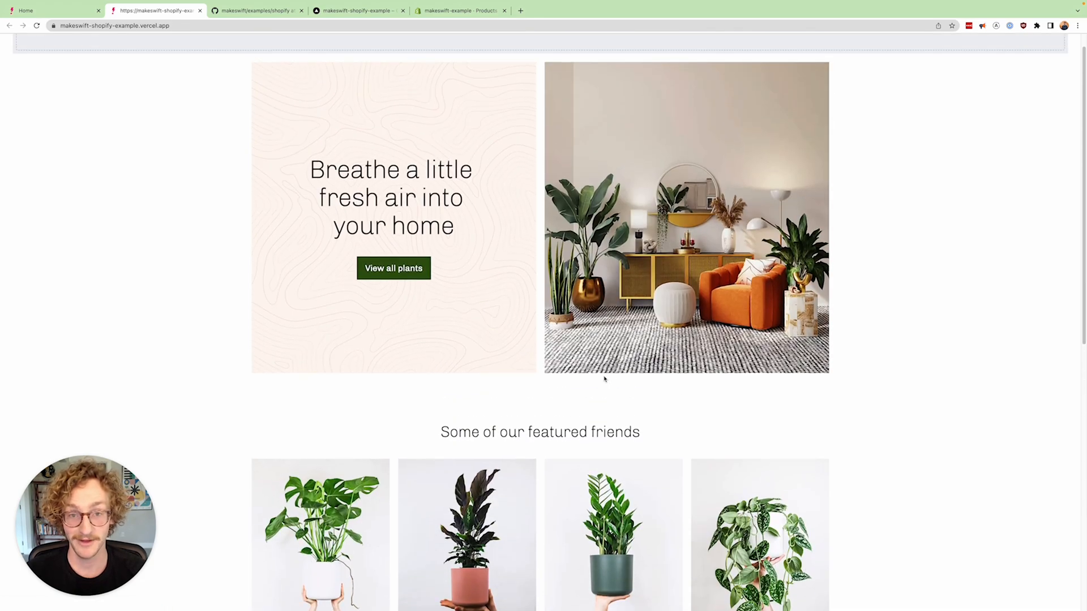
scroll(down, 3)
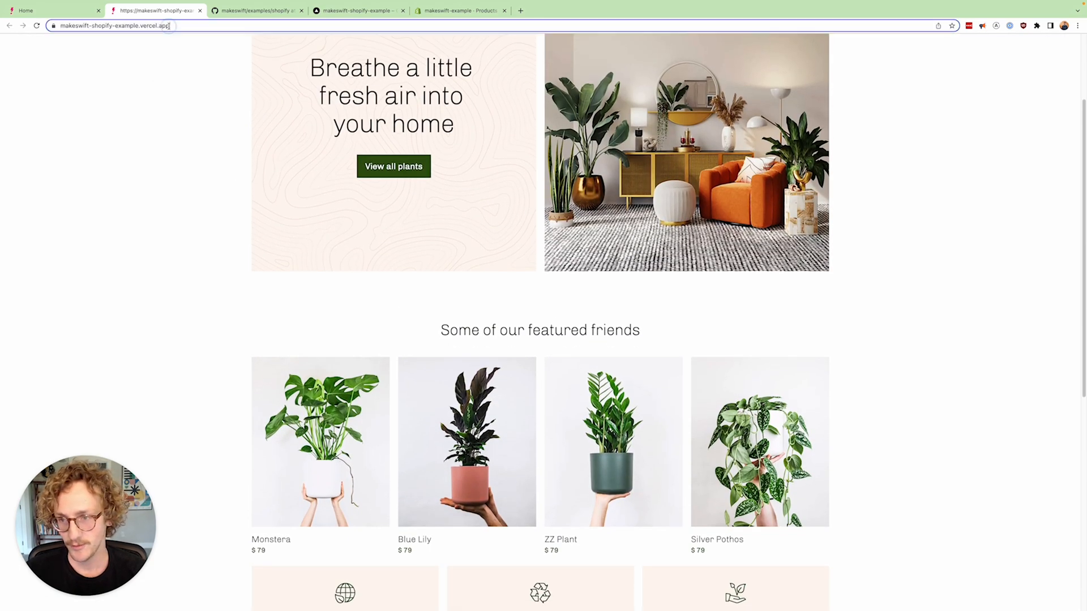
click(357, 10)
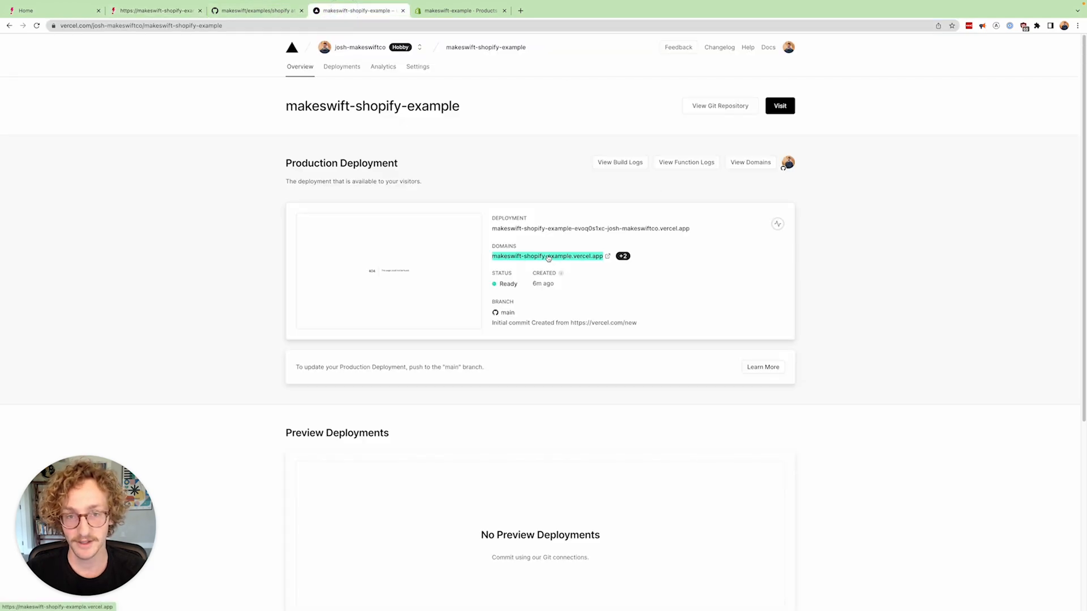
click(547, 256)
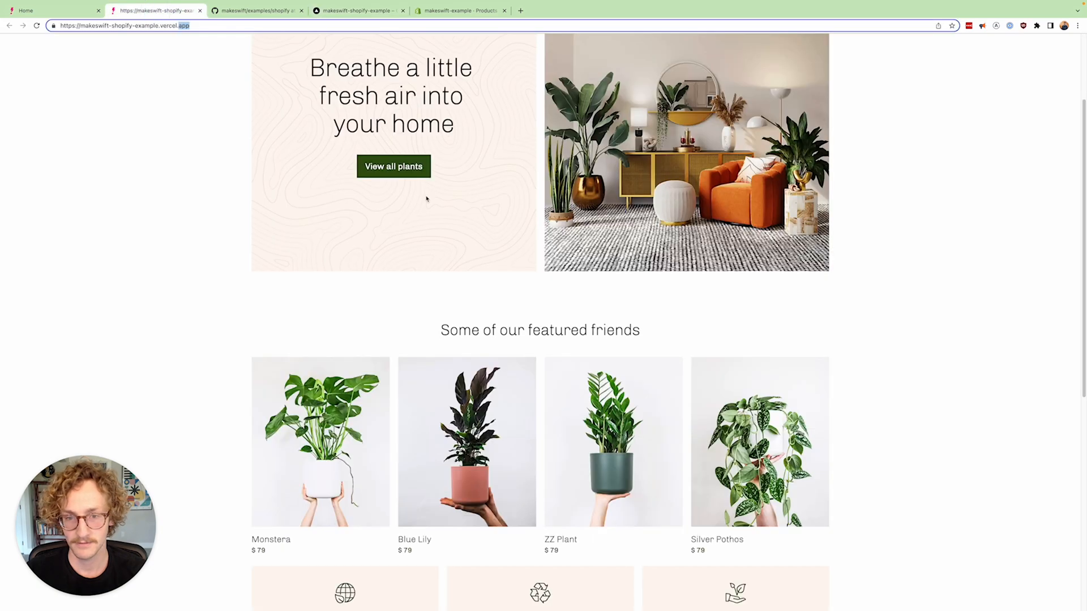
scroll(up, 3)
text(/product/monstera)
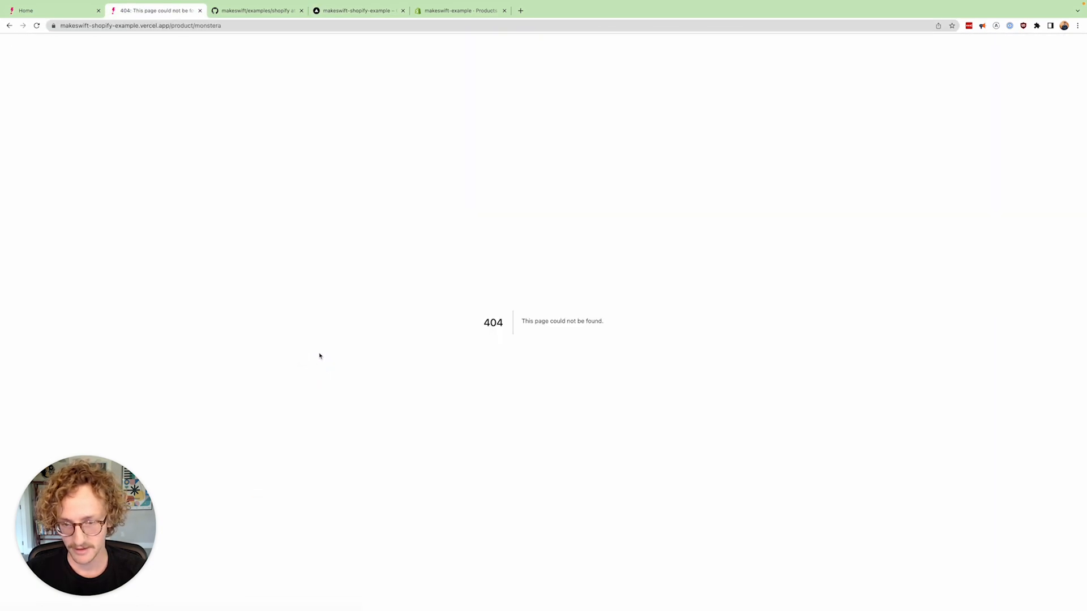
mouse_move(492, 282)
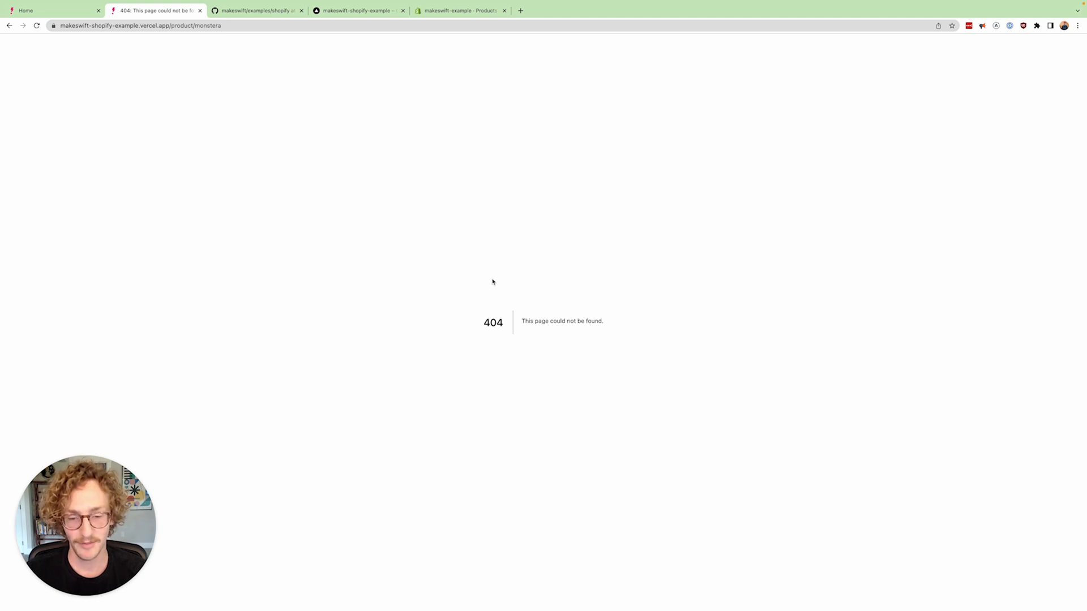
mouse_move(596, 346)
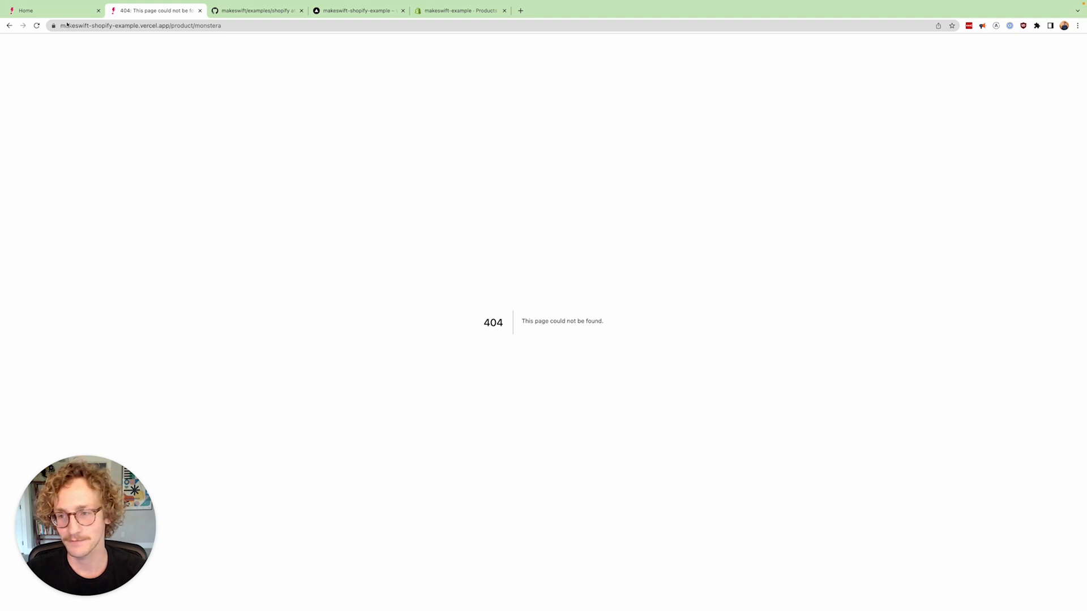
click(48, 10)
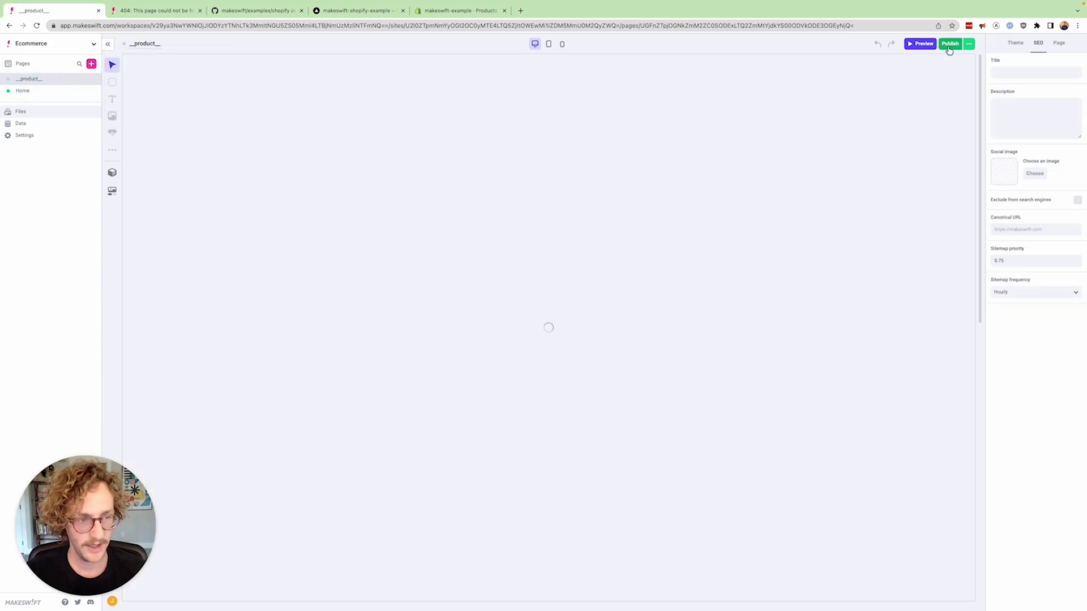
Step: Publish the __product__ page and reload /product/monstera so it shows the template instead of a 404
click(950, 43)
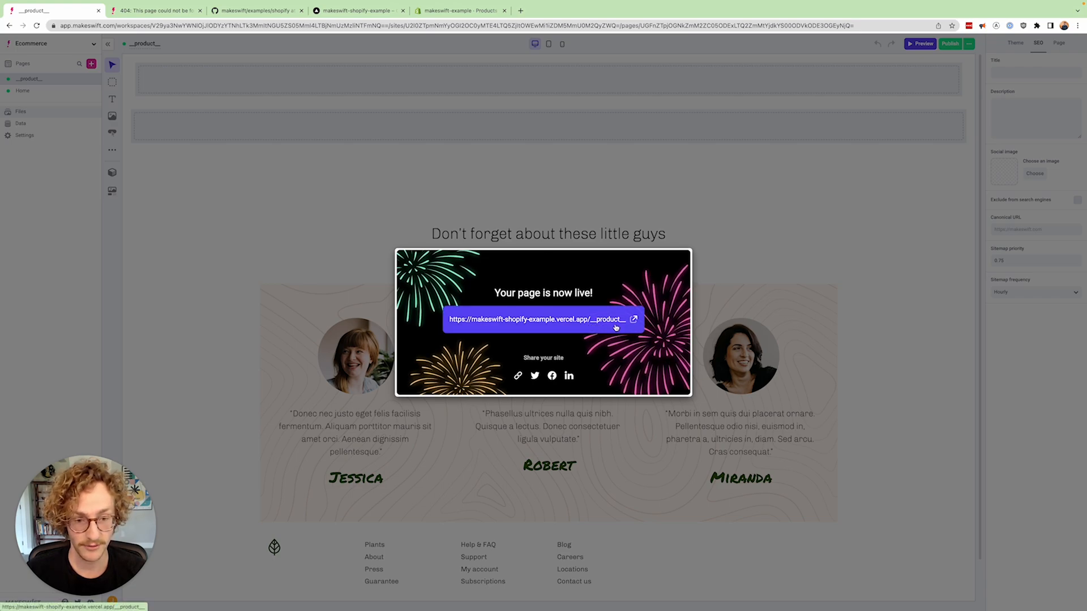
click(543, 319)
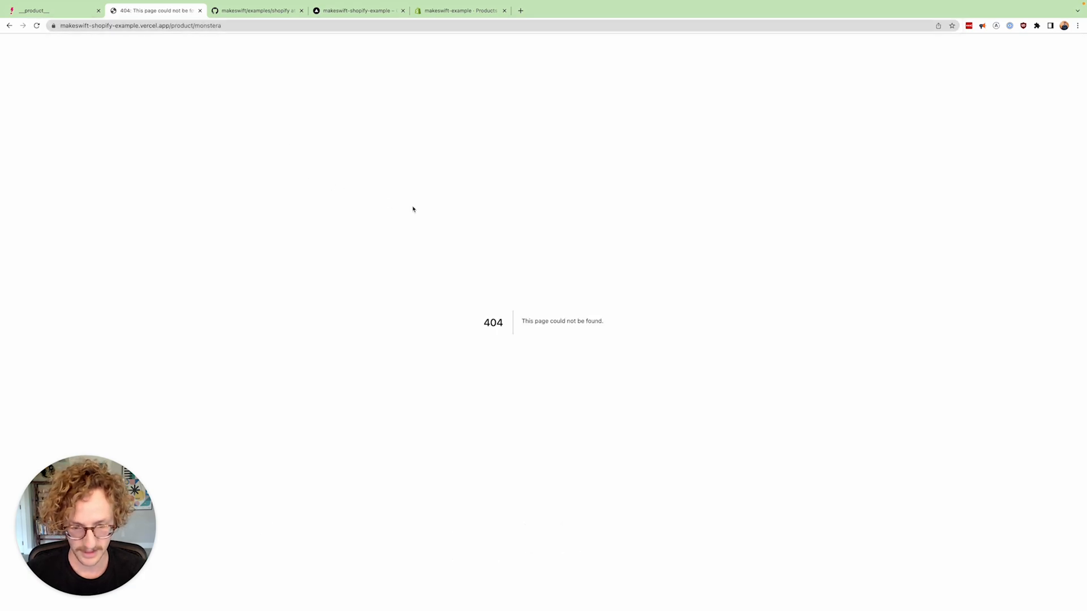
key(cmd+r)
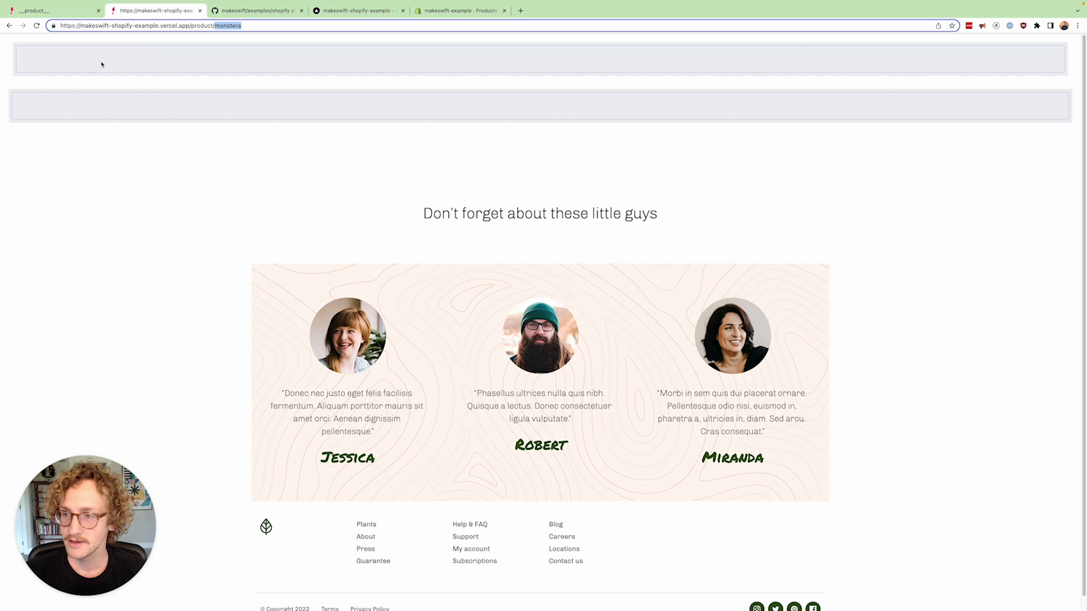
Step: Add Product images and Product name components to the template, then reload the live Monstera and Blue Lily pages
click(52, 11)
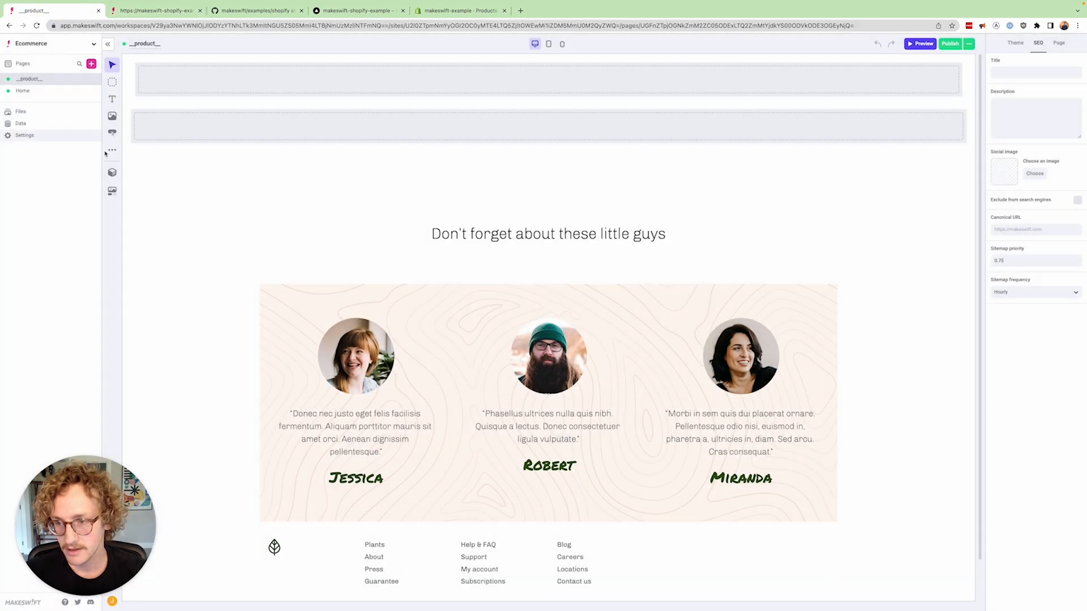
click(111, 150)
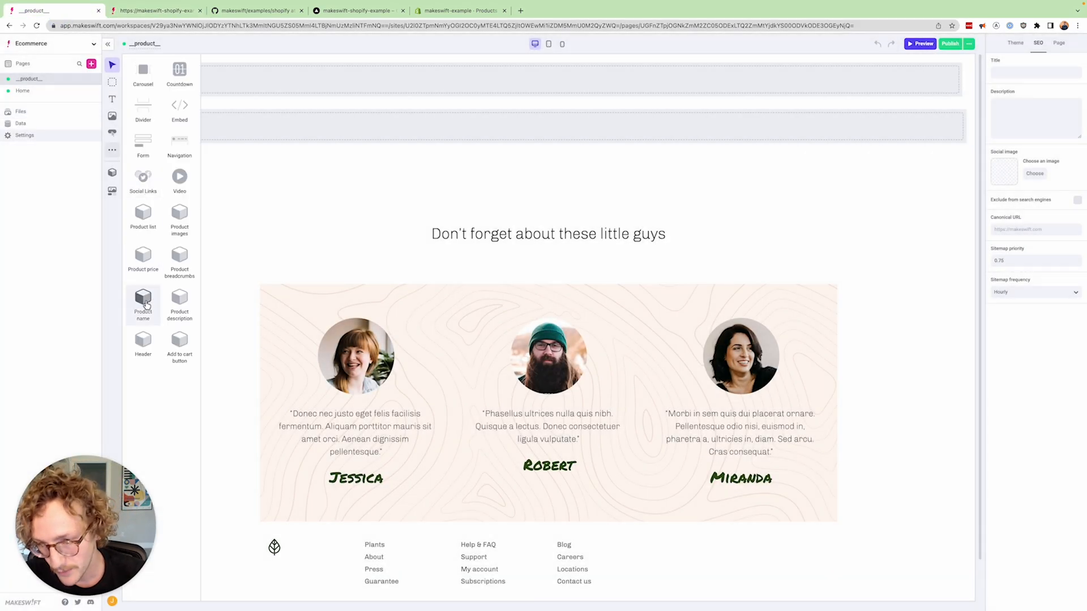
click(143, 298)
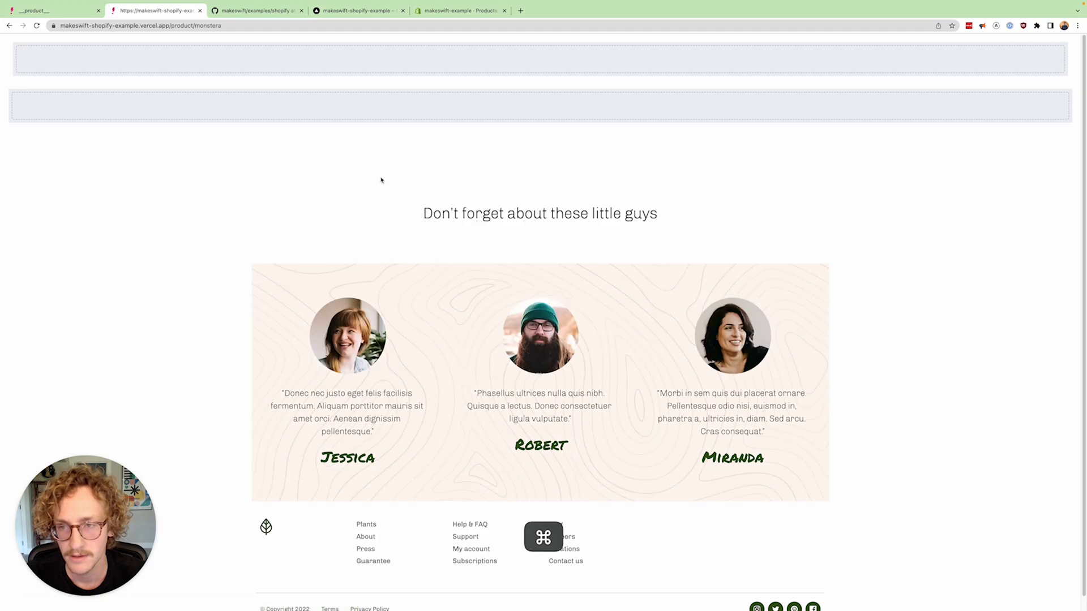
scroll(up, 3)
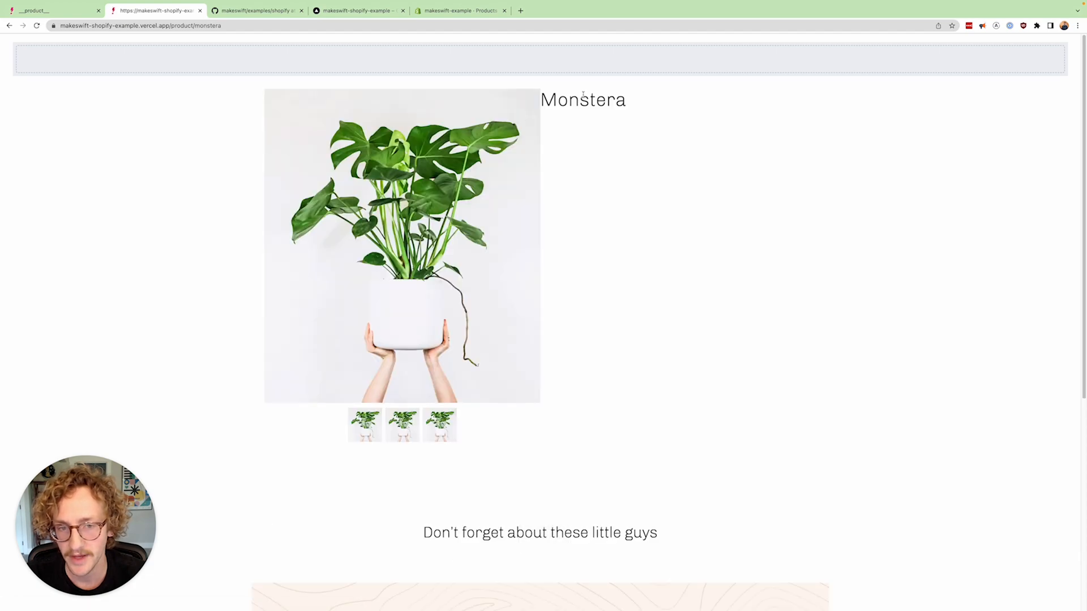
double_click(583, 99)
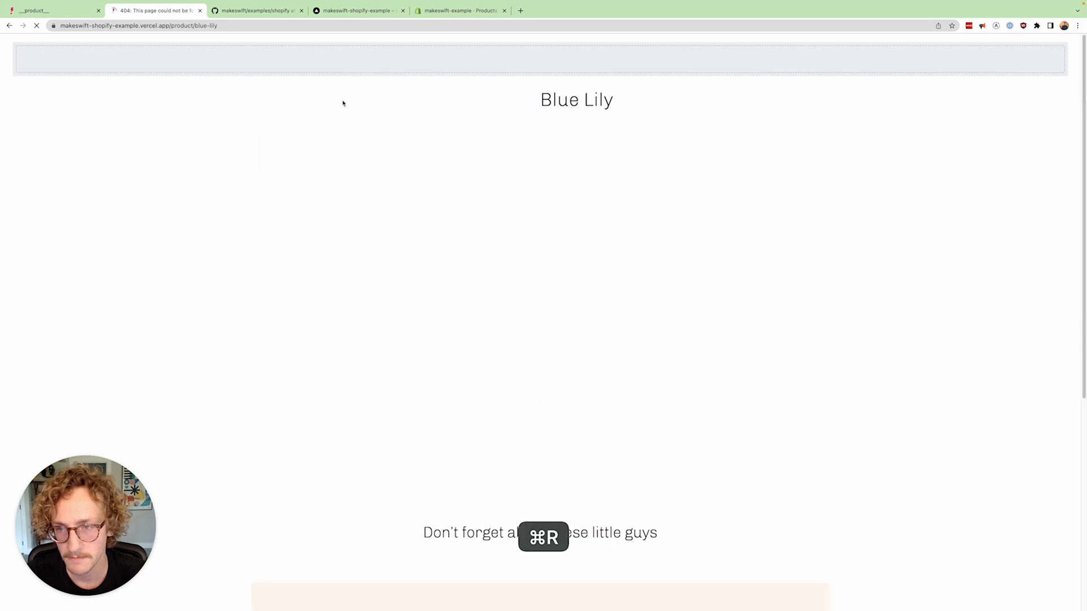
key(cmd+r)
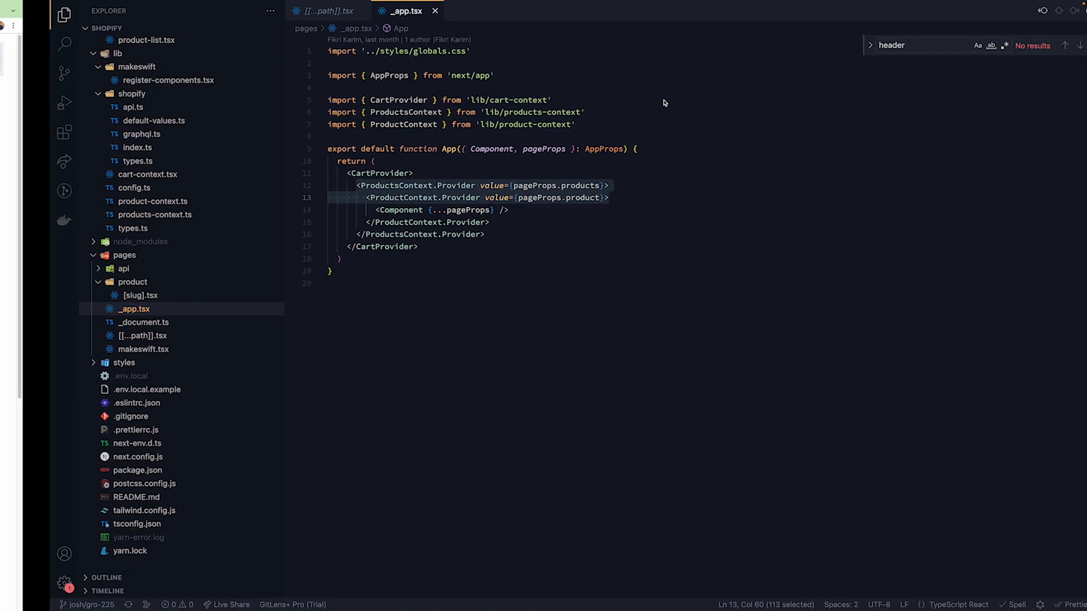
Step: Inspect pages/product/[slug].tsx and the productTemplatePathname setting in config.ts
key(cmd+w)
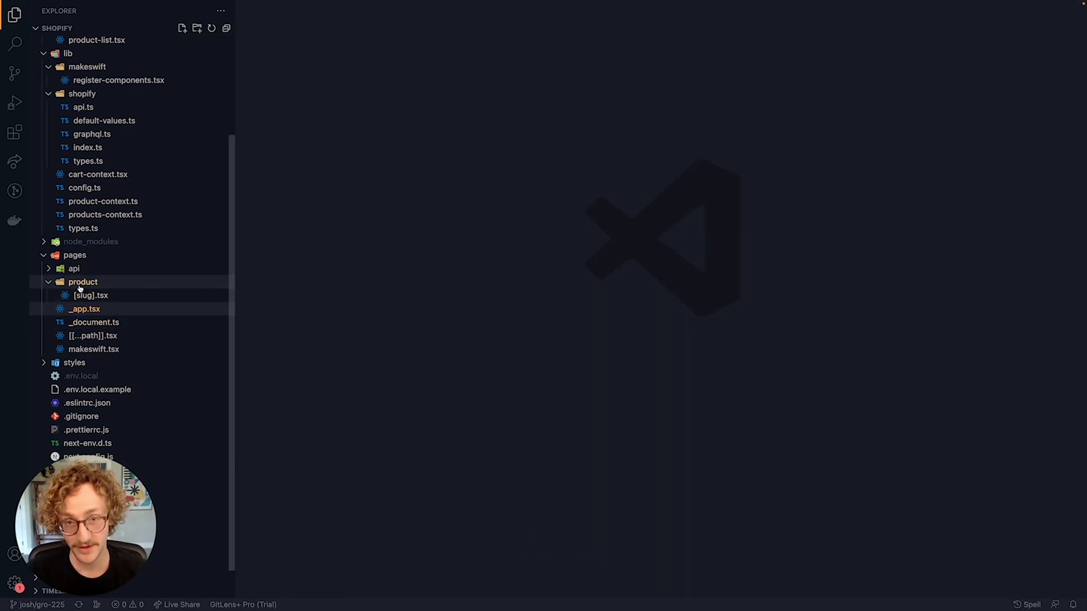
click(90, 295)
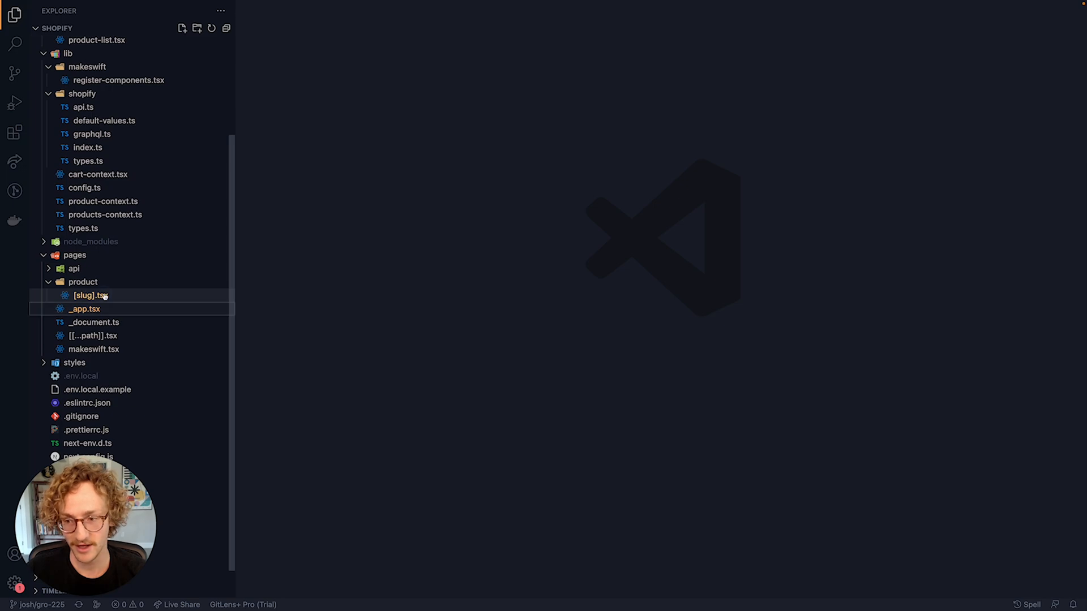
double_click(90, 296)
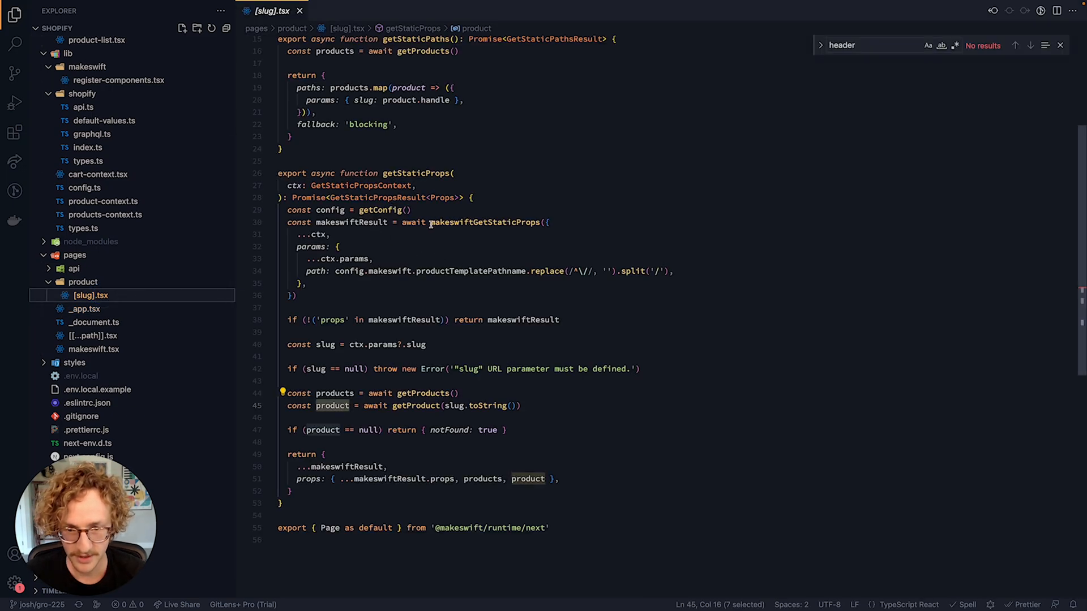
mouse_move(444, 272)
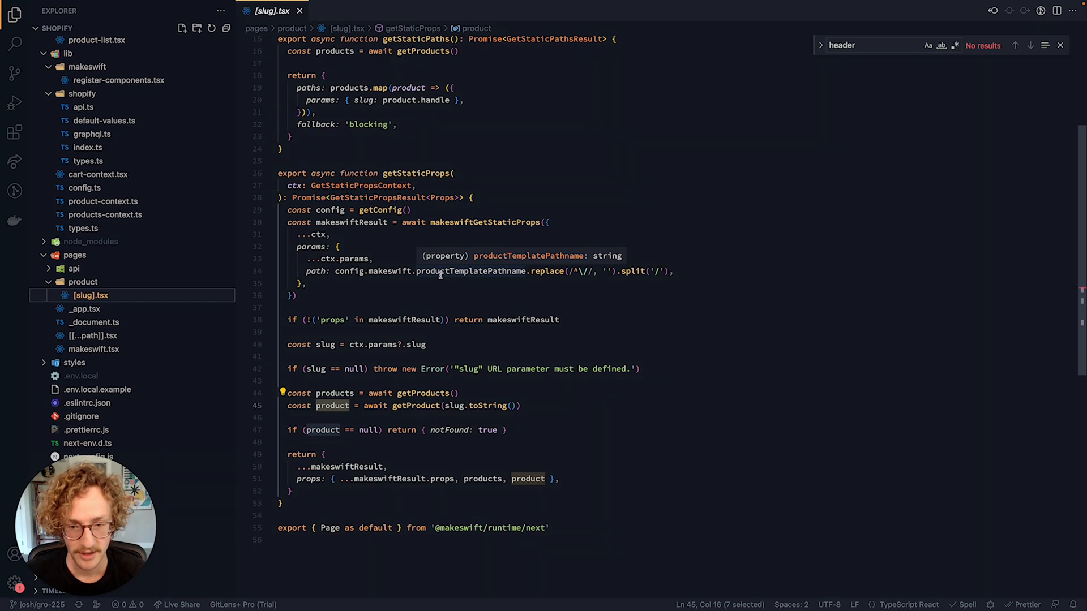
mouse_move(357, 210)
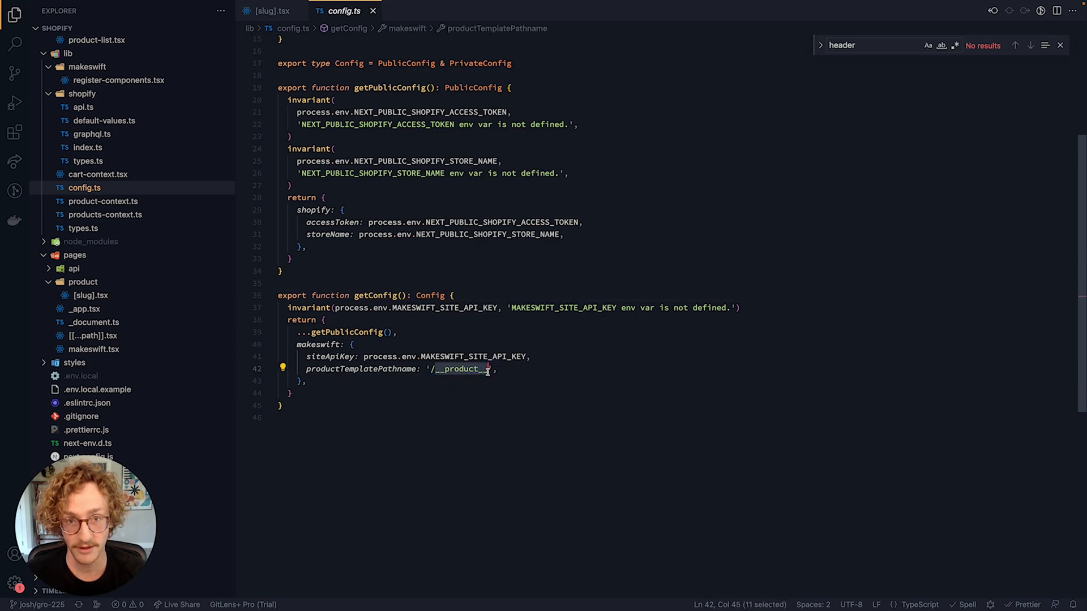
click(269, 10)
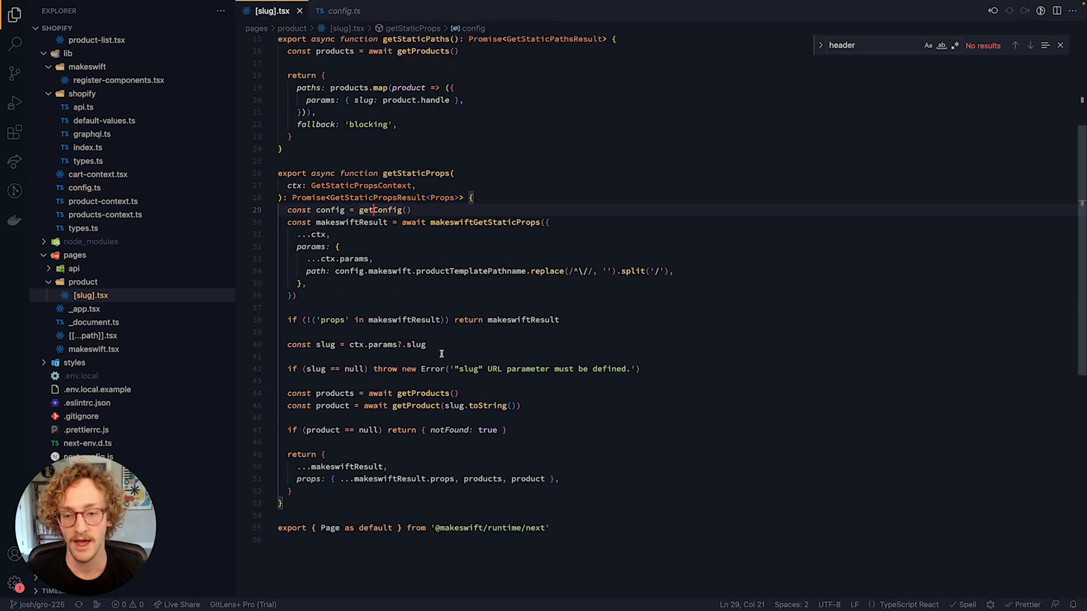
double_click(324, 345)
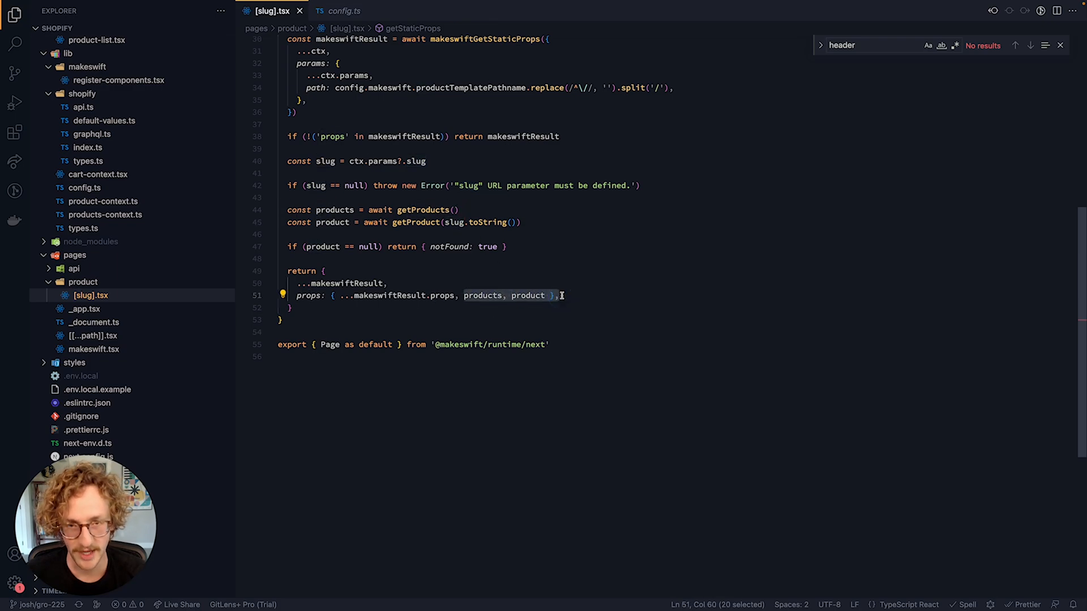
text(appt)
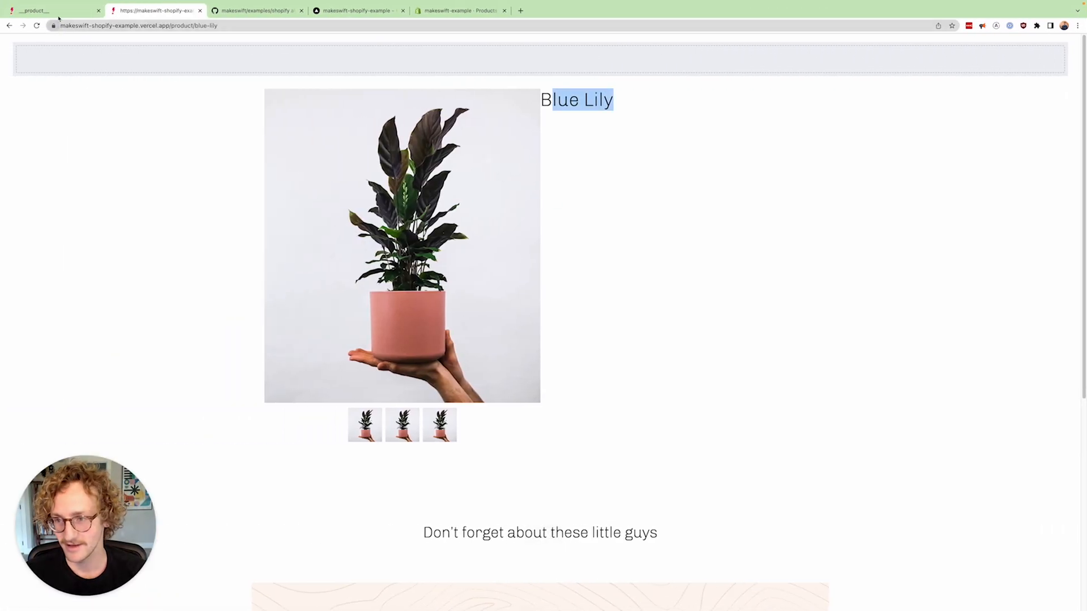
Step: Add breadcrumbs, price, description and add-to-cart to the template, set the product list to Pots, and publish
click(49, 10)
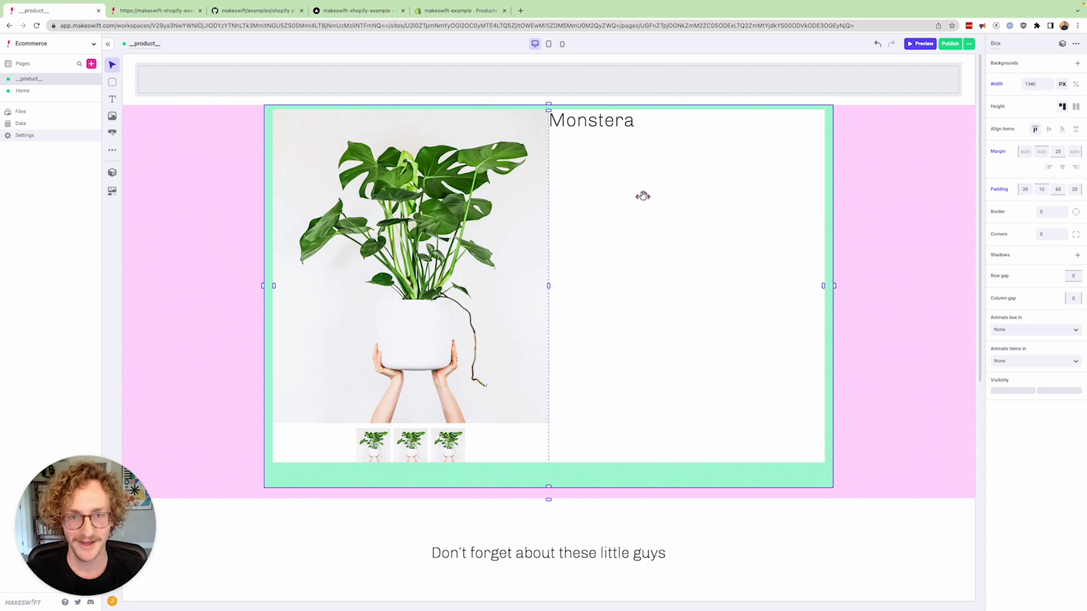
scroll(down, 3)
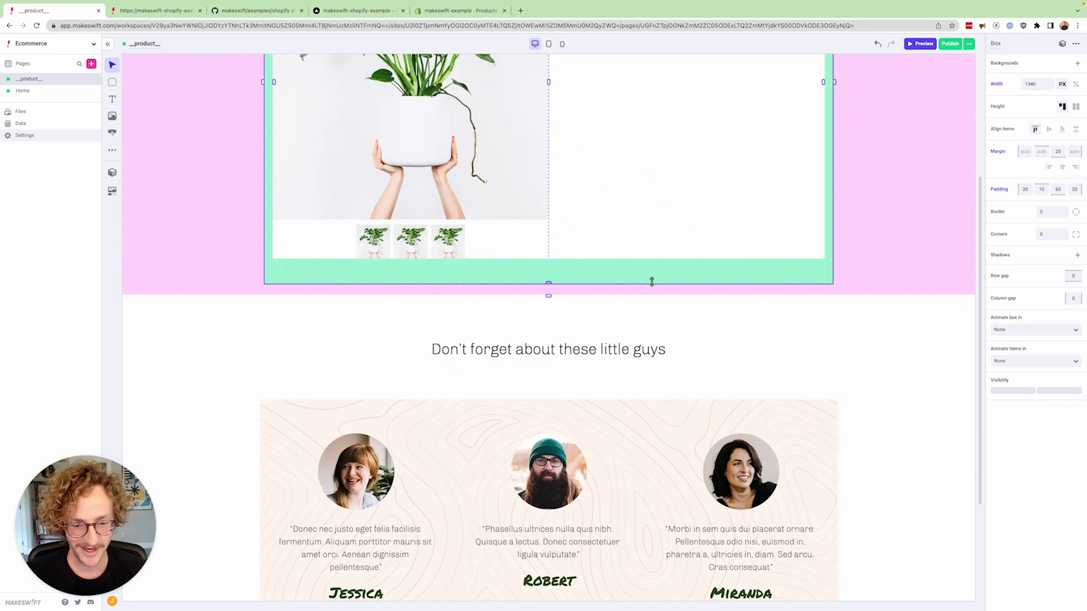
scroll(down, 3)
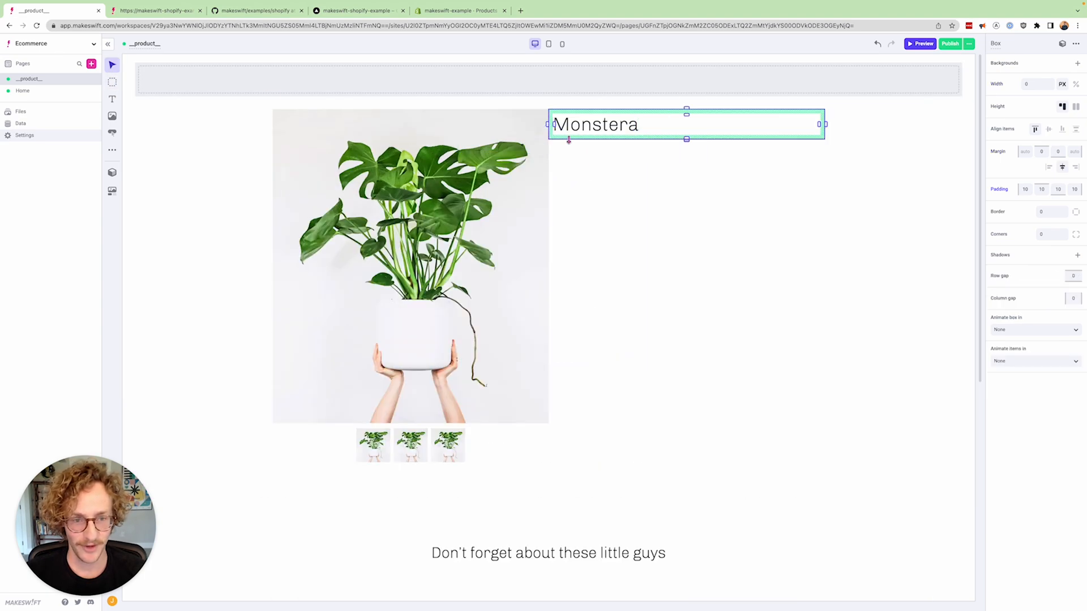
click(112, 153)
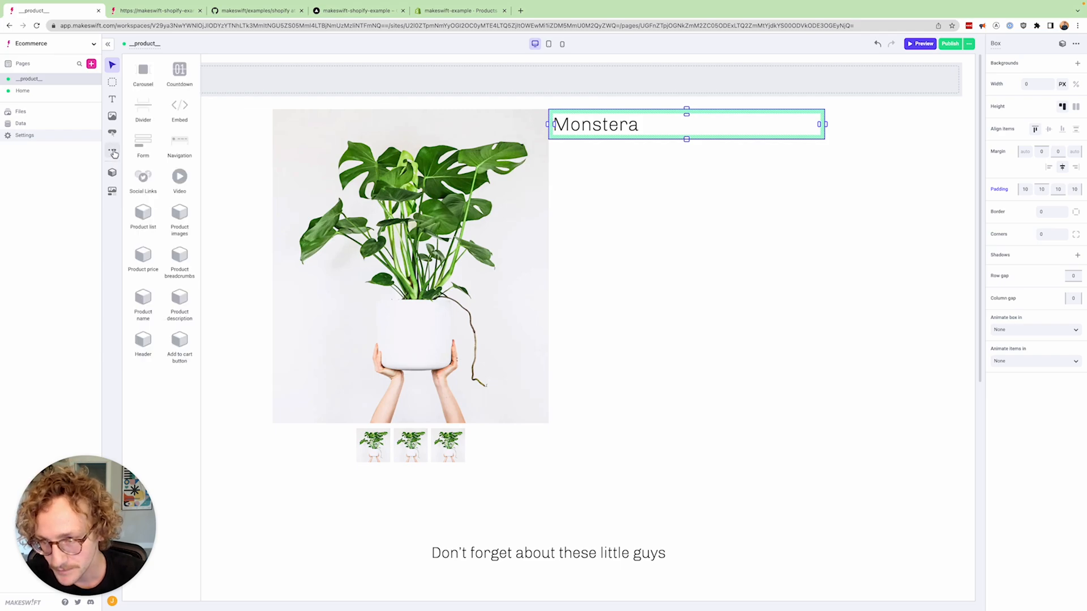
click(564, 142)
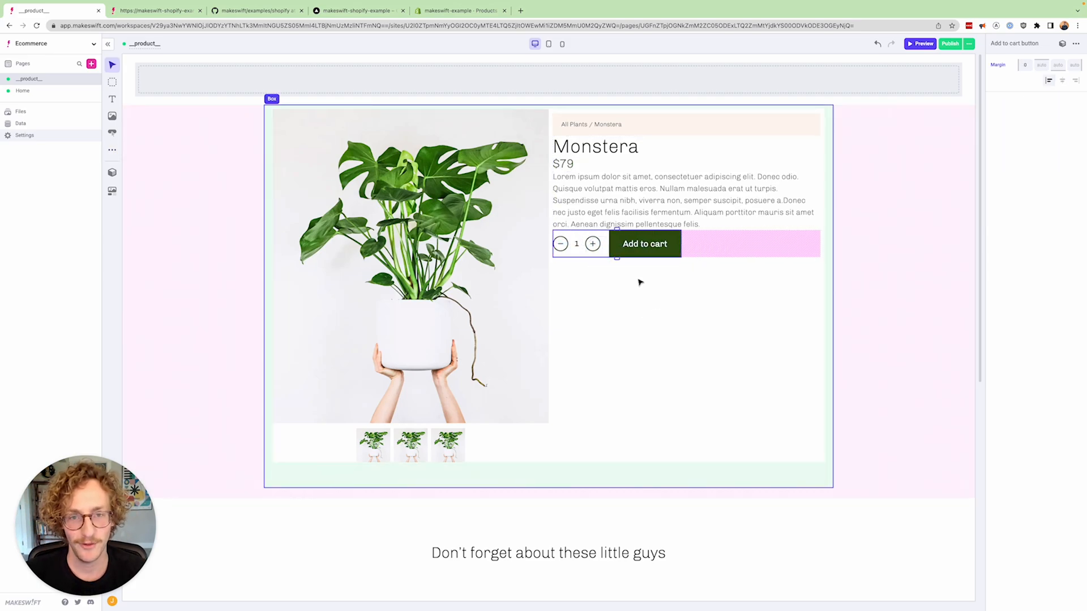
mouse_move(654, 274)
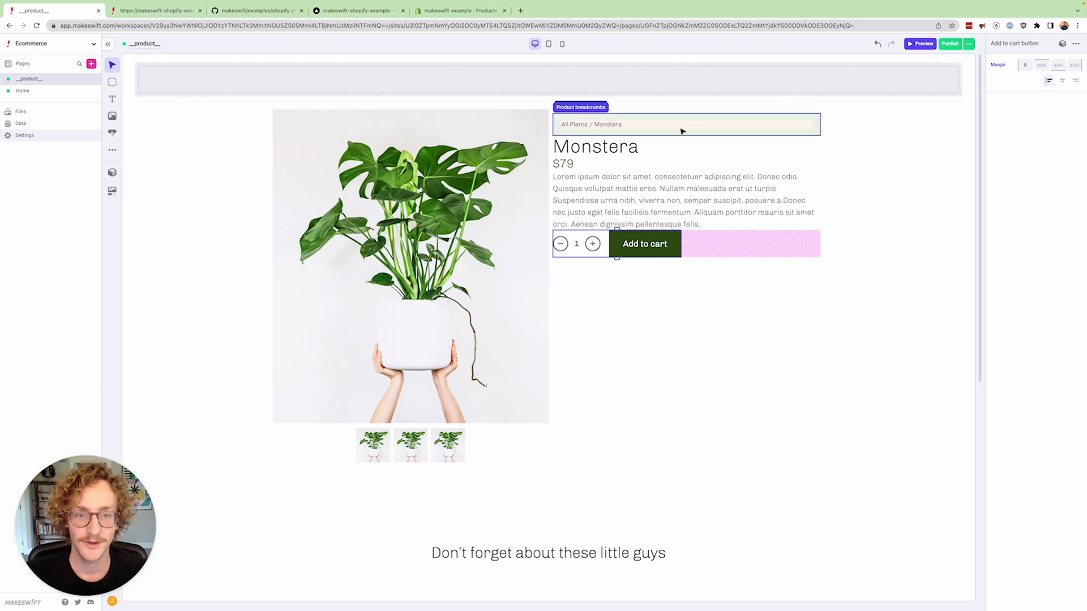
click(686, 124)
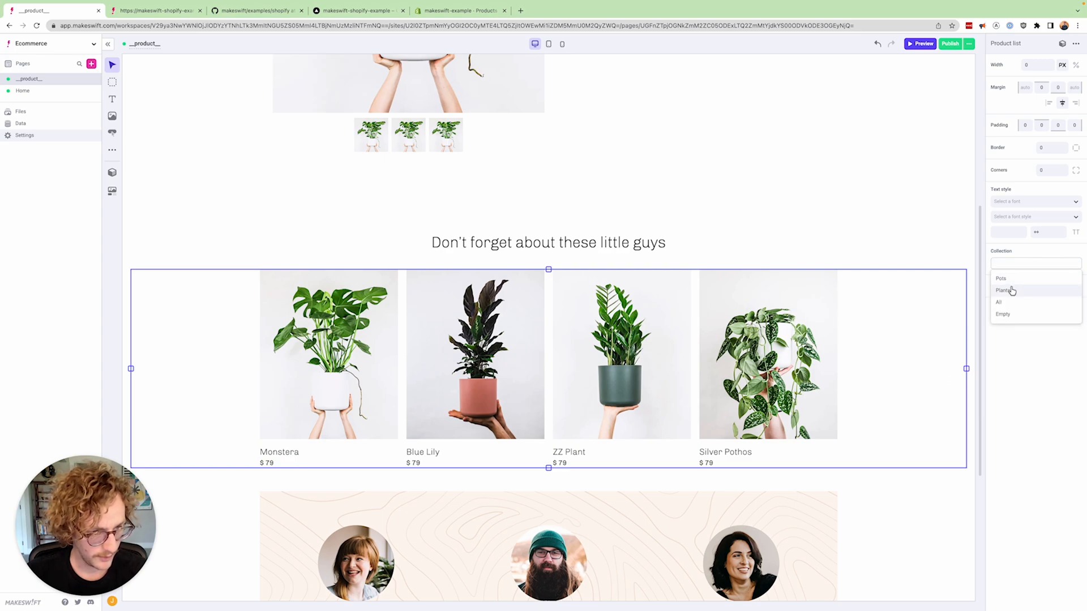
click(1001, 278)
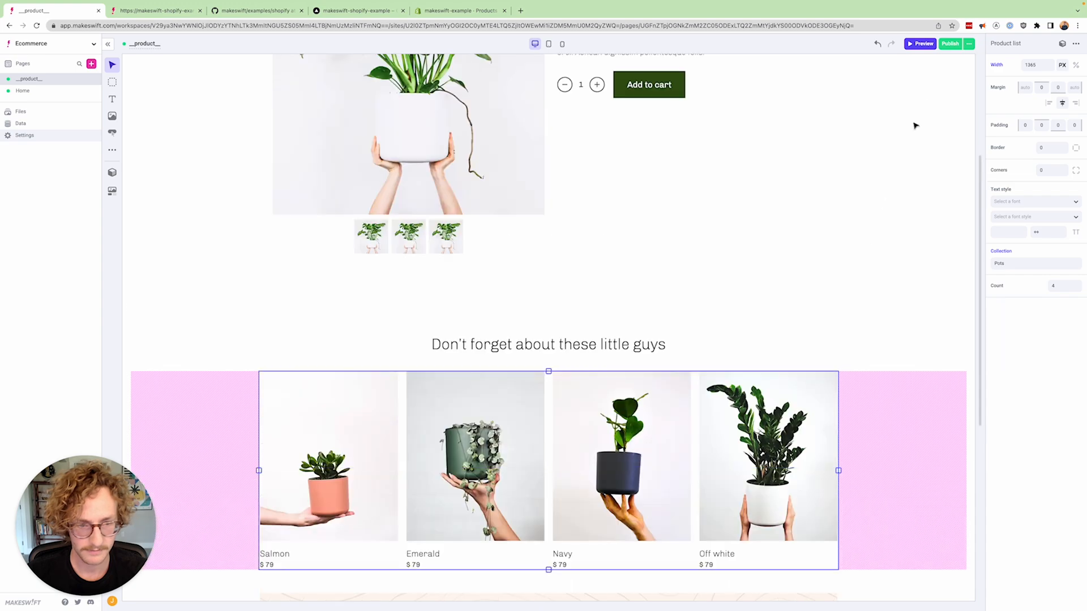
click(951, 44)
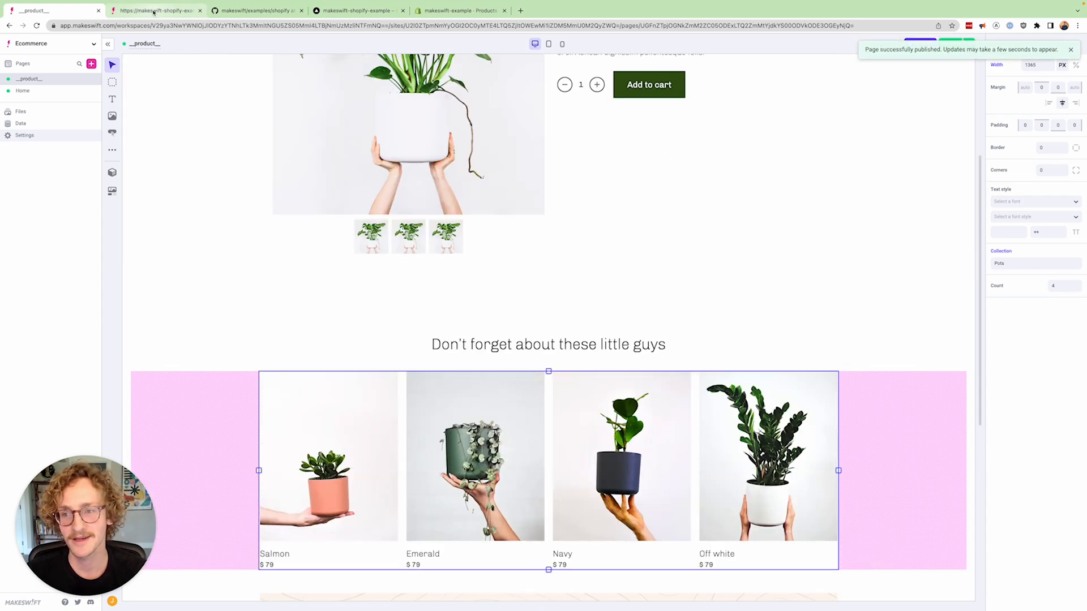
Step: Reload the live Blue Lily page and scroll down to the four-pot related product list
click(156, 10)
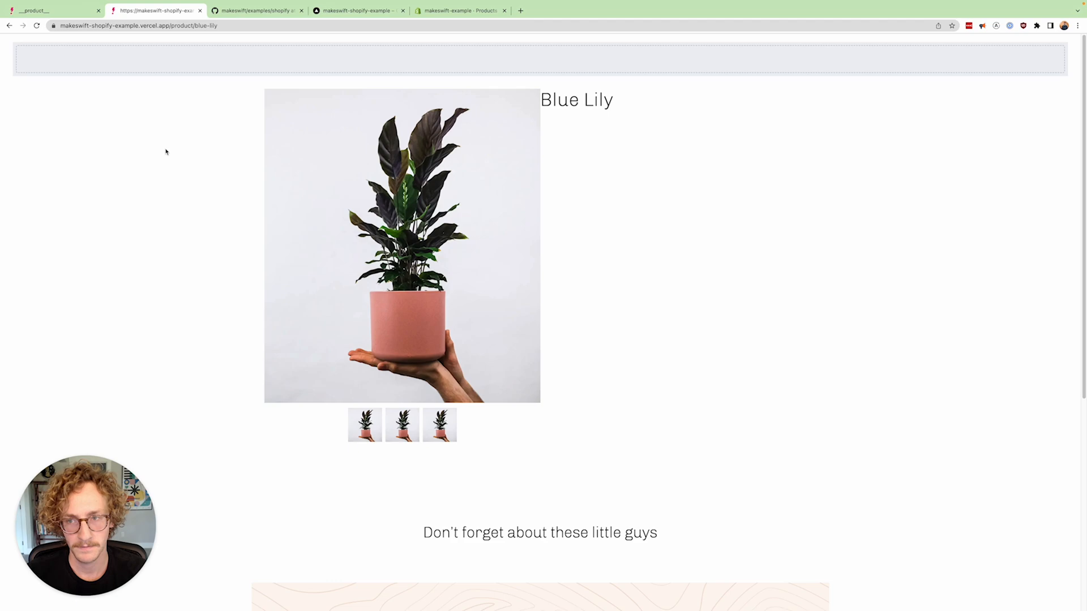
scroll(down, 3)
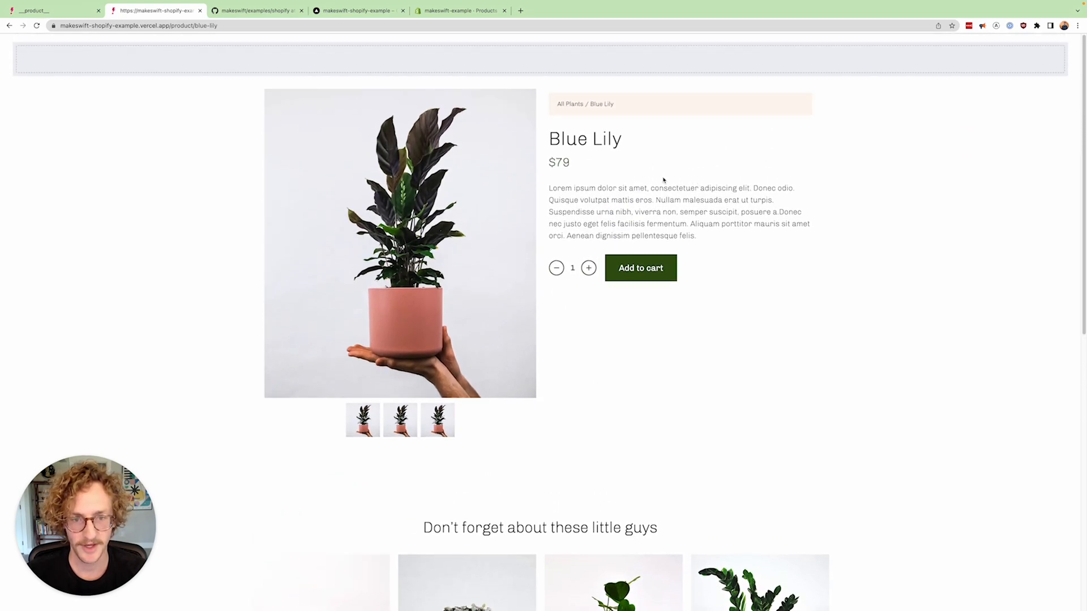
scroll(down, 3)
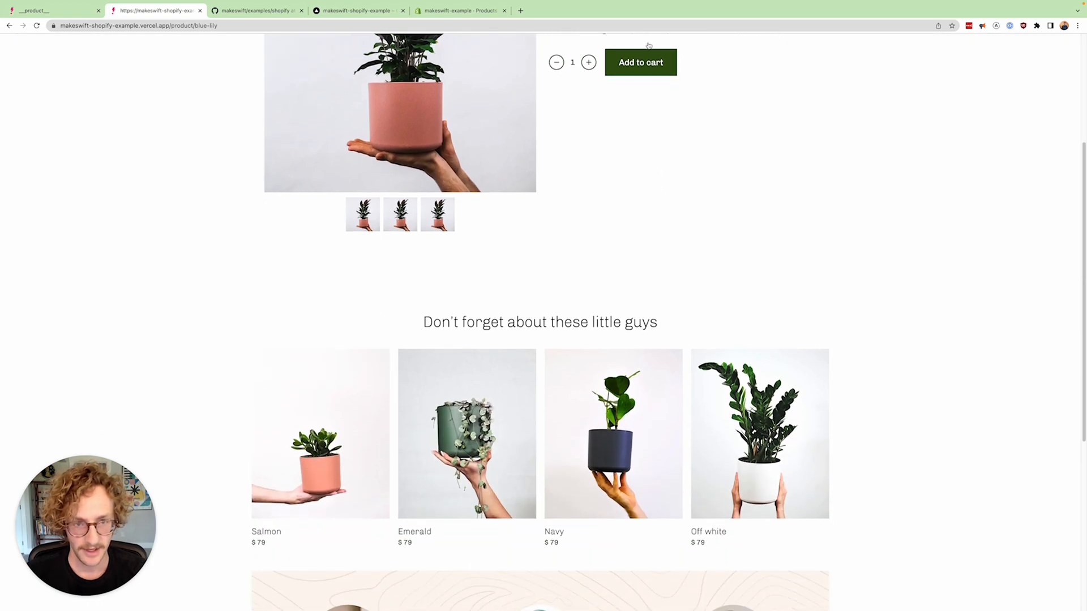
mouse_move(428, 413)
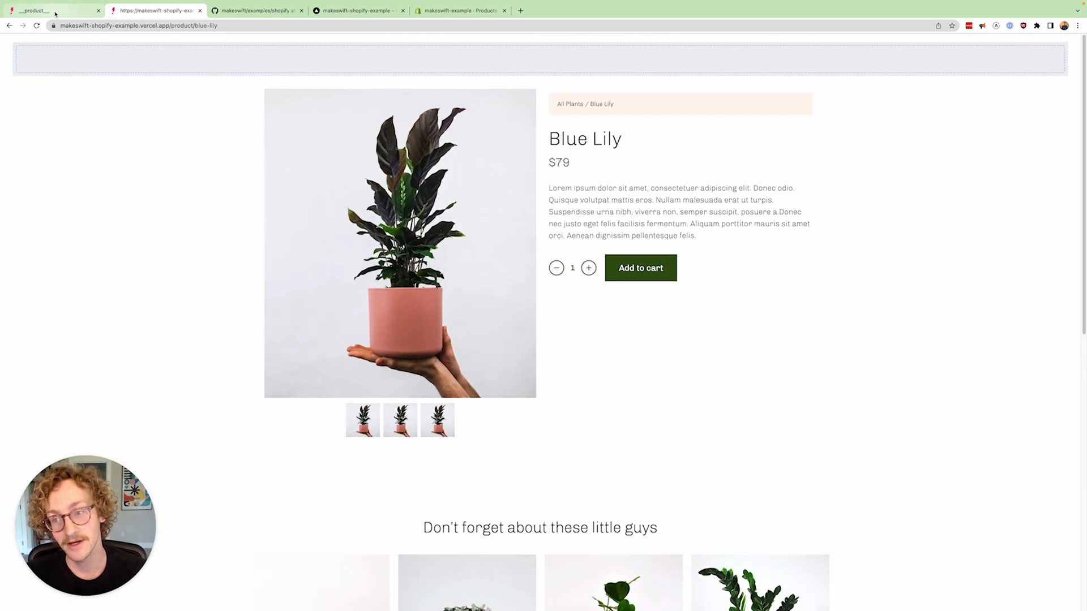
Step: Add a header link labelled 'Featured' that scrolls to the #featured section
click(52, 10)
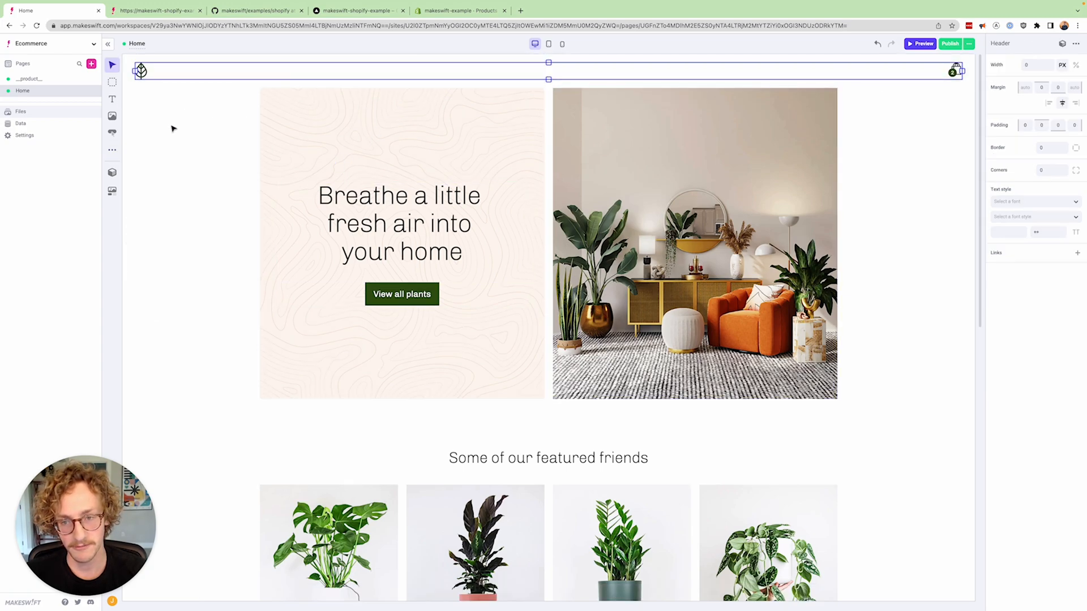
mouse_move(430, 73)
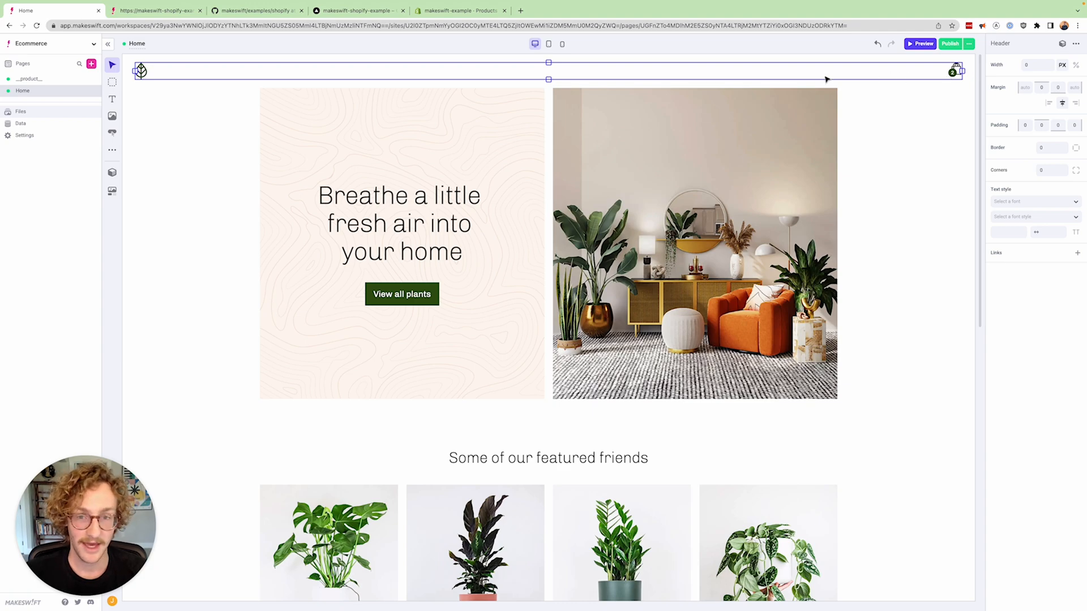
mouse_move(816, 79)
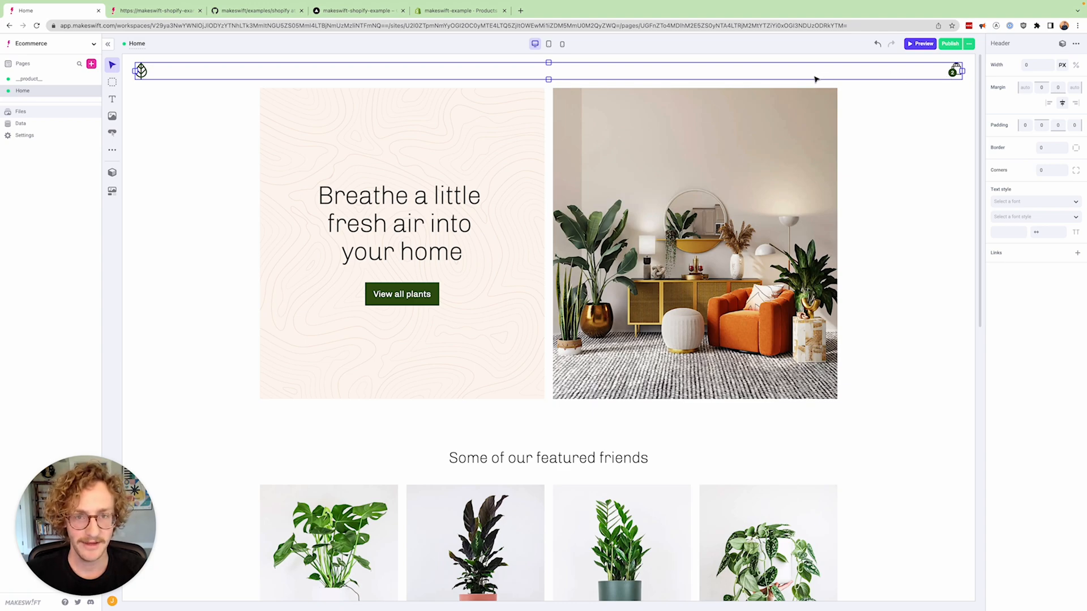
mouse_move(824, 76)
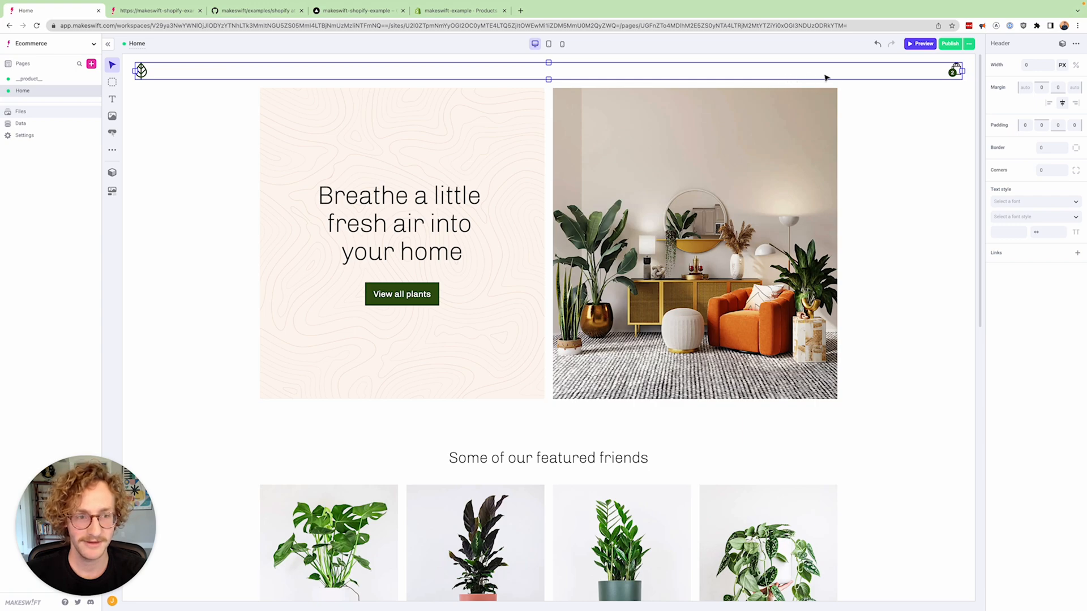
mouse_move(842, 77)
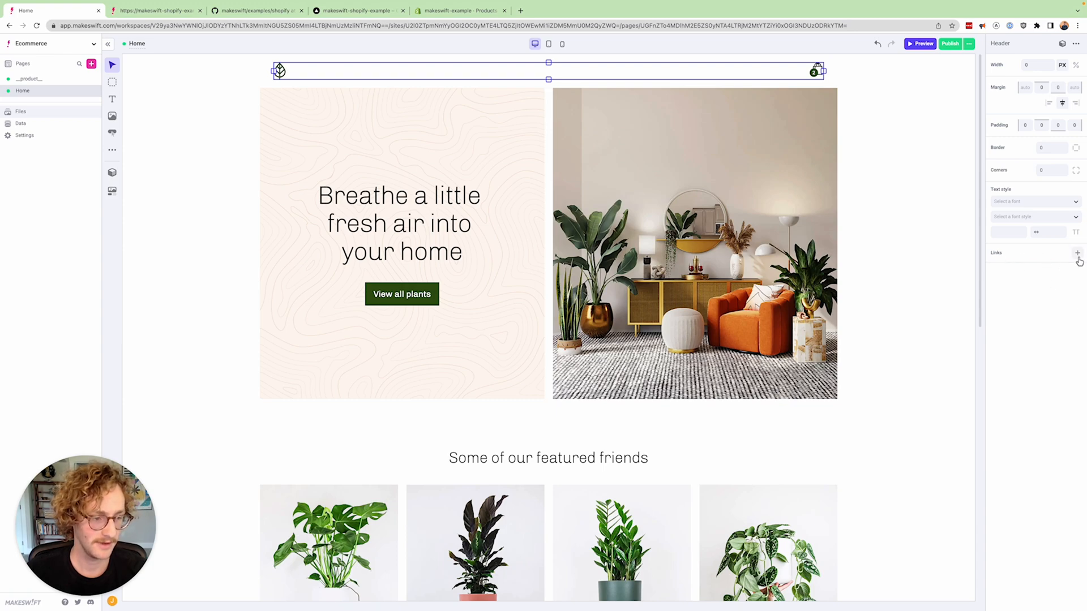
click(1077, 253)
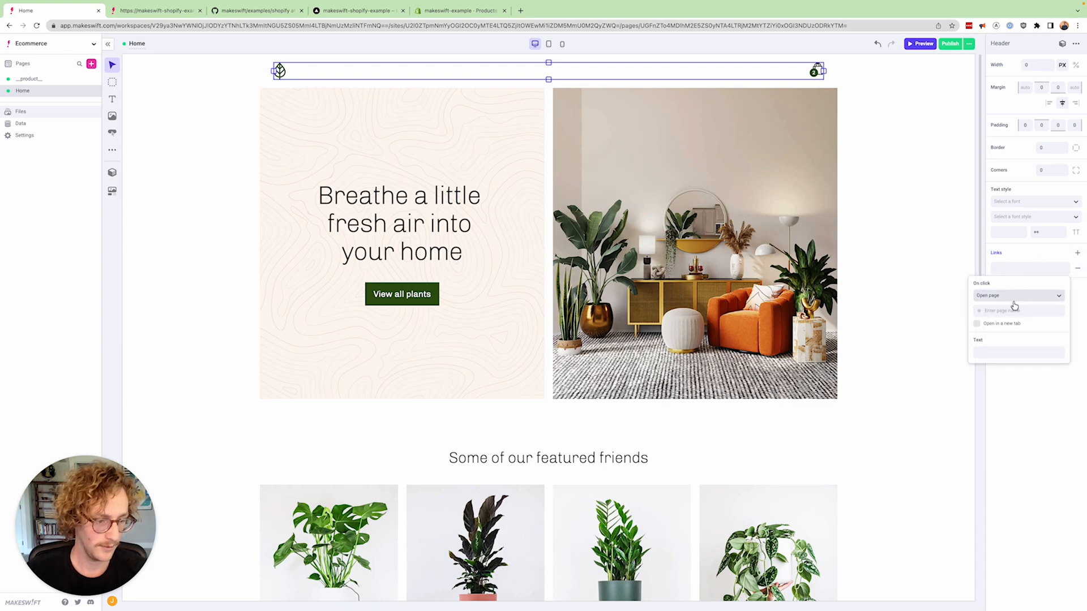
click(1017, 296)
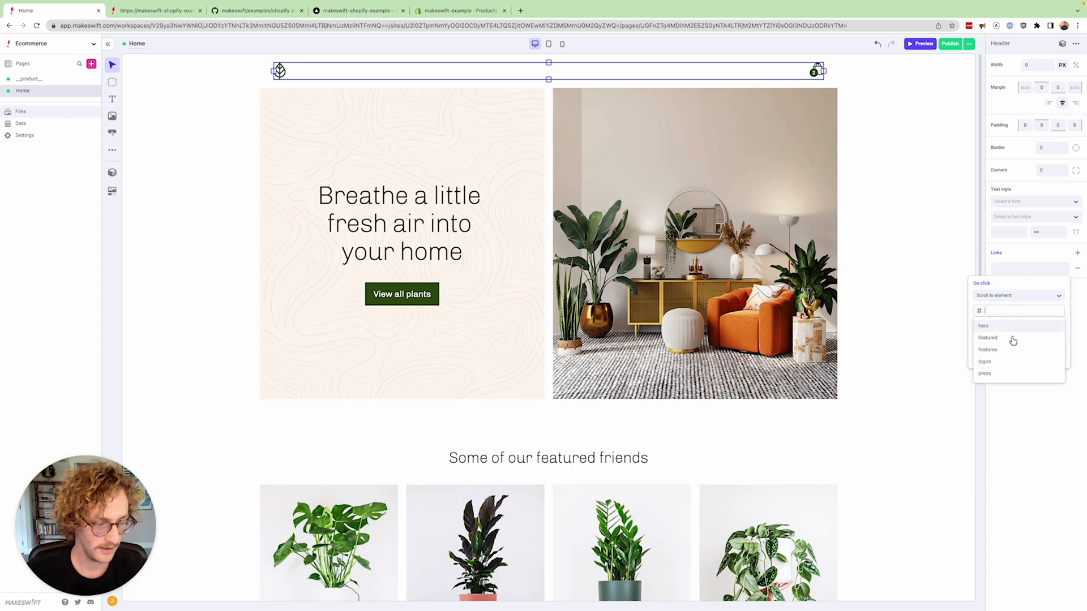
click(987, 337)
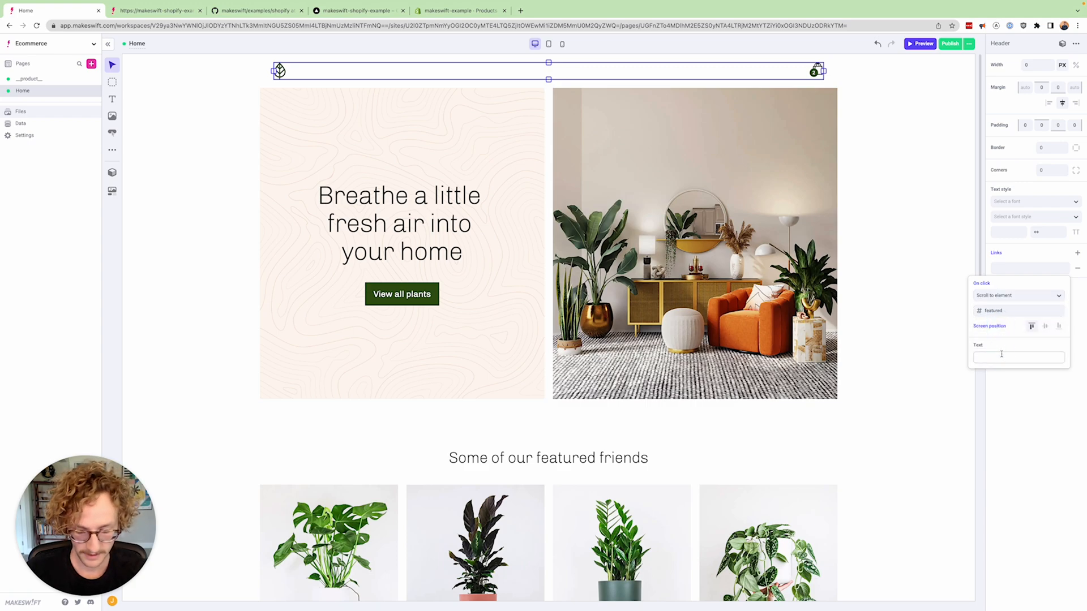
text(Featured)
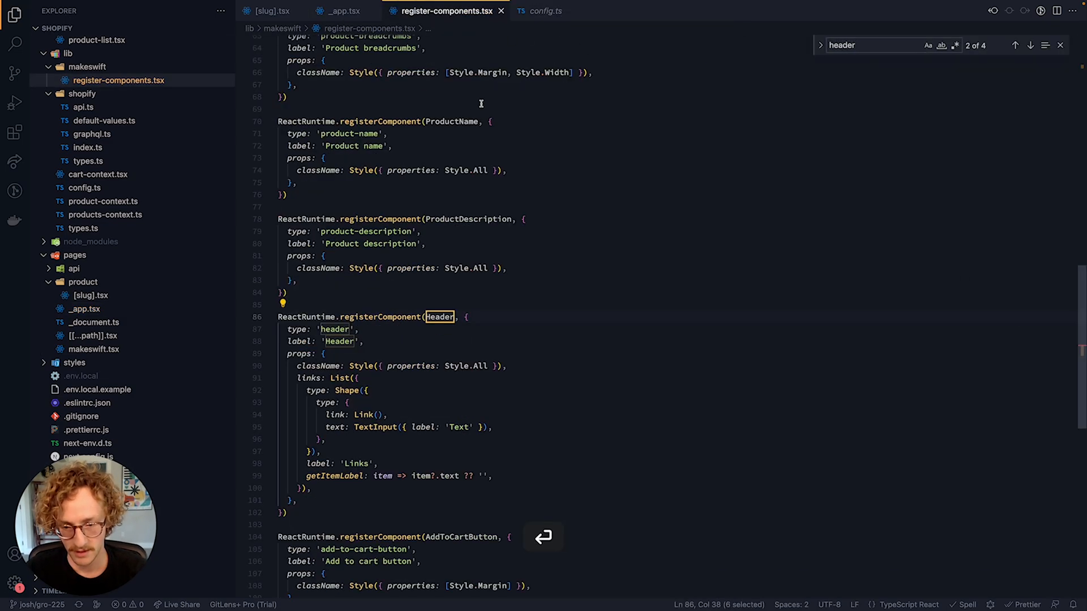
click(353, 390)
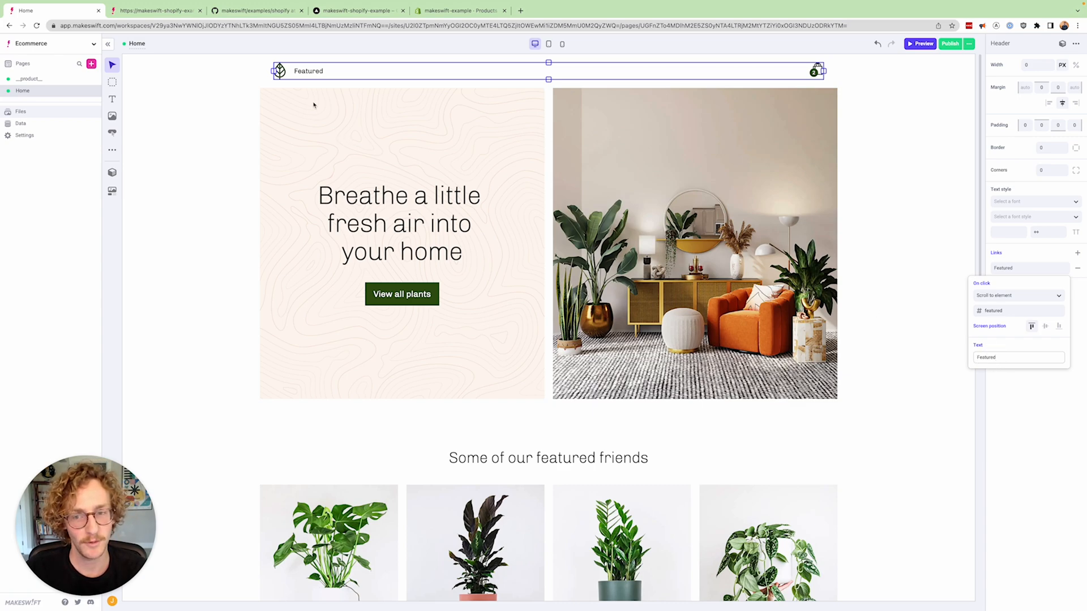
mouse_move(1023, 393)
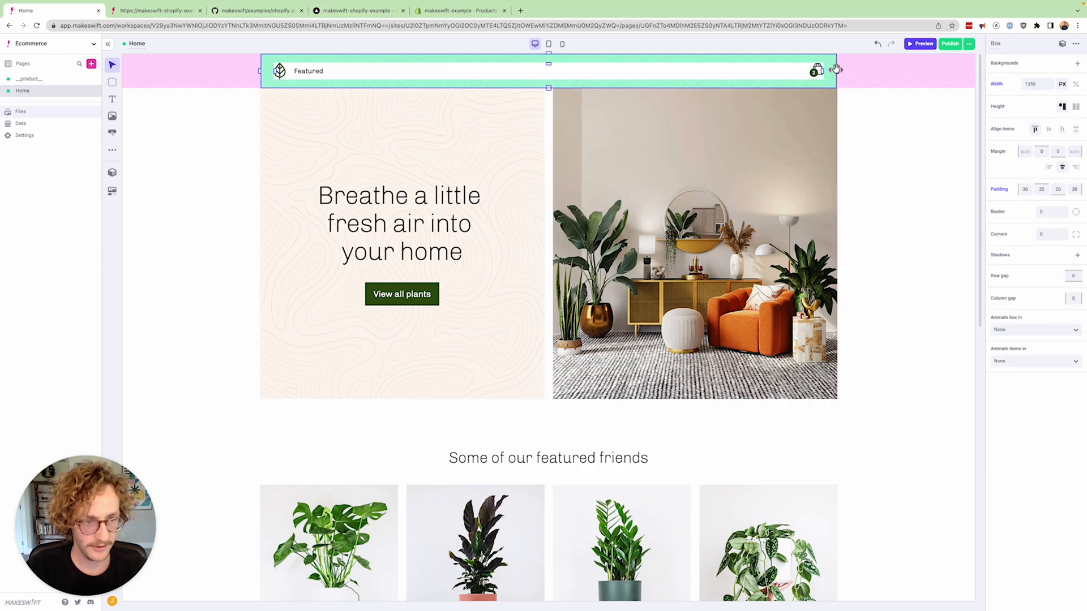
mouse_move(1061, 44)
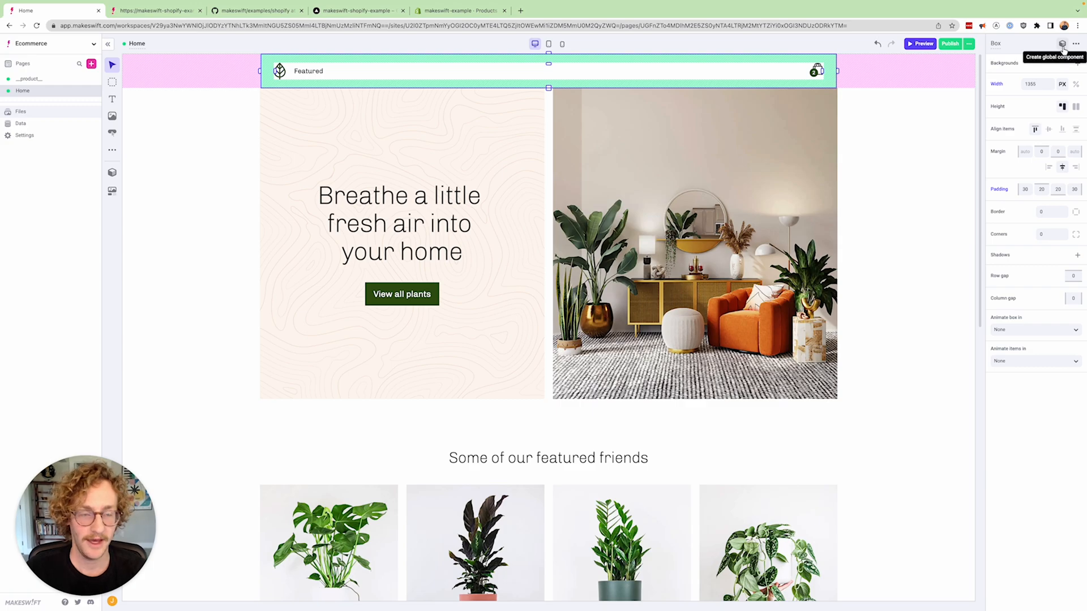
Step: Convert the header into a global component, insert it on the __product__ page, and publish
click(1061, 44)
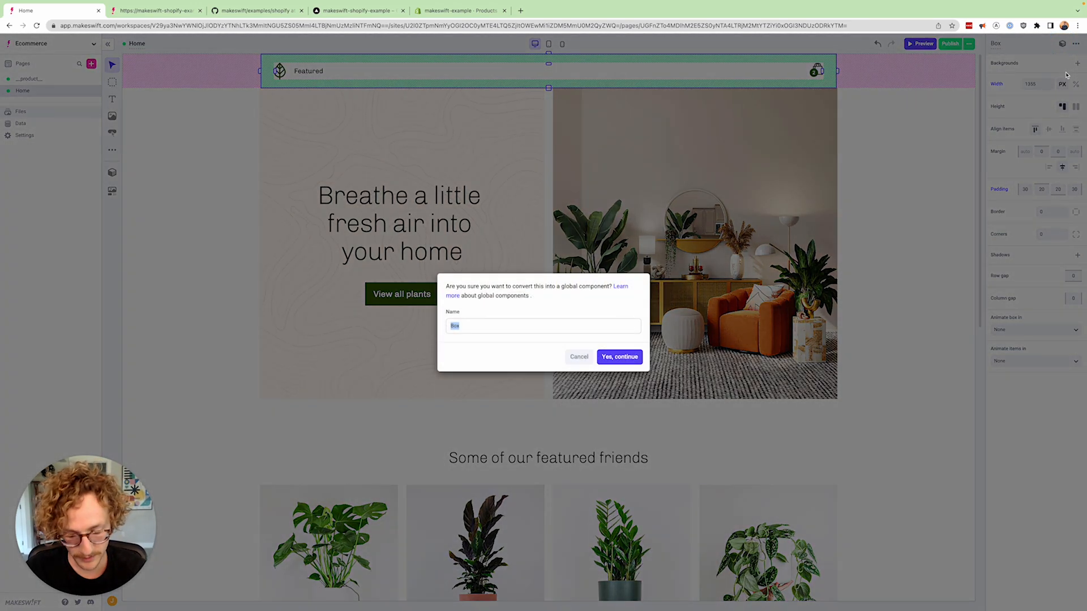
click(618, 356)
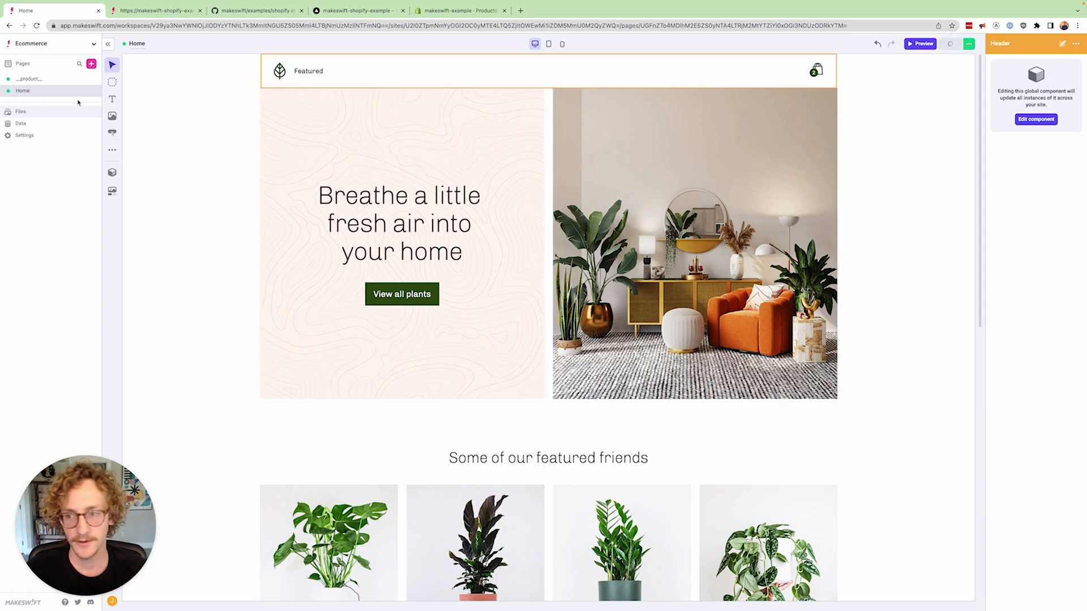
click(28, 78)
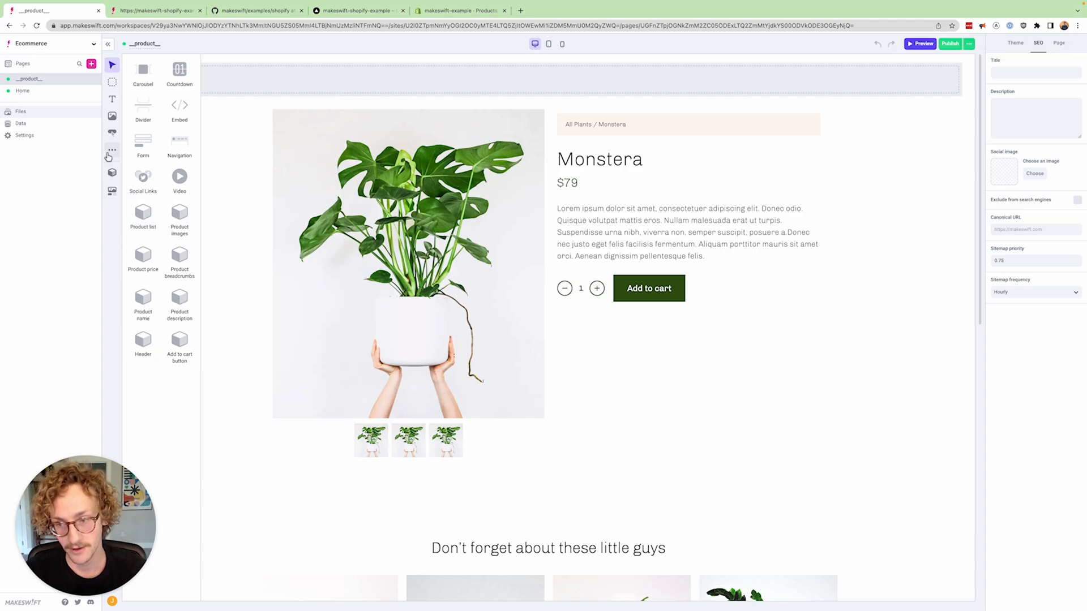
click(111, 172)
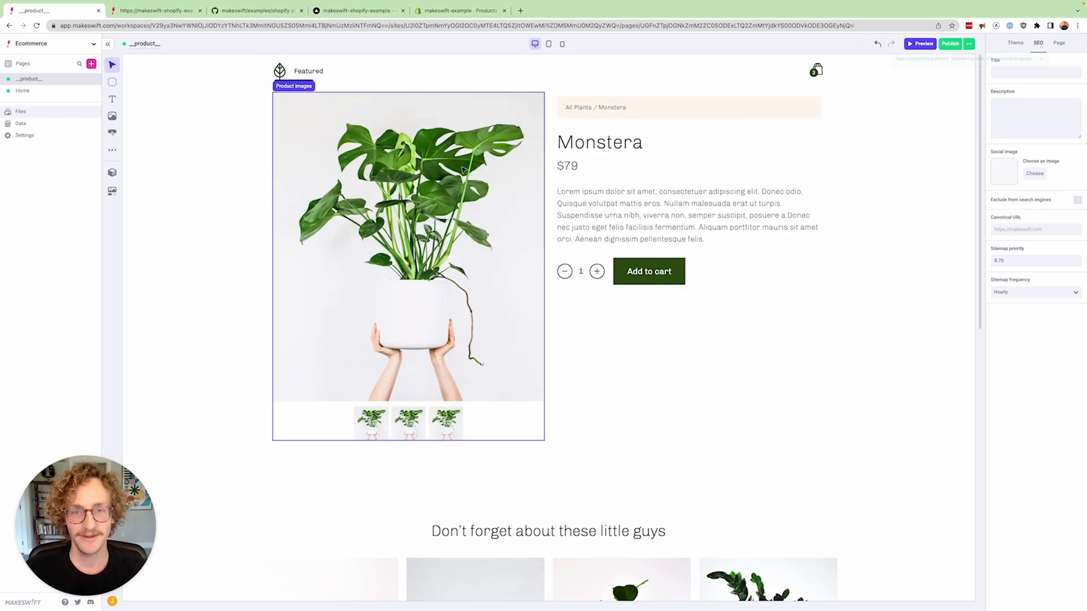
click(950, 44)
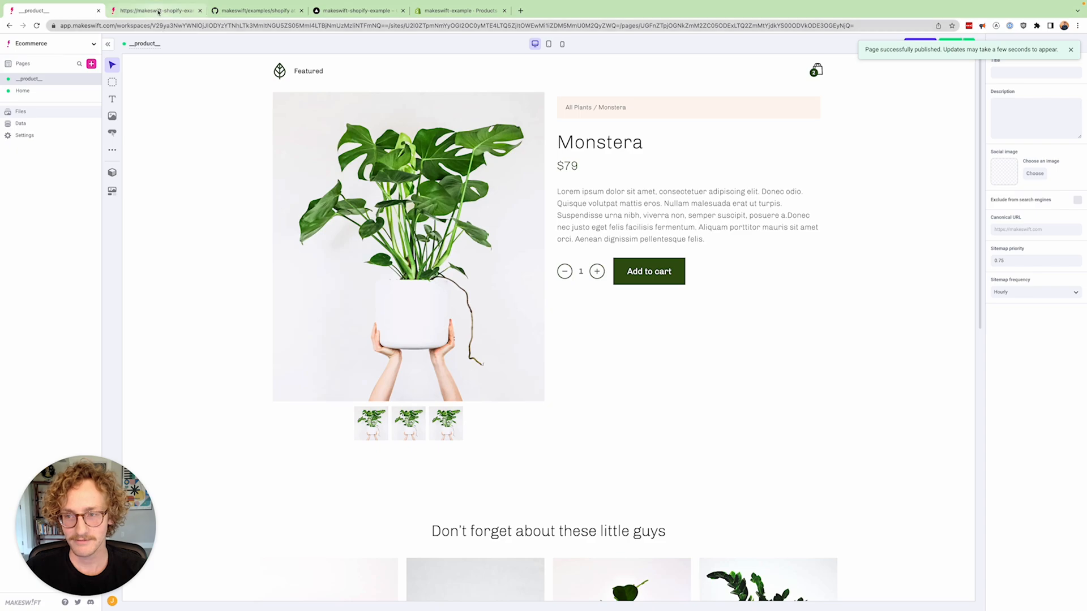
Step: Remove Monstera from the live storefront cart and add Blue Lily instead
click(157, 11)
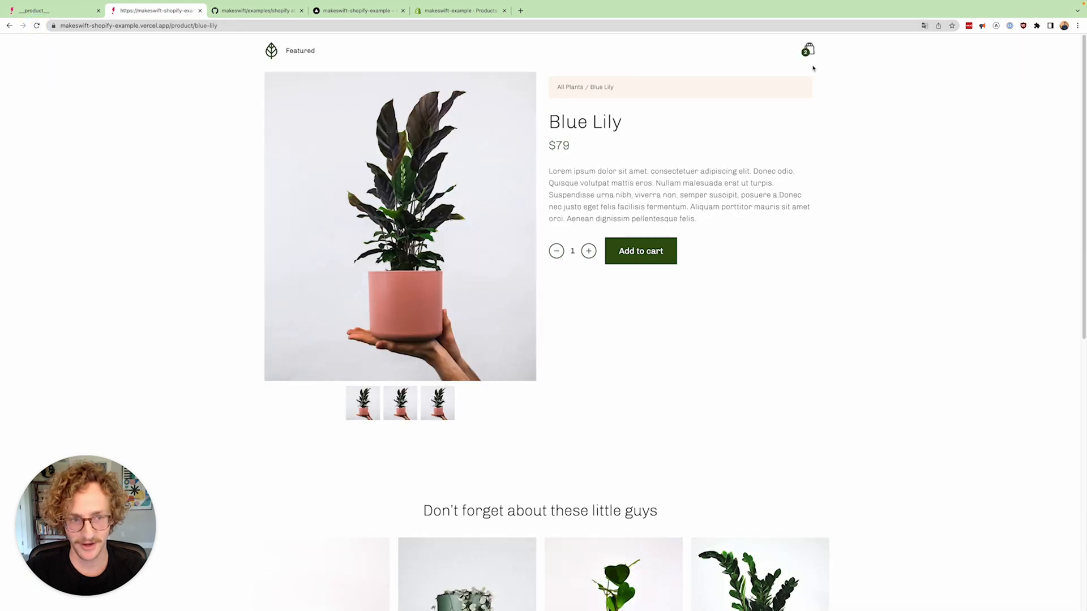
click(808, 50)
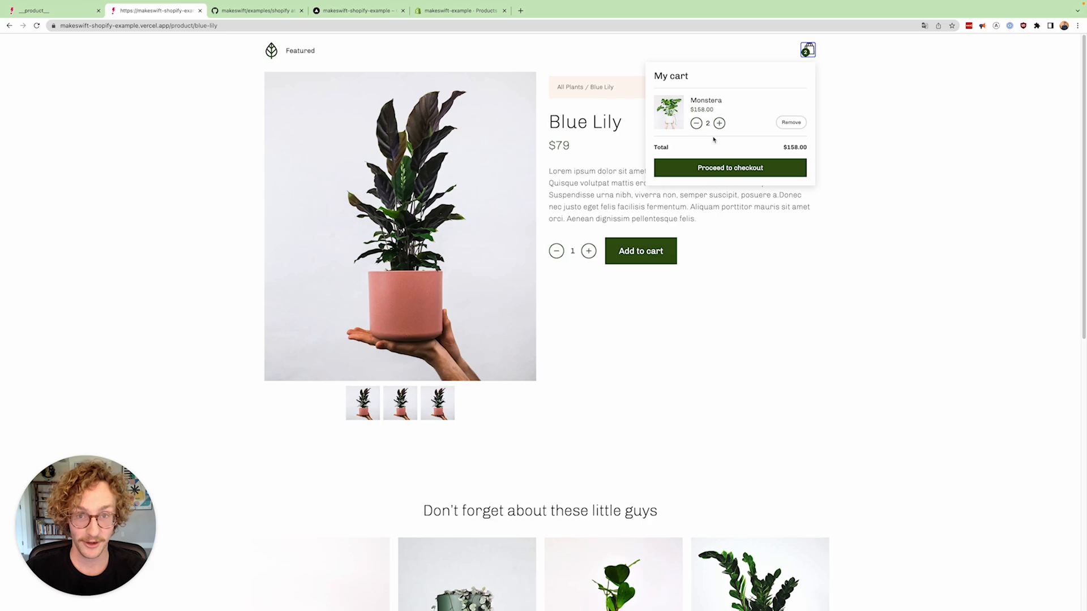
click(696, 124)
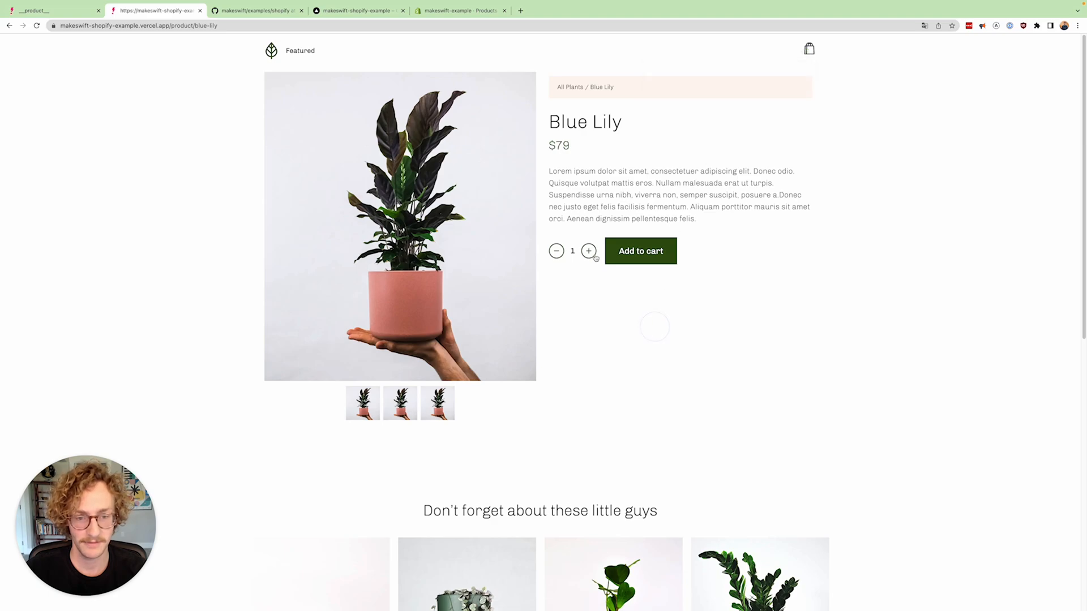
click(640, 251)
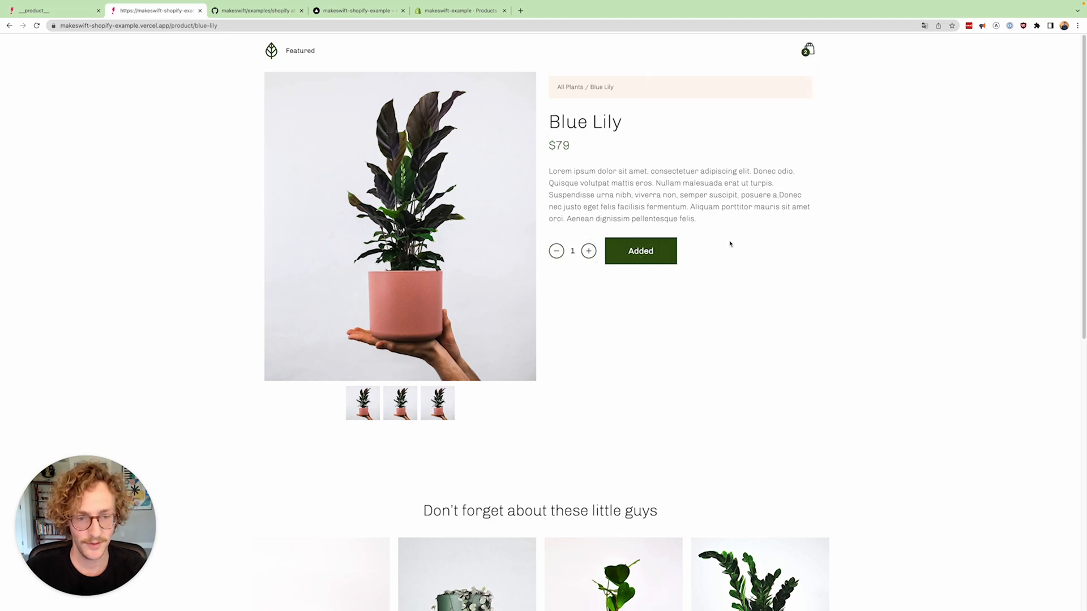
click(807, 50)
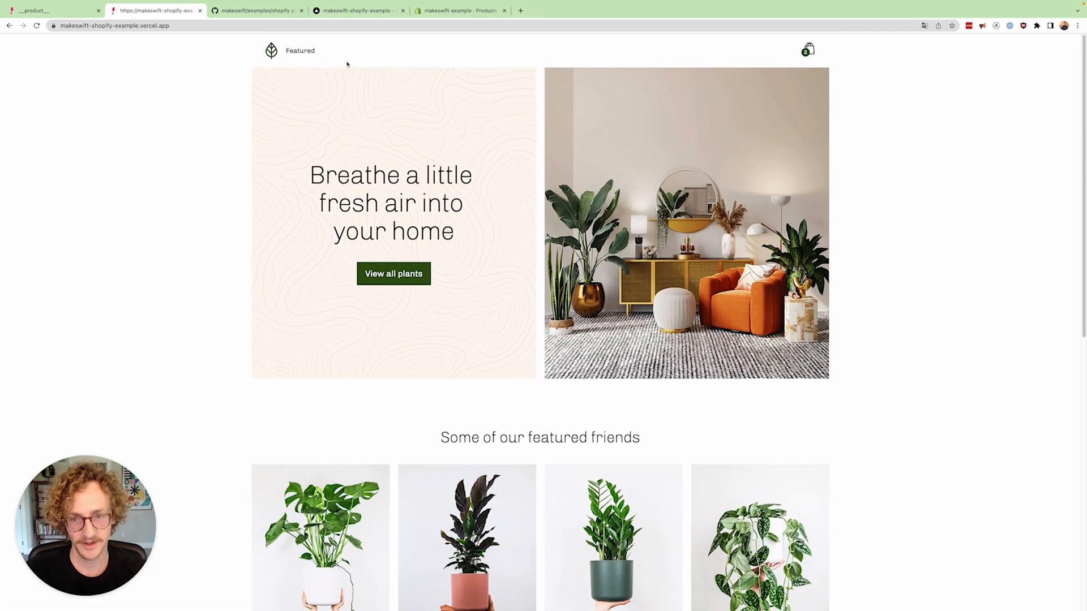
Step: Proceed from the cart to Shopify checkout showing a $158.00 total
click(808, 50)
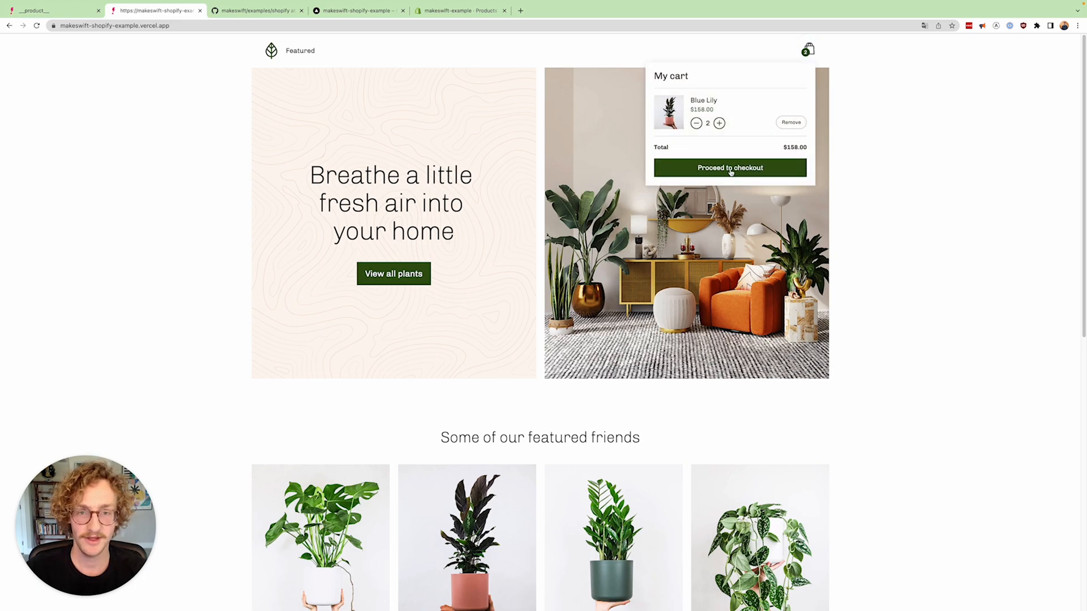
click(729, 168)
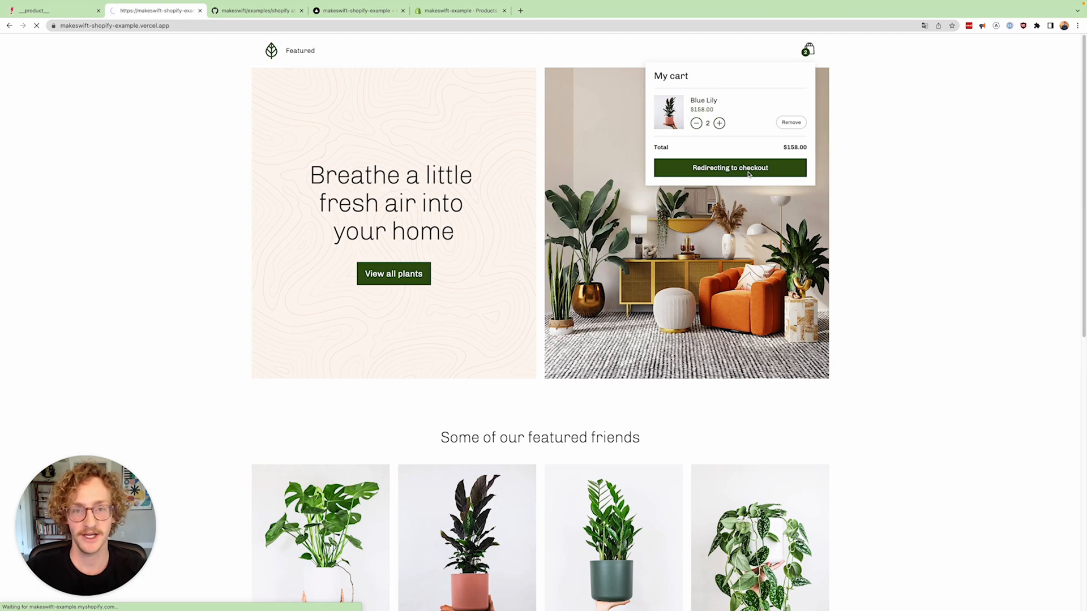
click(729, 168)
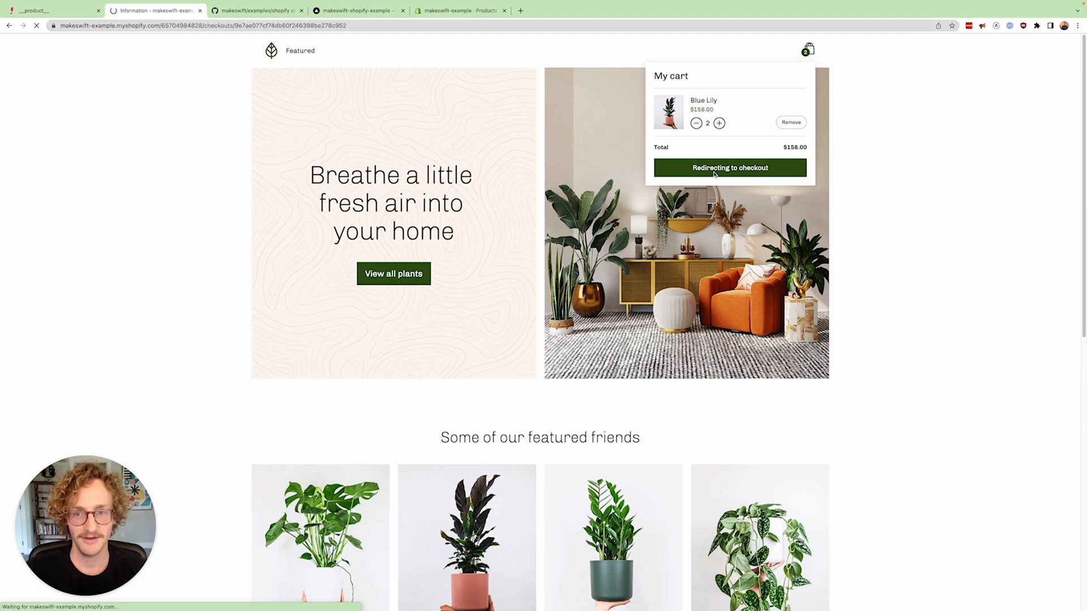
click(728, 168)
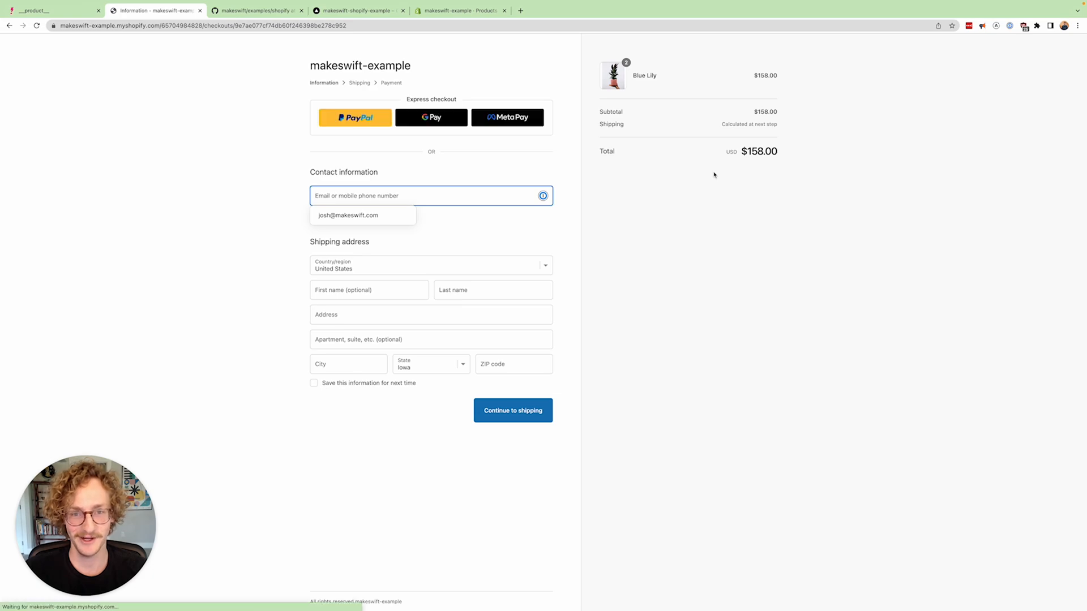